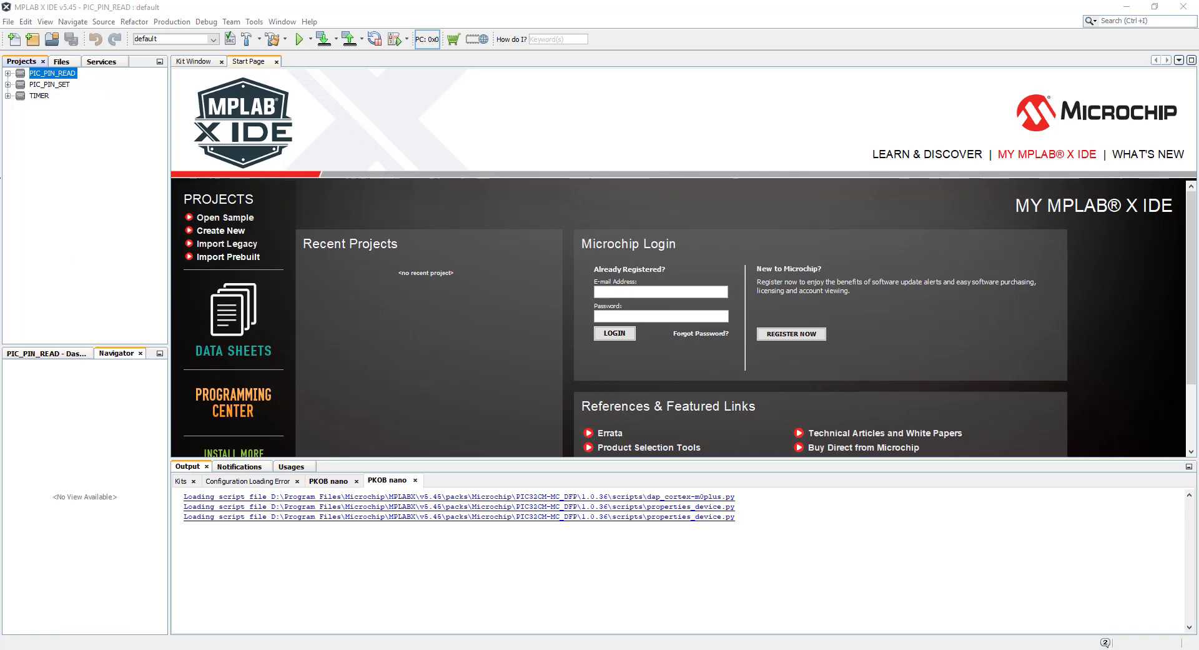
# Start a new project named UART located in F:\PIC32CM\Videos.
pyautogui.click(29, 56)
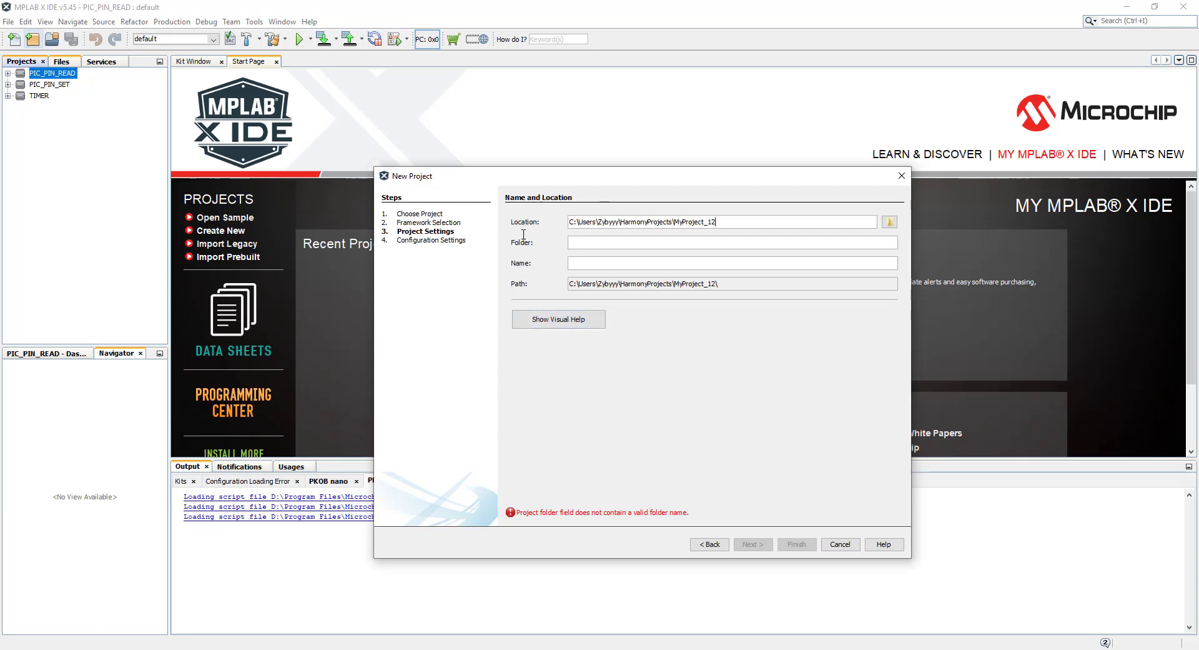
pyautogui.write('F:\\PIC32CM\\Videos')
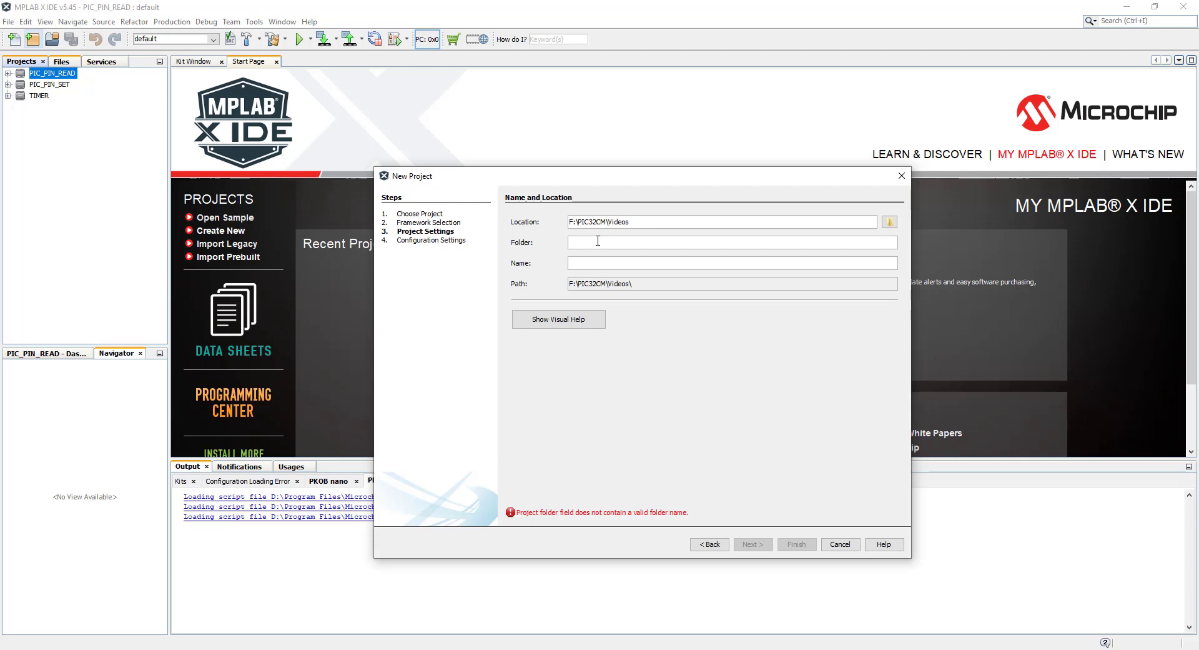
pyautogui.write('UART')
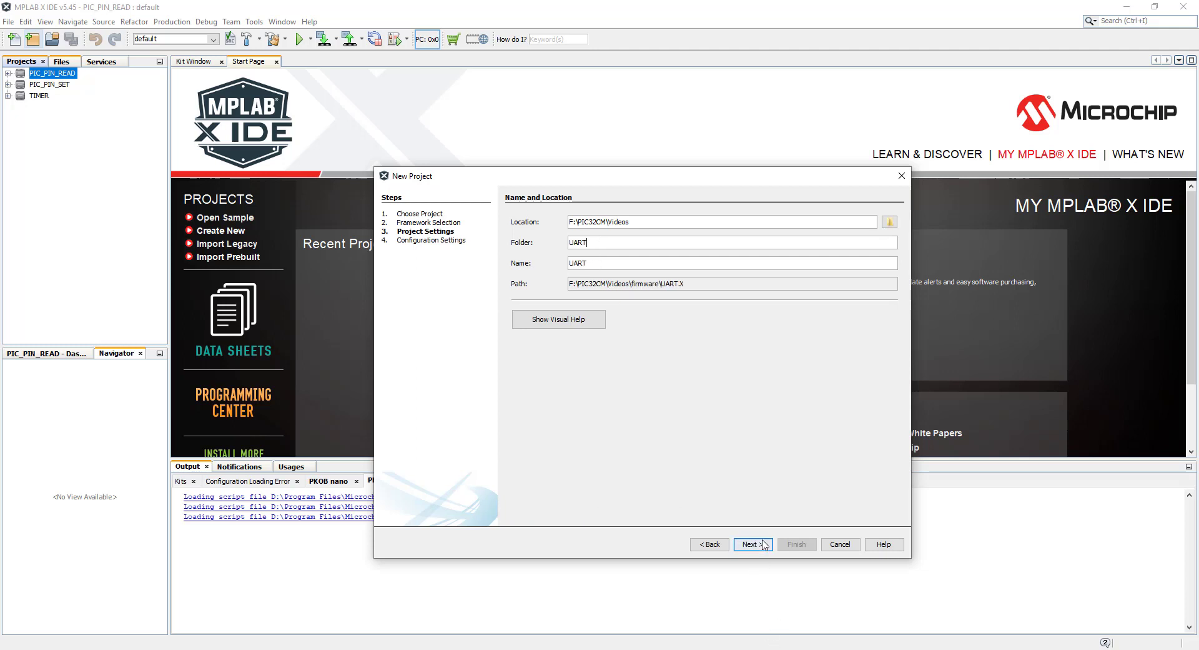
pyautogui.click(754, 545)
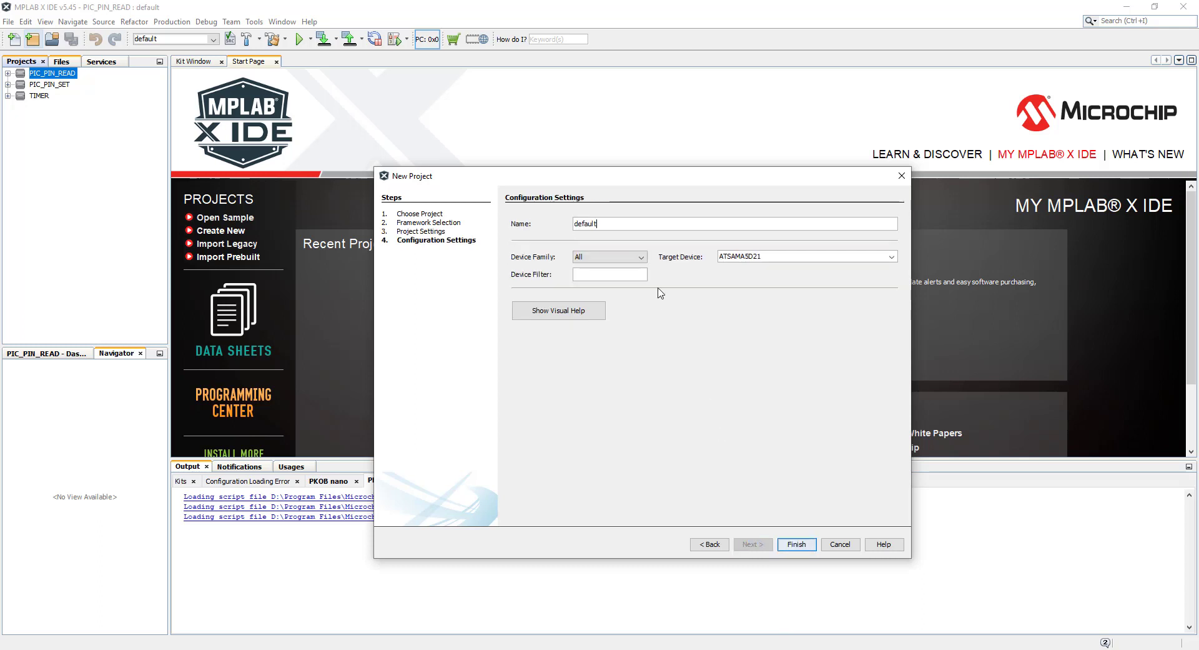
# Target the PIC32C family device PIC32CM1216MC00032 and finish project creation.
pyautogui.click(639, 257)
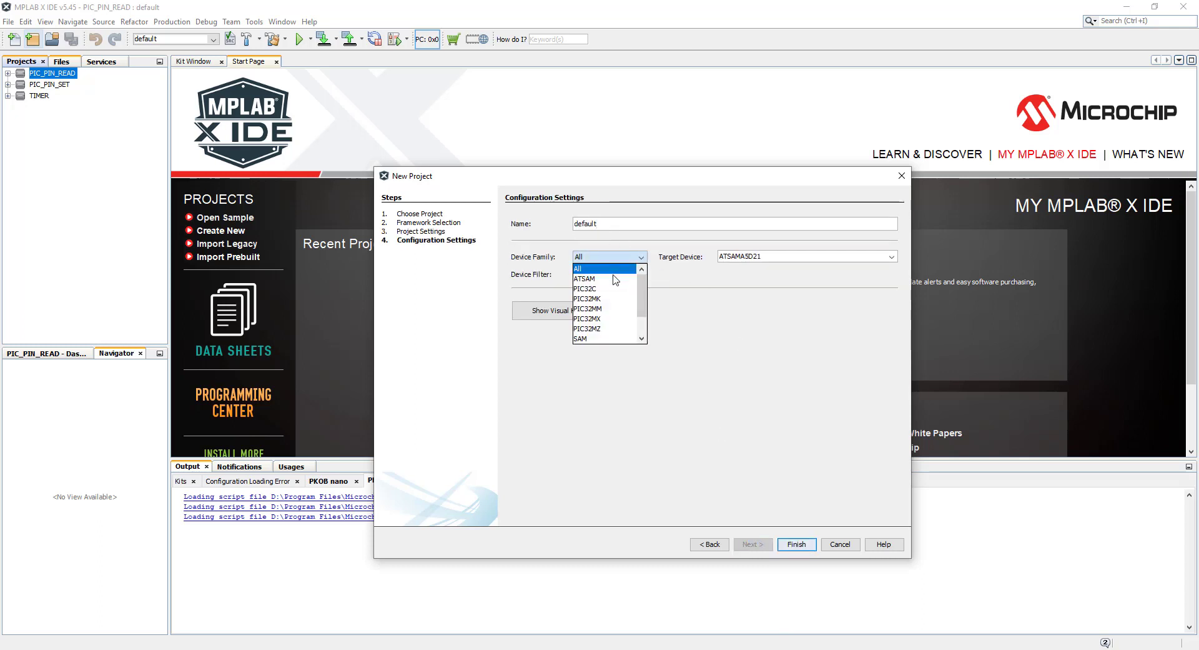
pyautogui.click(587, 288)
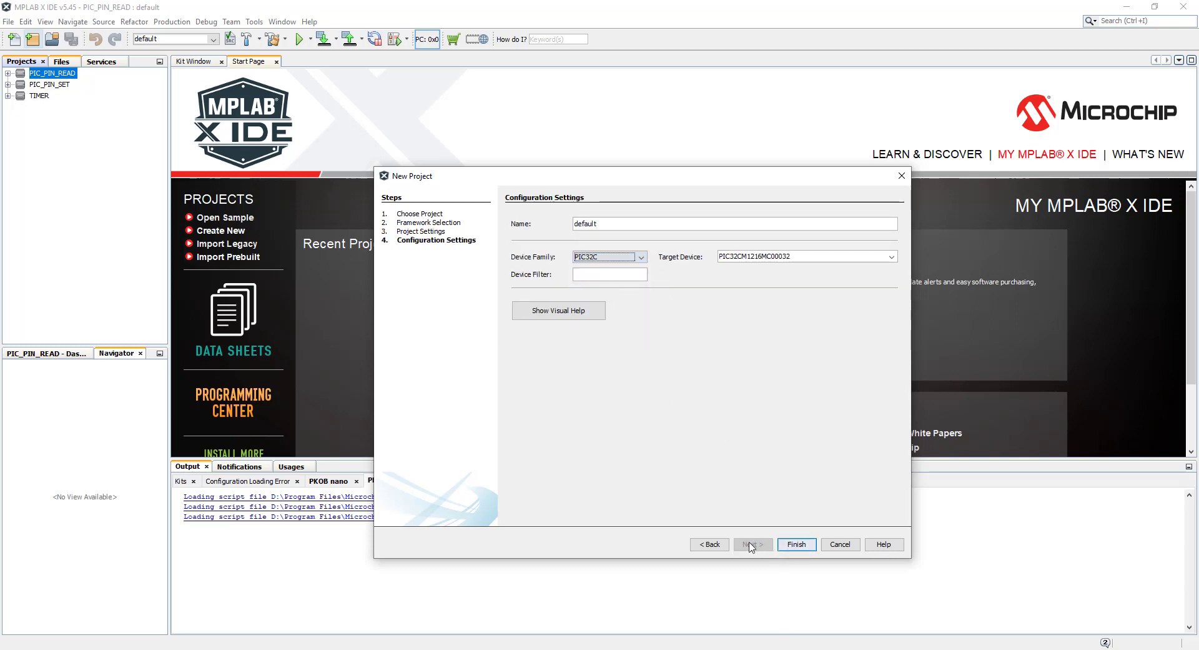
pyautogui.click(797, 545)
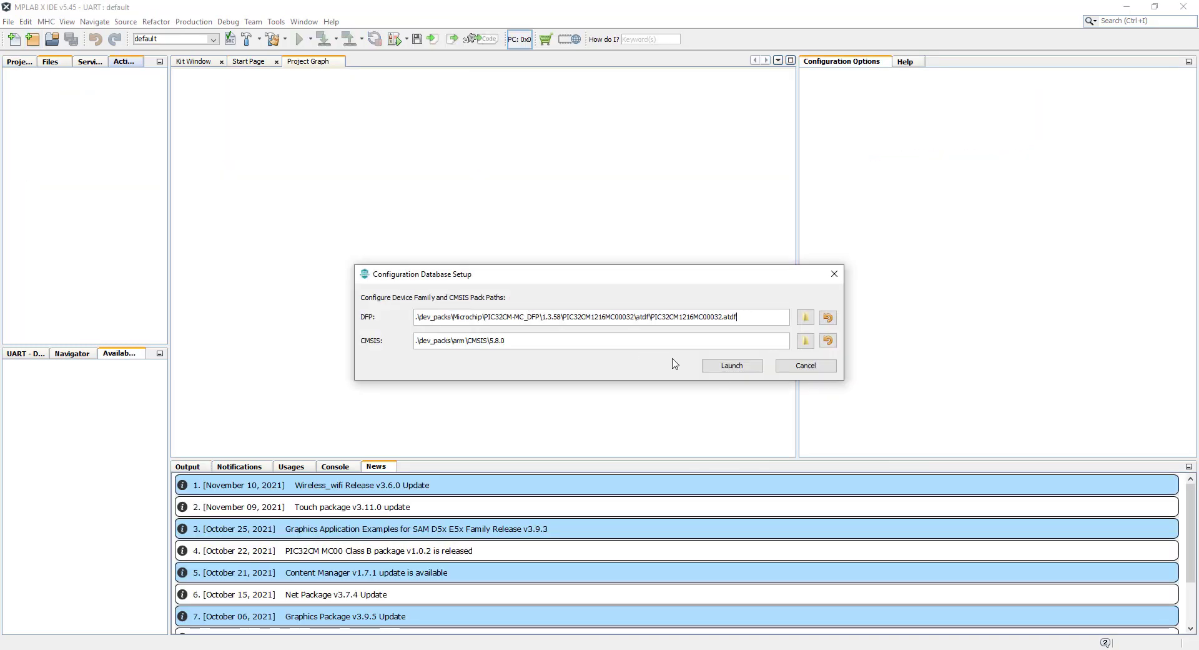
# Launch the Harmony configurator with the listed packs for the UART project.
pyautogui.click(732, 366)
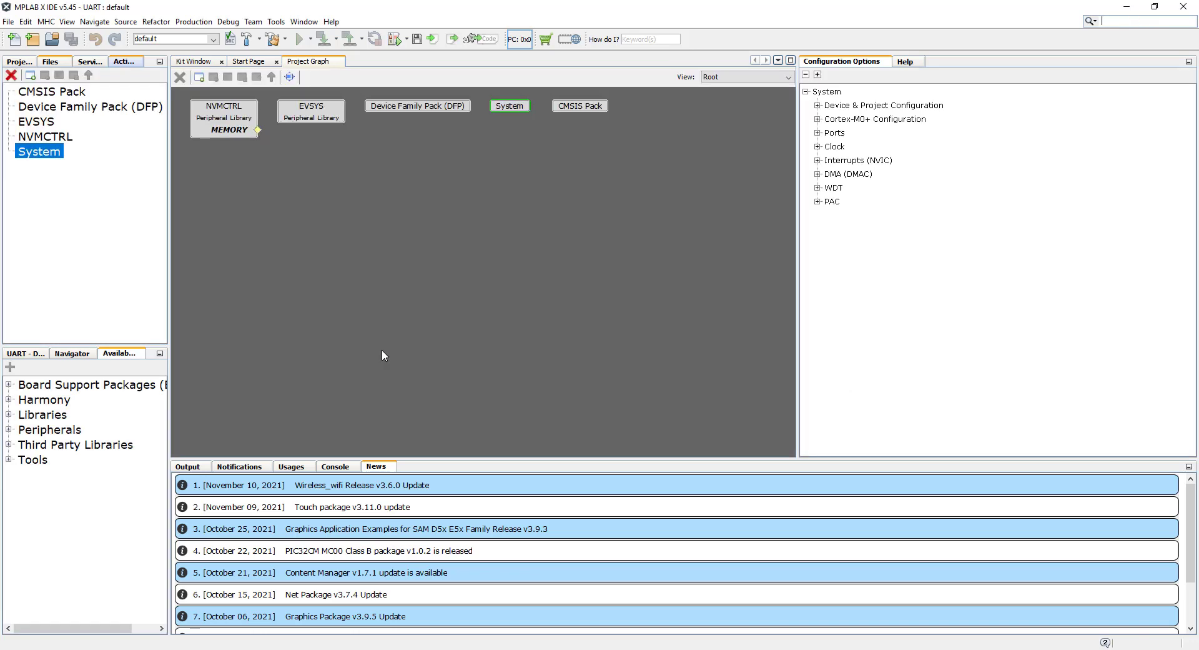
pyautogui.moveTo(375, 363)
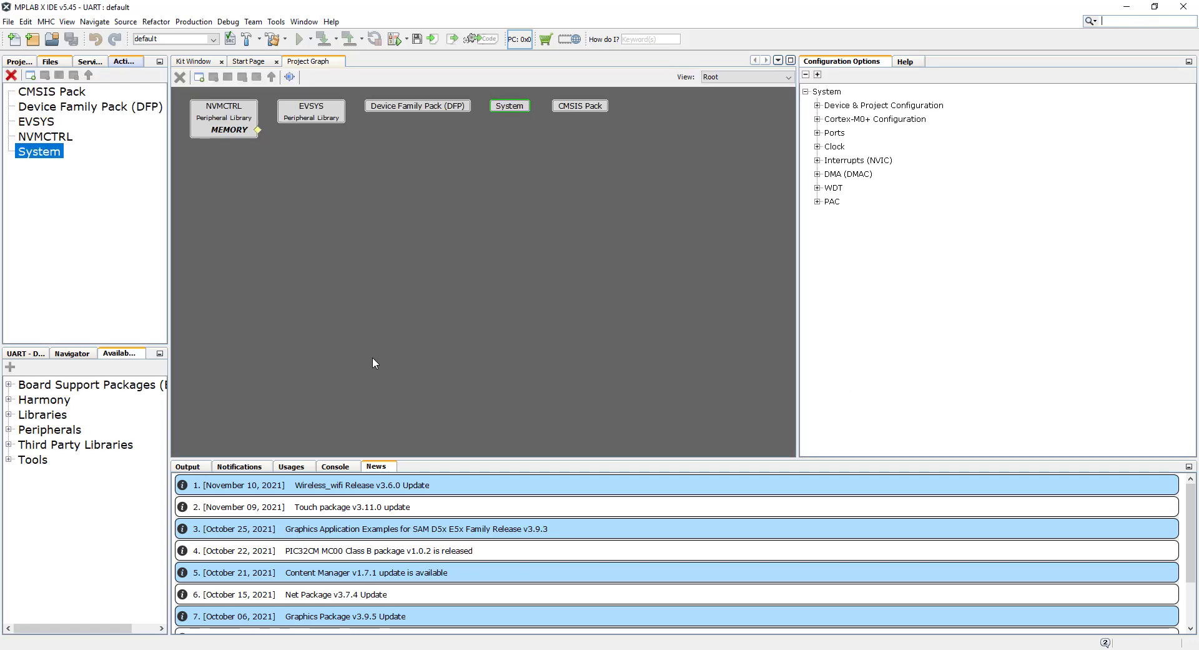
pyautogui.moveTo(17, 436)
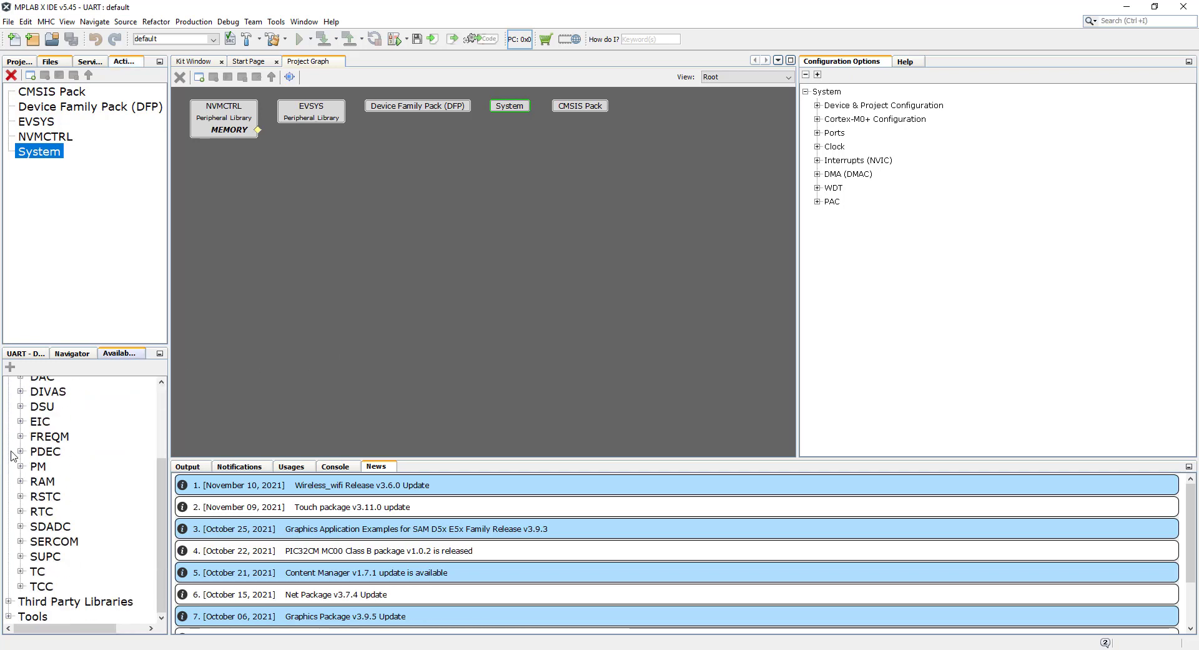
pyautogui.moveTo(109, 464)
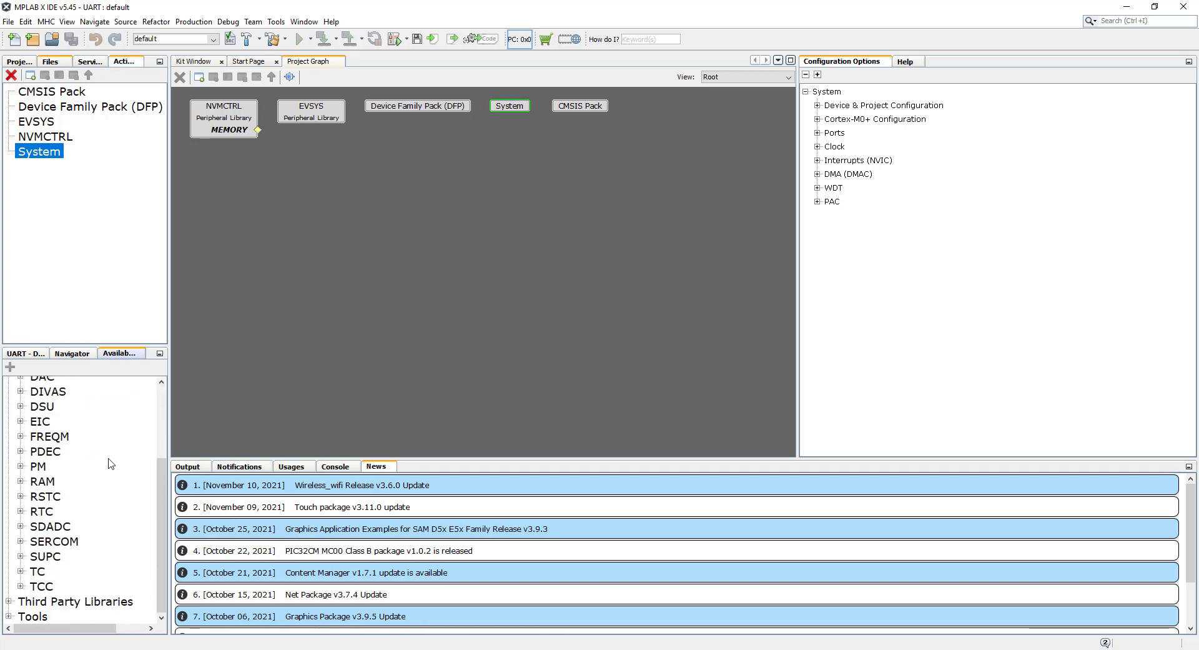
pyautogui.moveTo(28, 556)
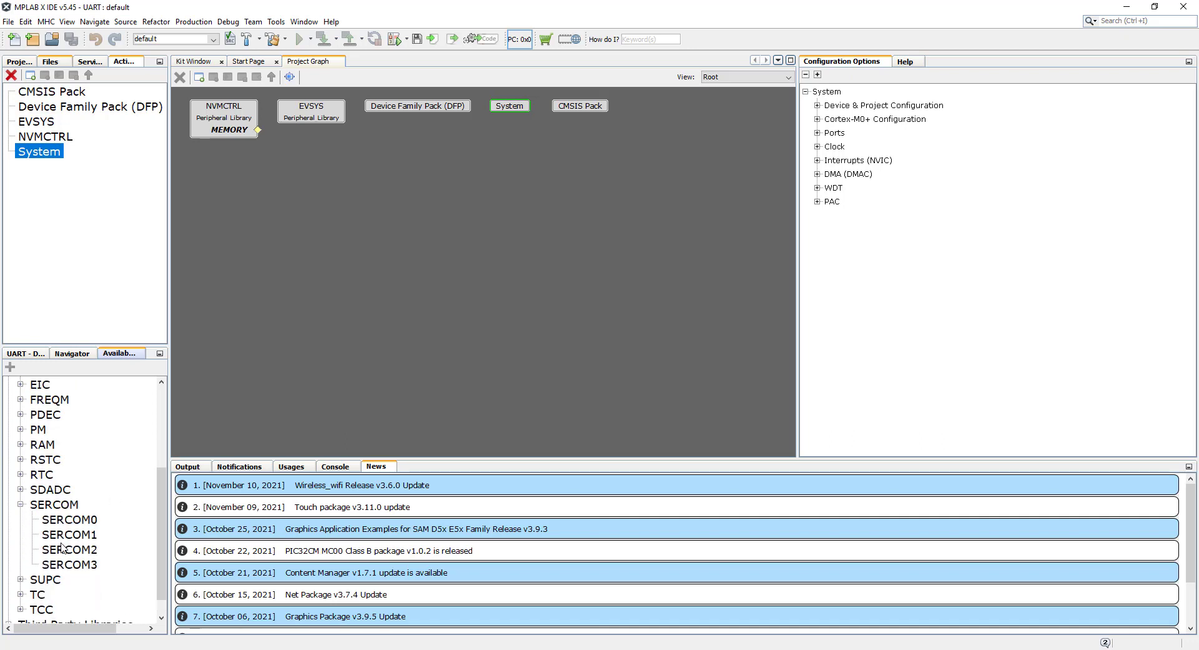
# Add SERCOM1 to the project graph and reveal its USART settings (115200 baud, internal clock).
pyautogui.click(68, 535)
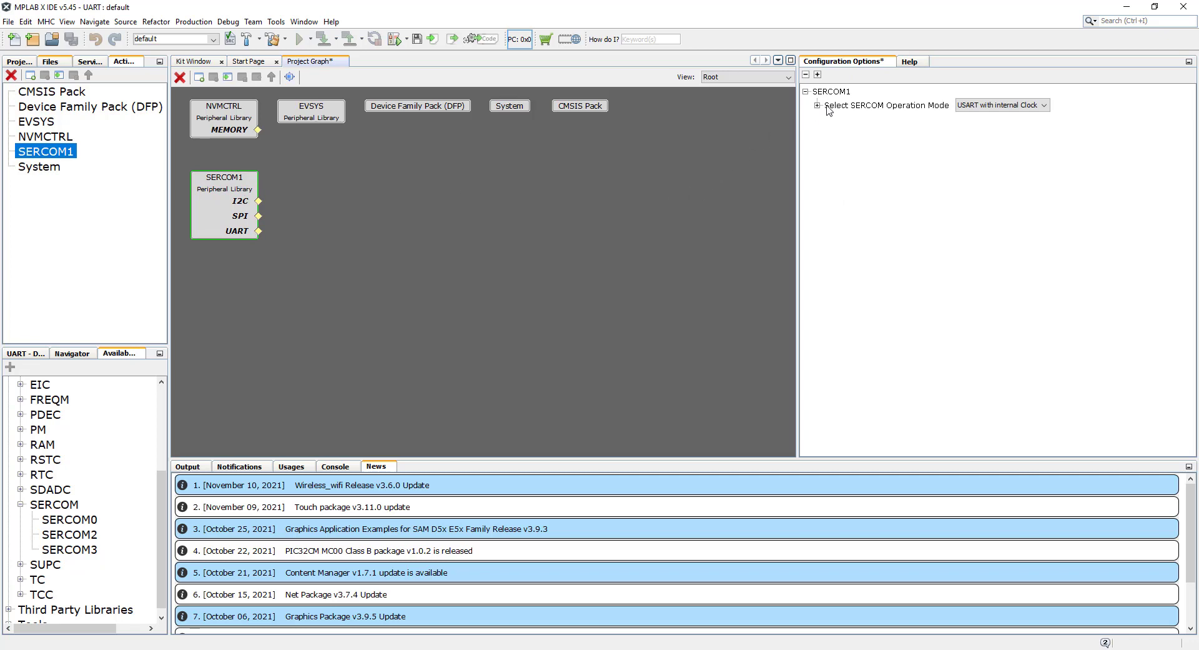
pyautogui.click(817, 105)
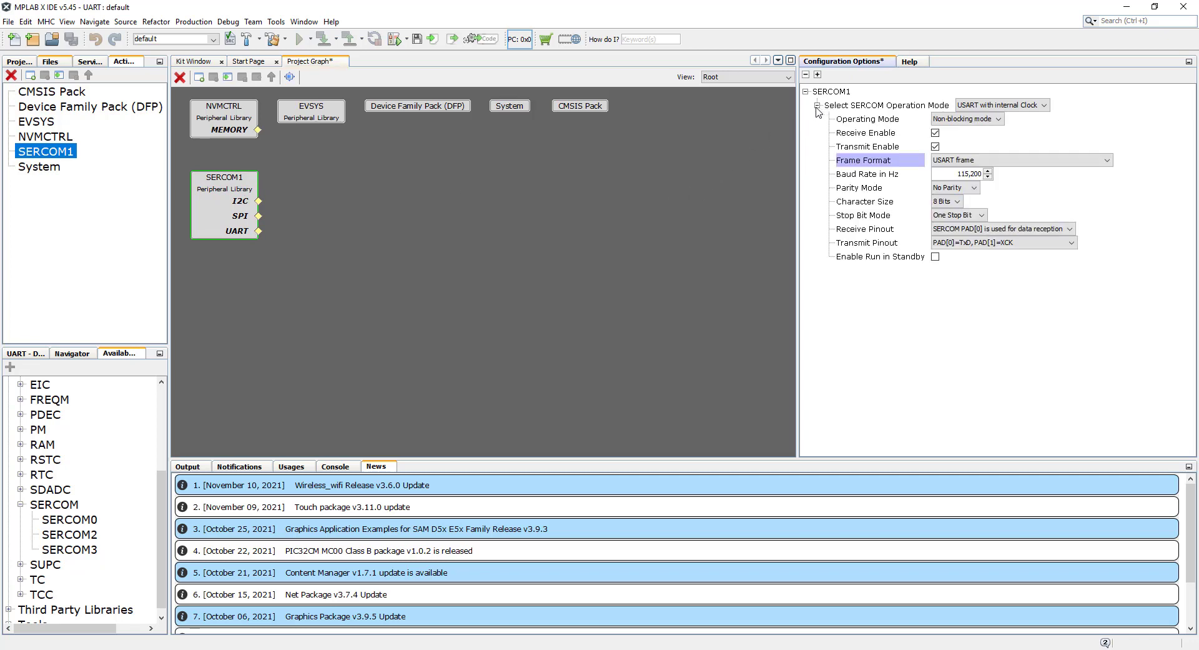
pyautogui.moveTo(867, 125)
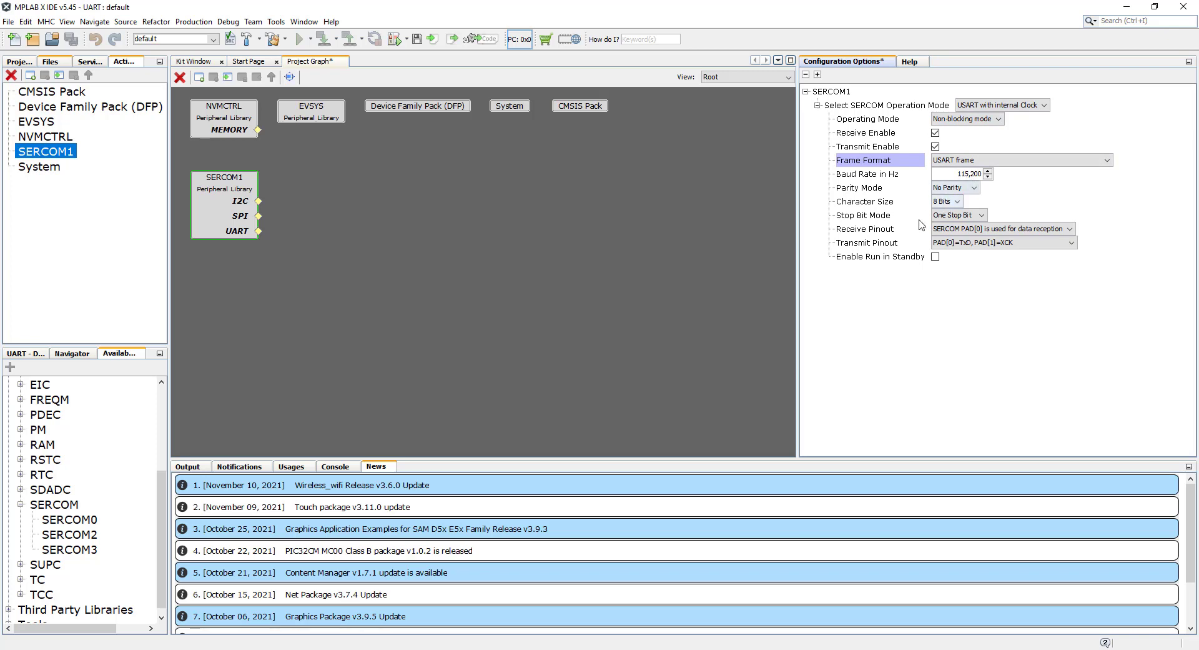
pyautogui.moveTo(919, 217)
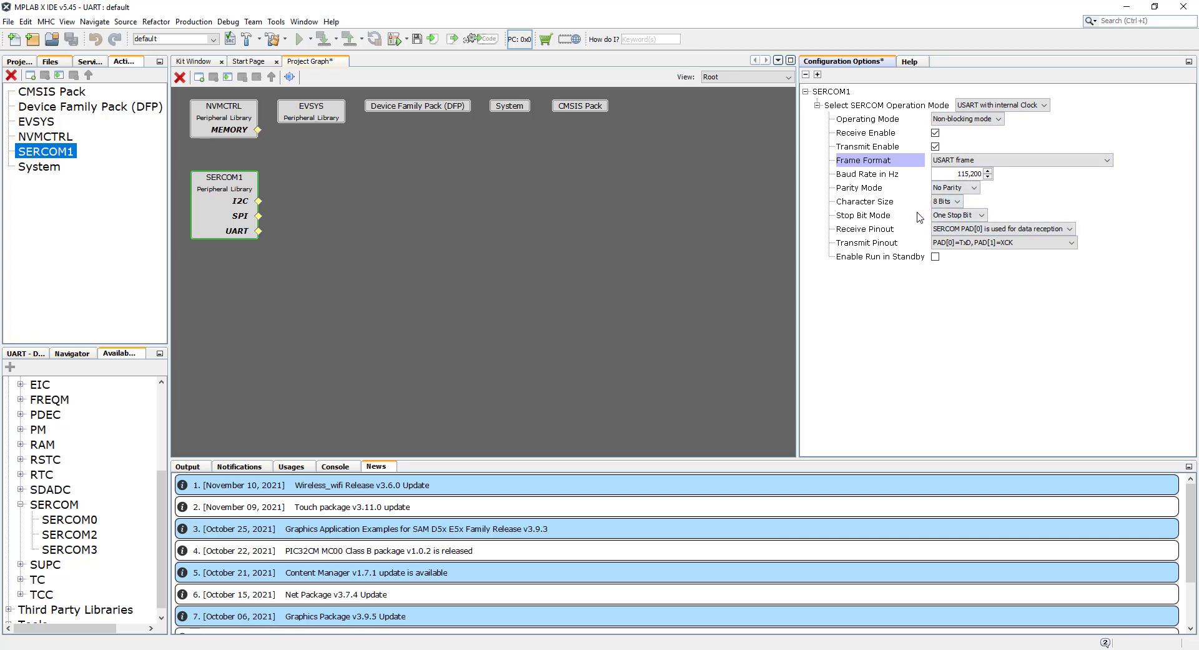
pyautogui.moveTo(925, 243)
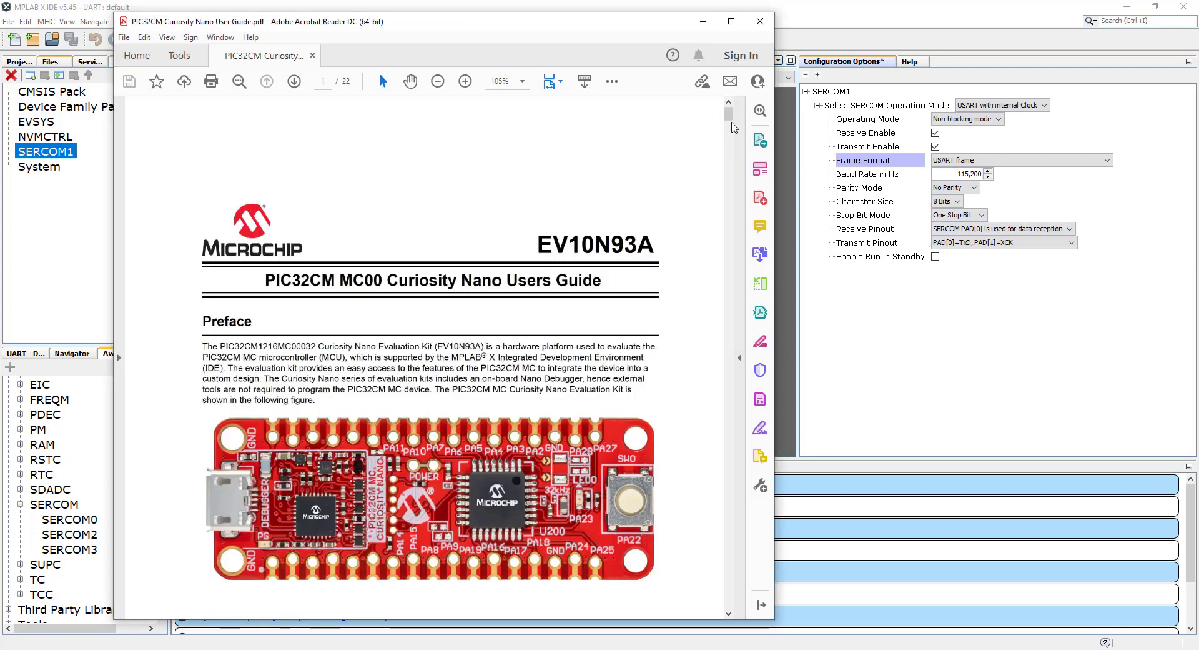
# Scroll the Curiosity Nano user guide to the pinout figure and zoom in to read pin labels.
pyautogui.moveTo(727, 114); pyautogui.dragTo(727, 153)
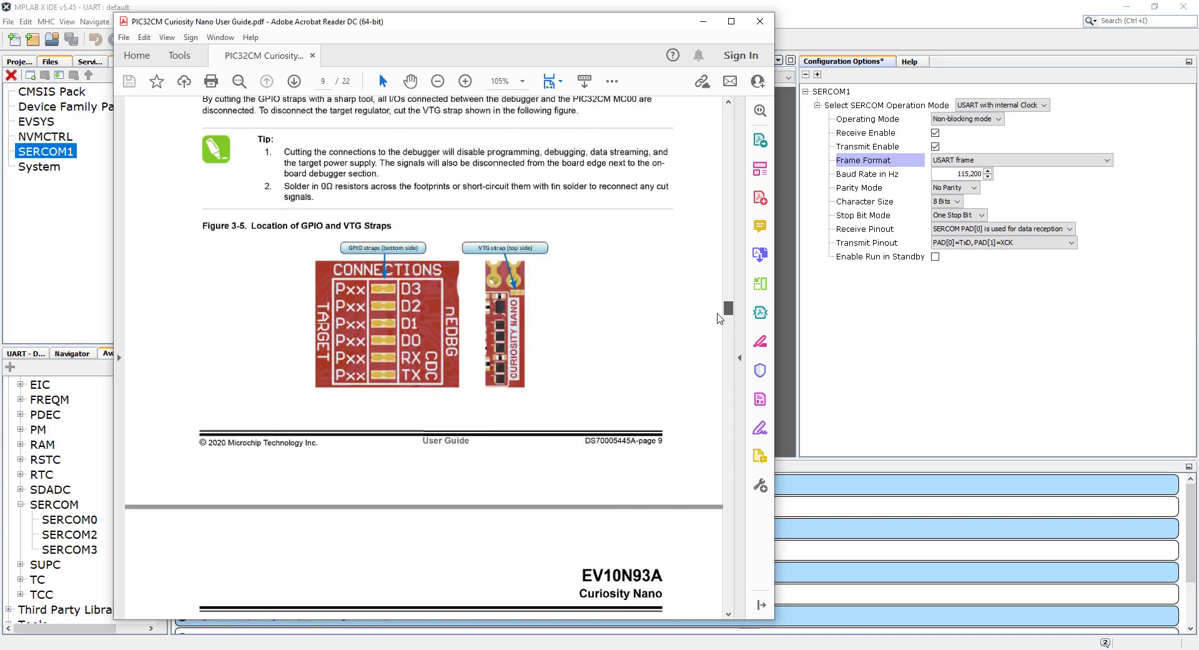
pyautogui.scroll(-3)
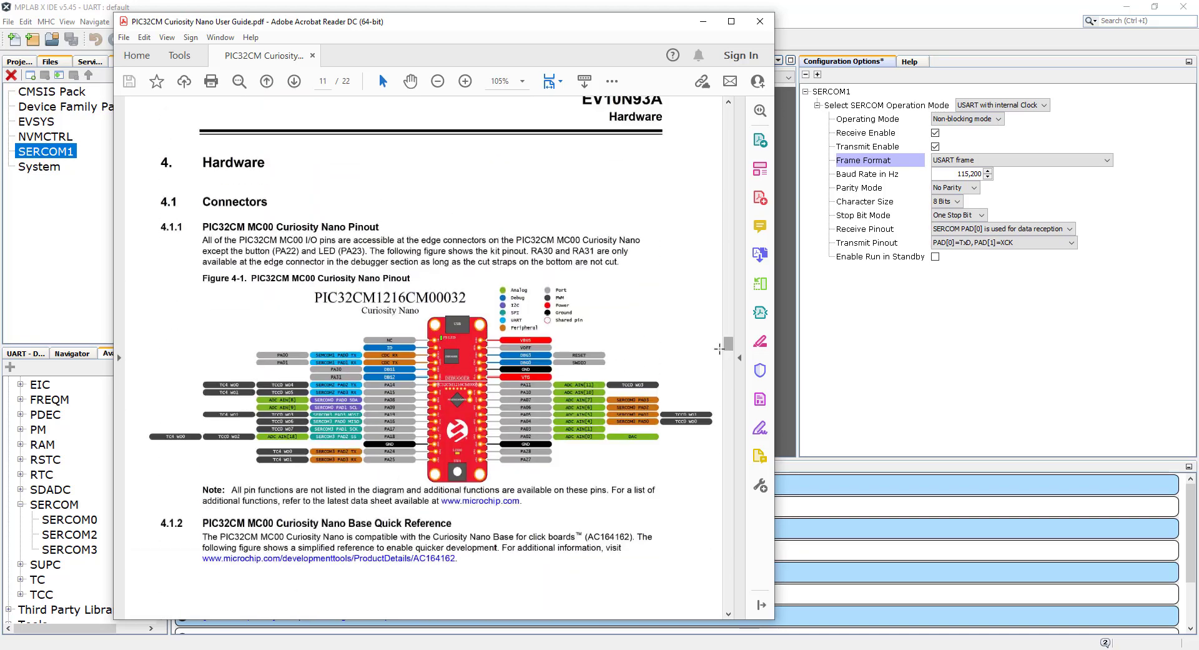
pyautogui.click(465, 81)
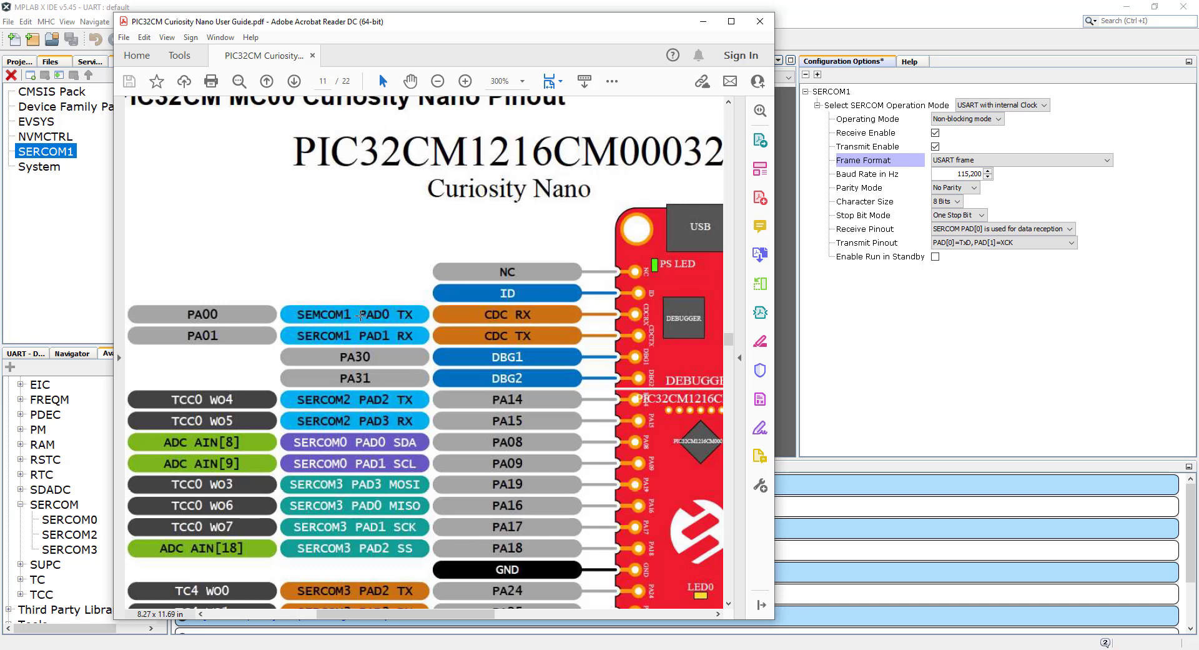
pyautogui.moveTo(344, 335)
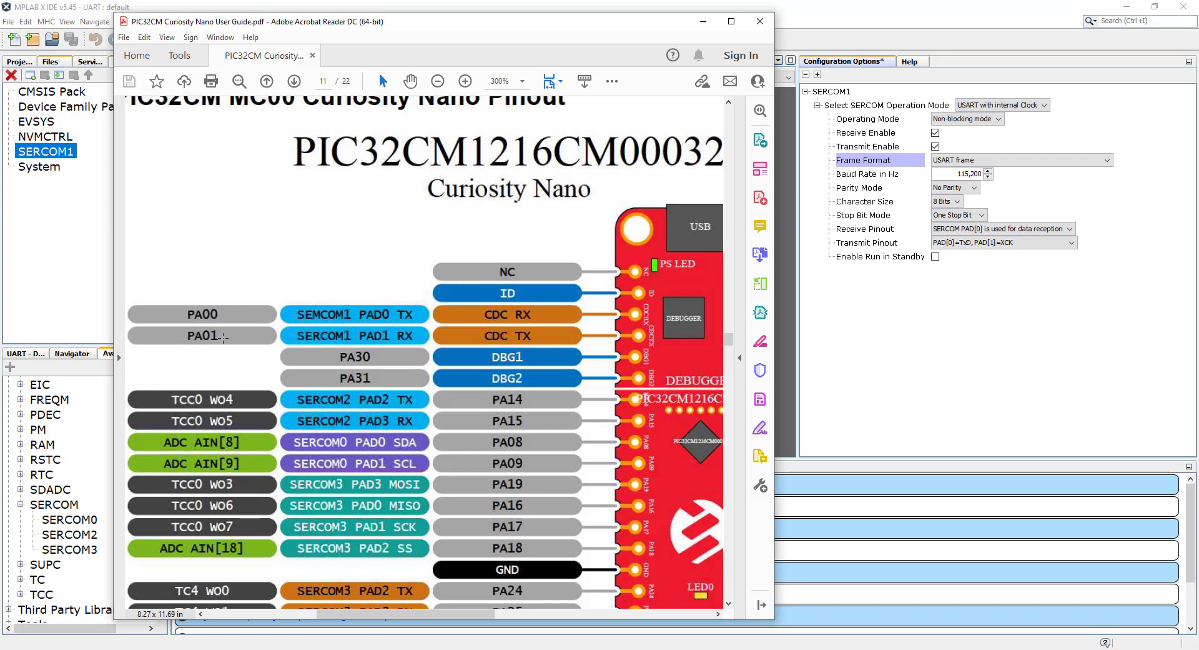
pyautogui.moveTo(356, 359)
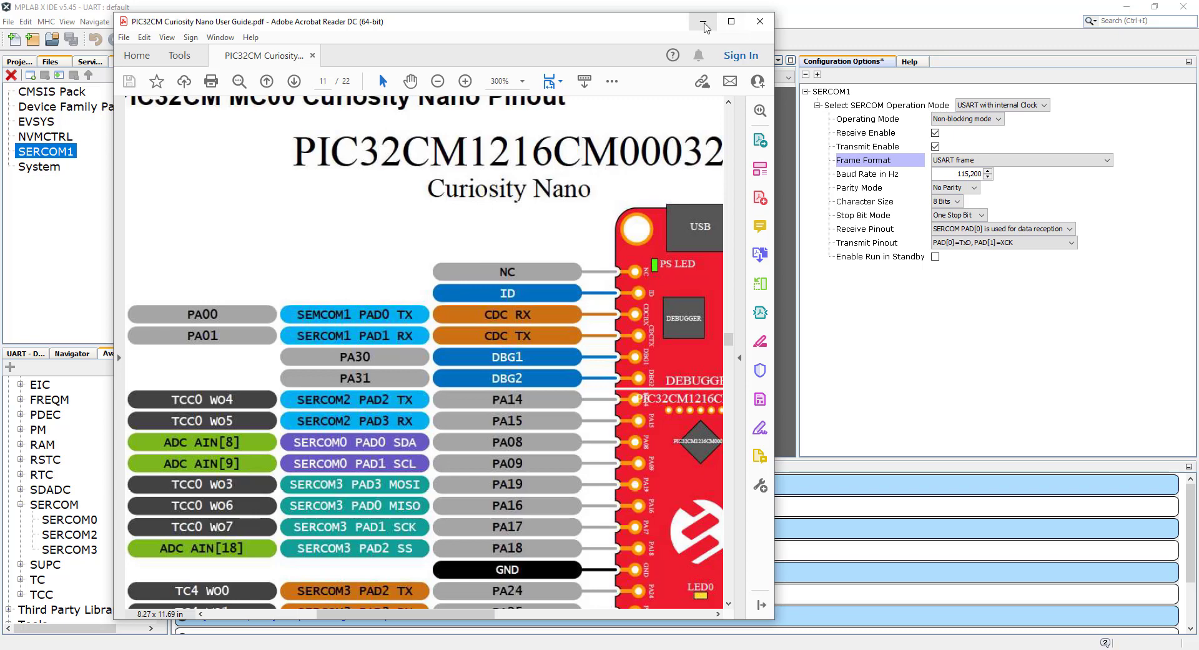
# Minimize the user guide and show the Pin Settings table via MHC Pin Configuration.
pyautogui.click(704, 21)
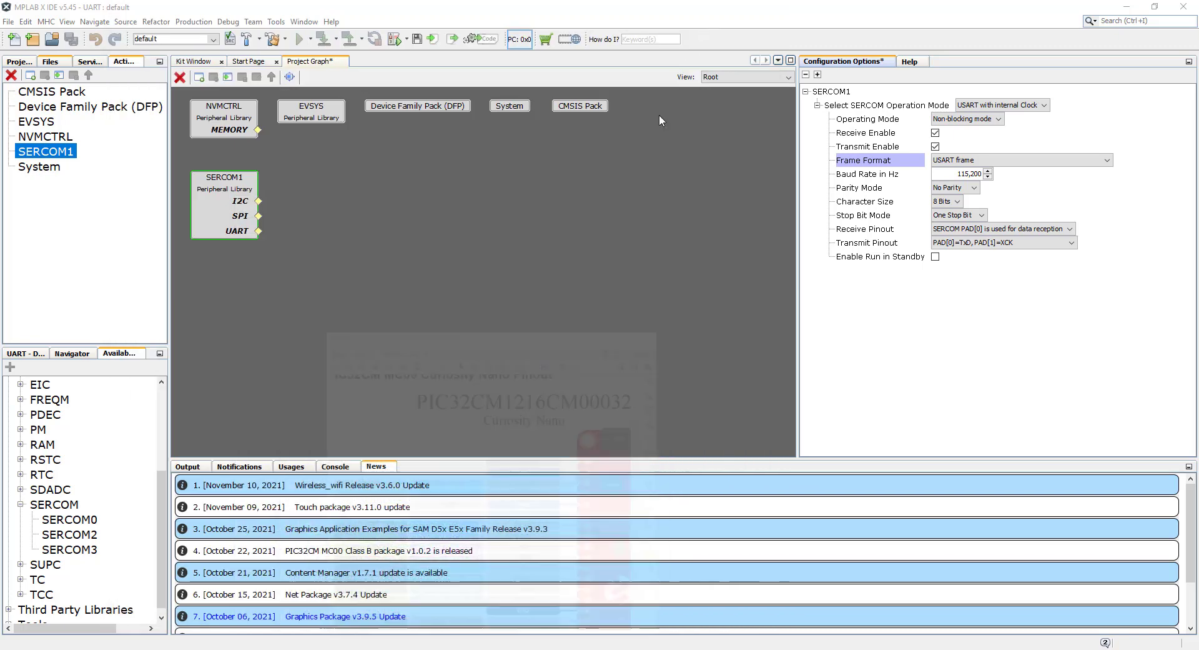
pyautogui.click(47, 21)
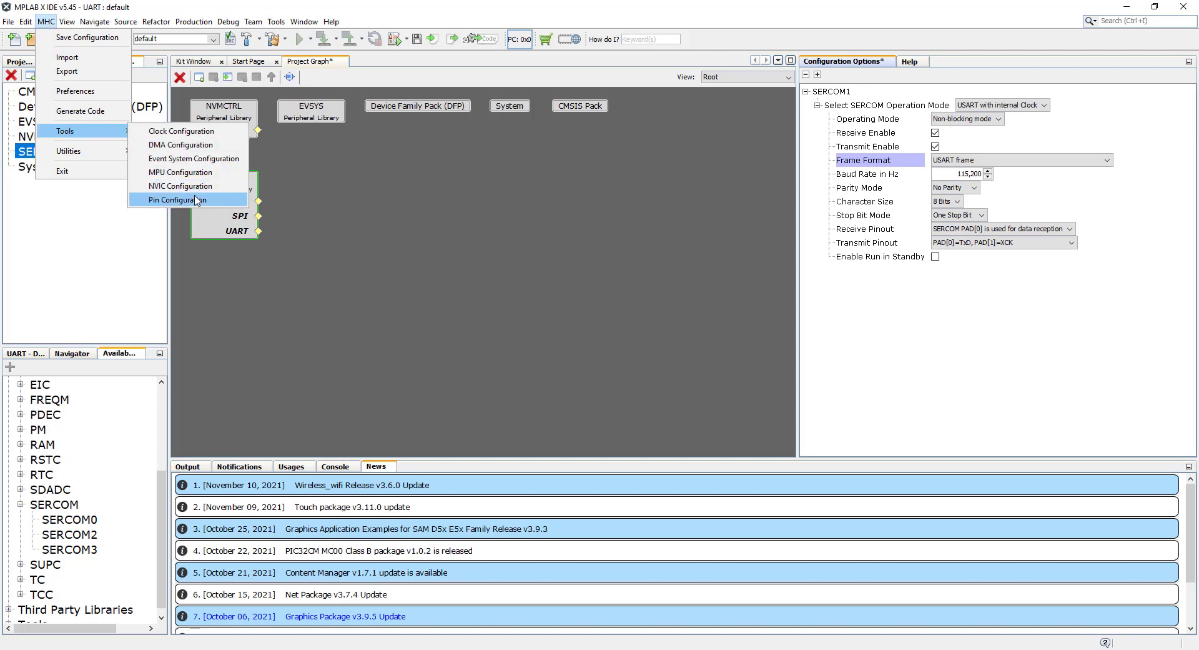
pyautogui.click(182, 199)
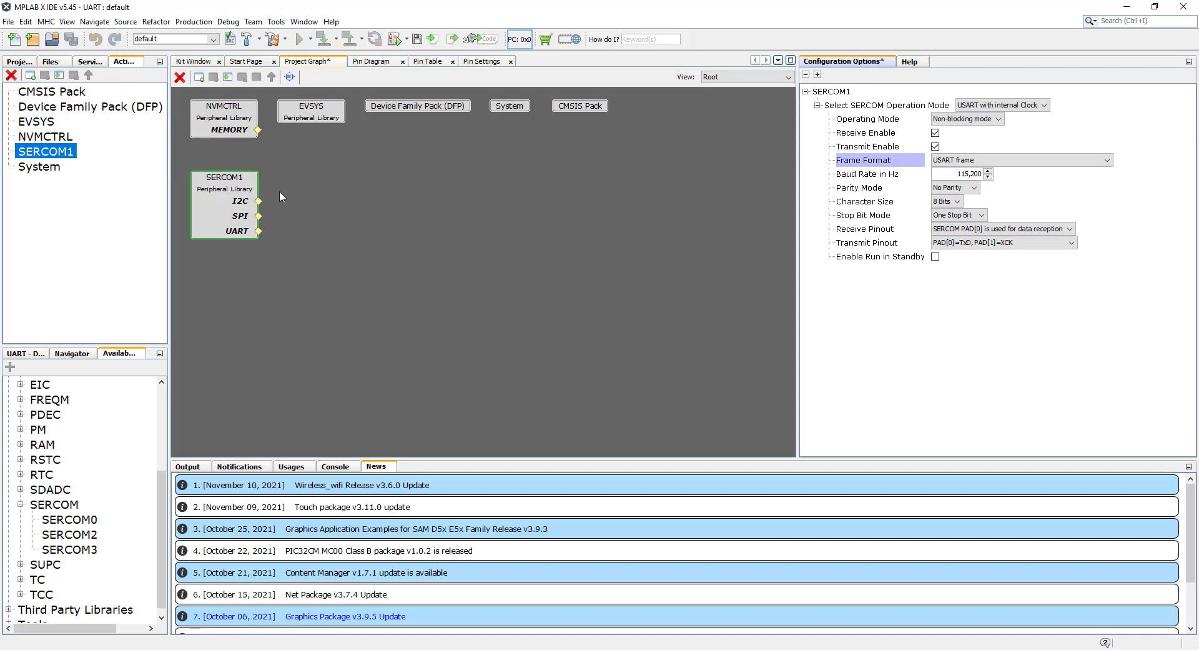
pyautogui.click(482, 61)
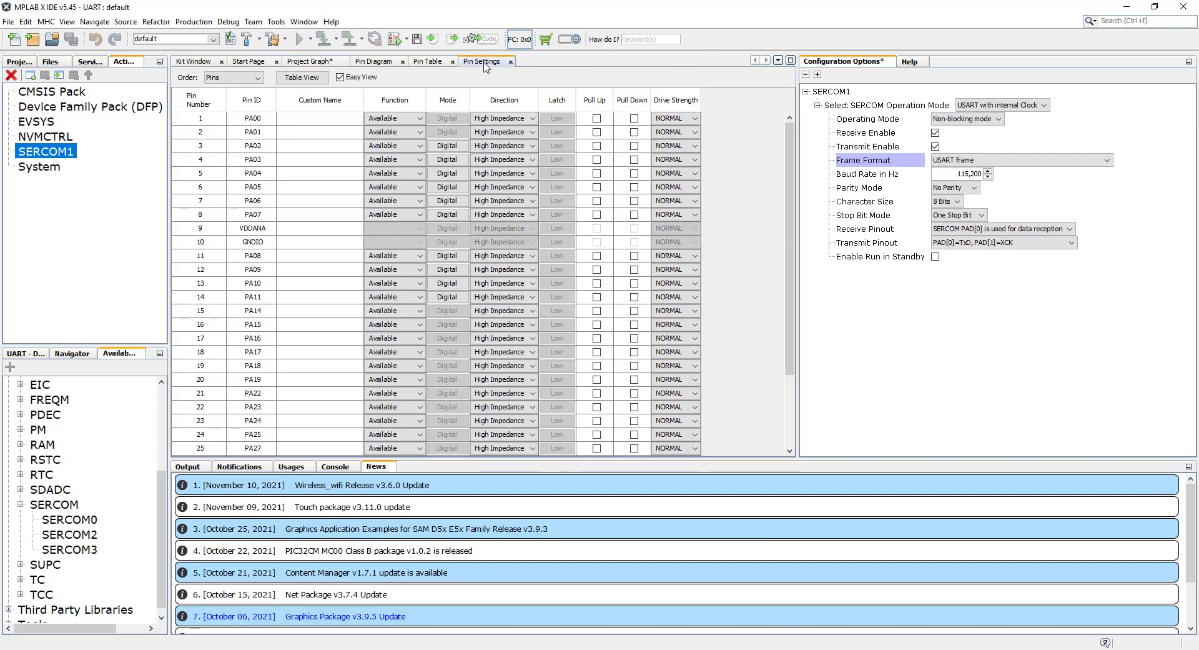
pyautogui.moveTo(512, 357)
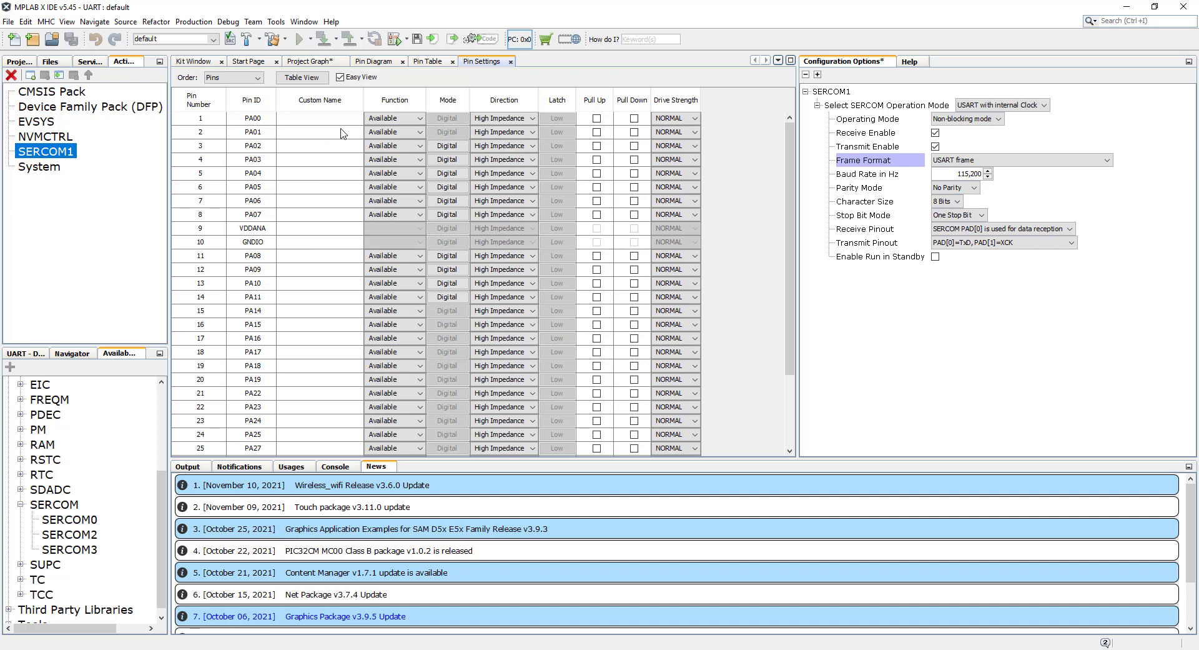
# Assign PA00 to SERCOM1_PAD0 and PA01 to SERCOM1_PAD1.
pyautogui.click(418, 117)
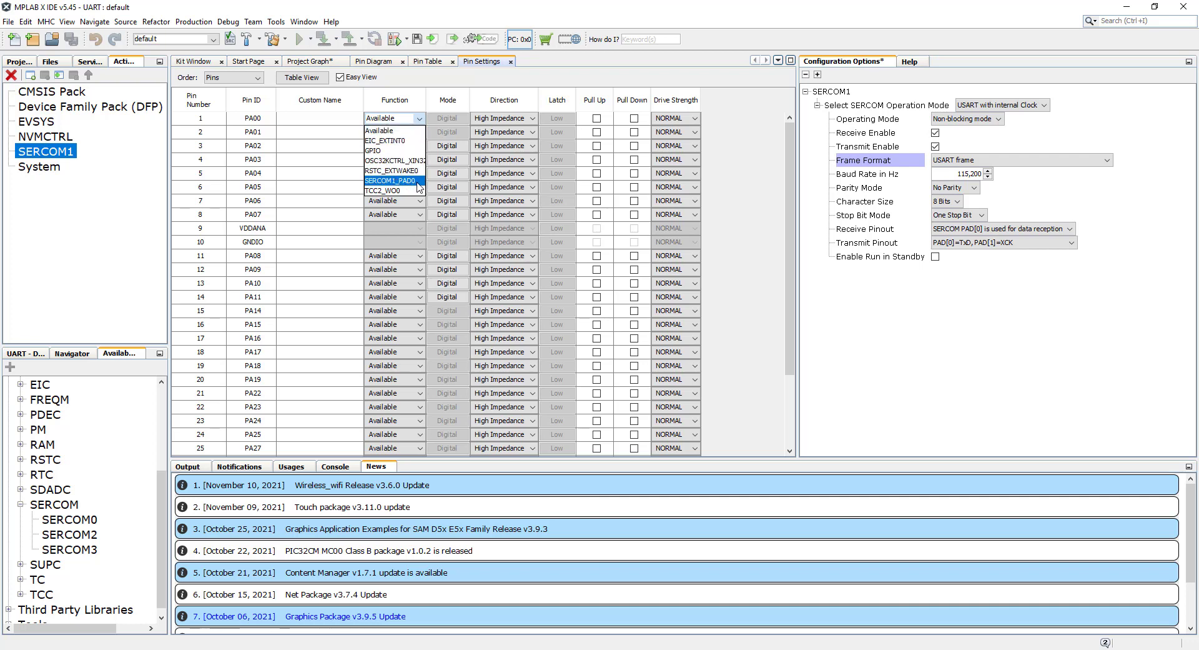
pyautogui.click(390, 181)
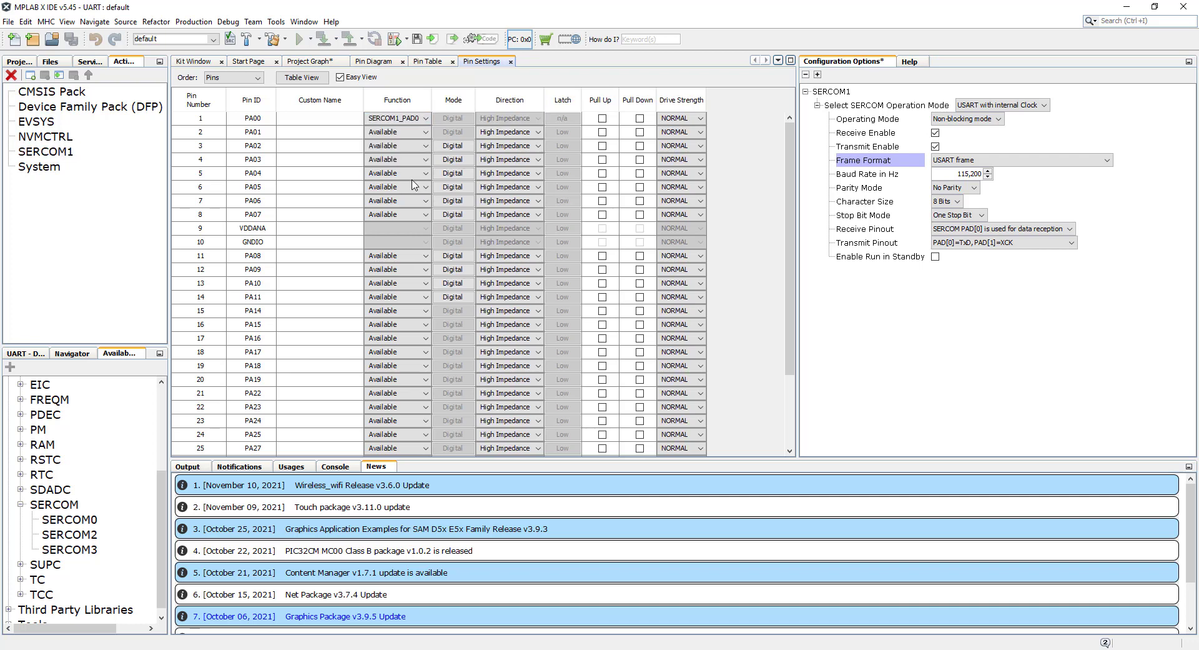
pyautogui.click(418, 133)
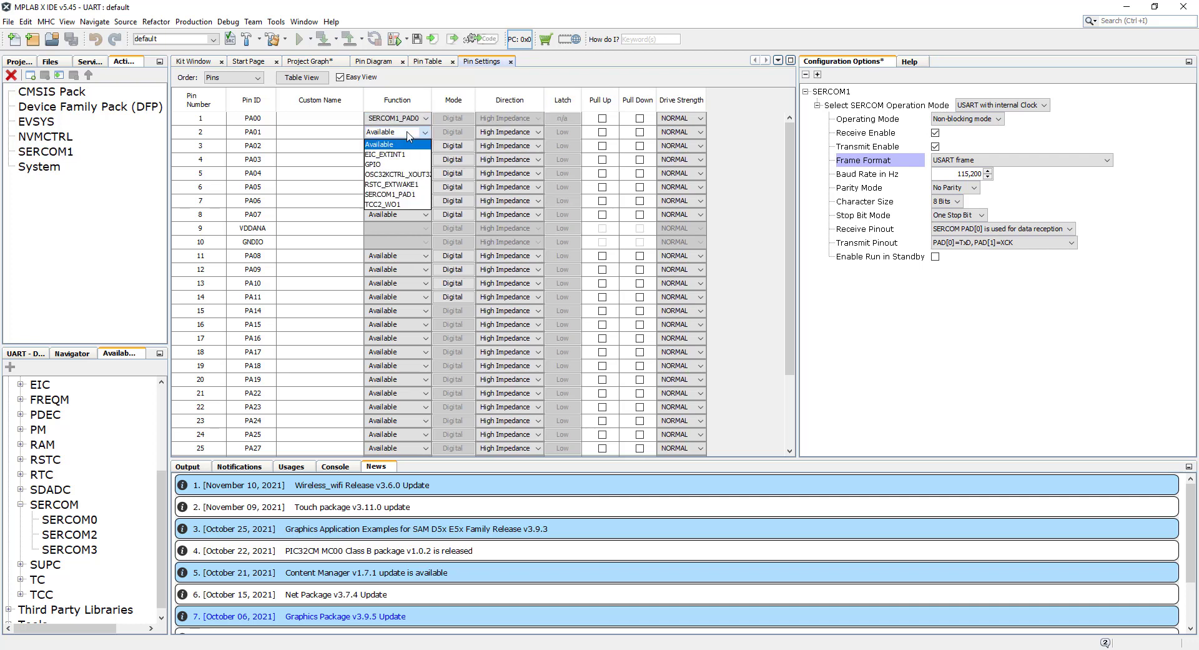
pyautogui.moveTo(396, 199)
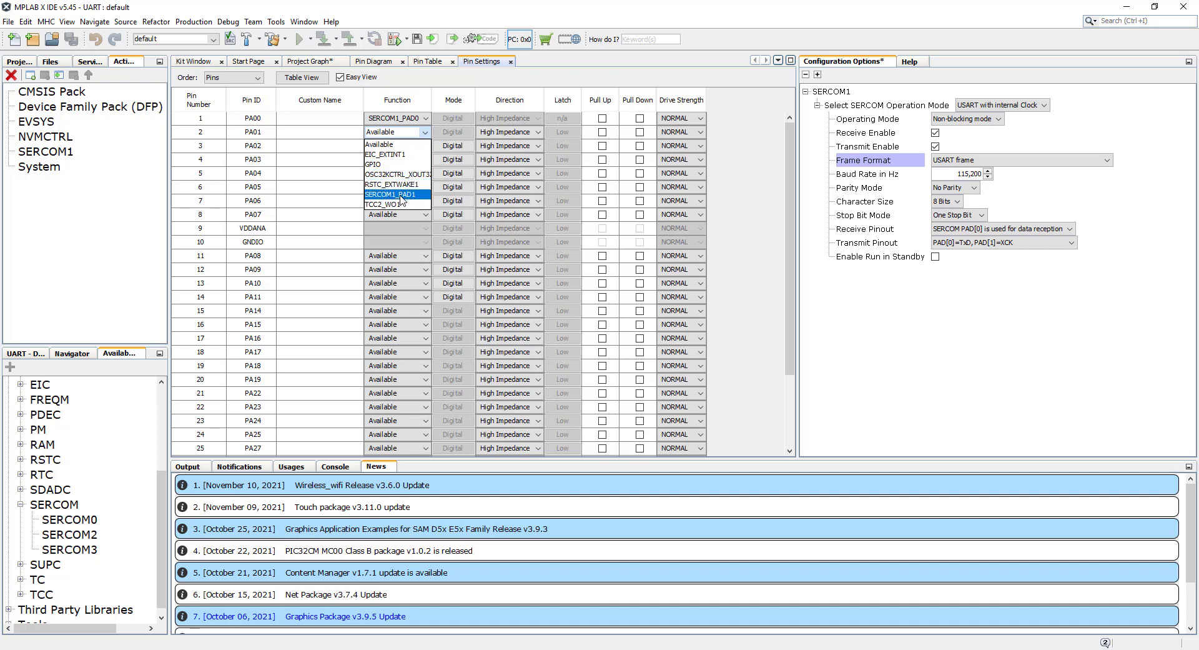
pyautogui.click(386, 193)
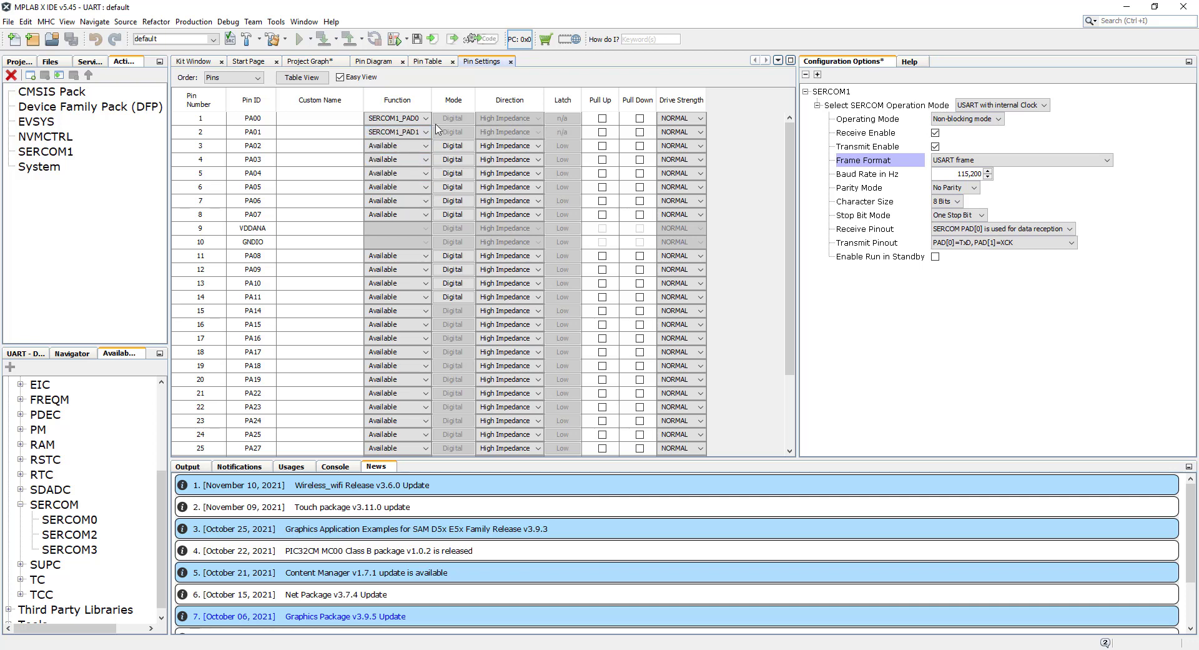
pyautogui.moveTo(769, 141)
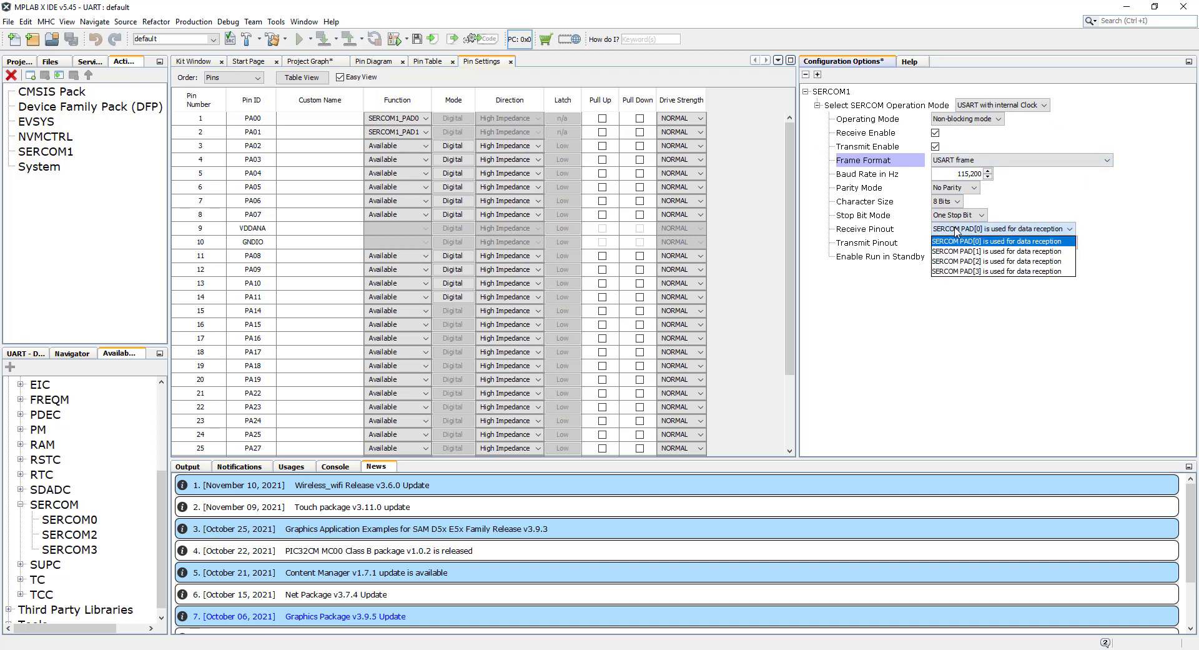
pyautogui.moveTo(987, 250)
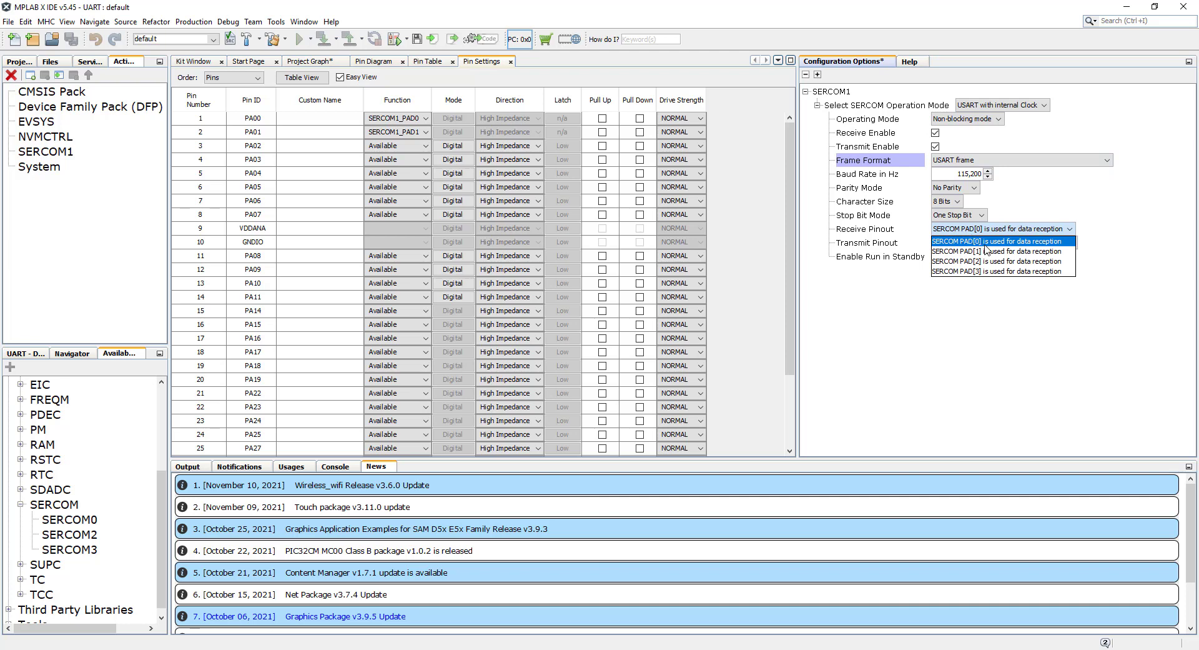
pyautogui.moveTo(999, 251)
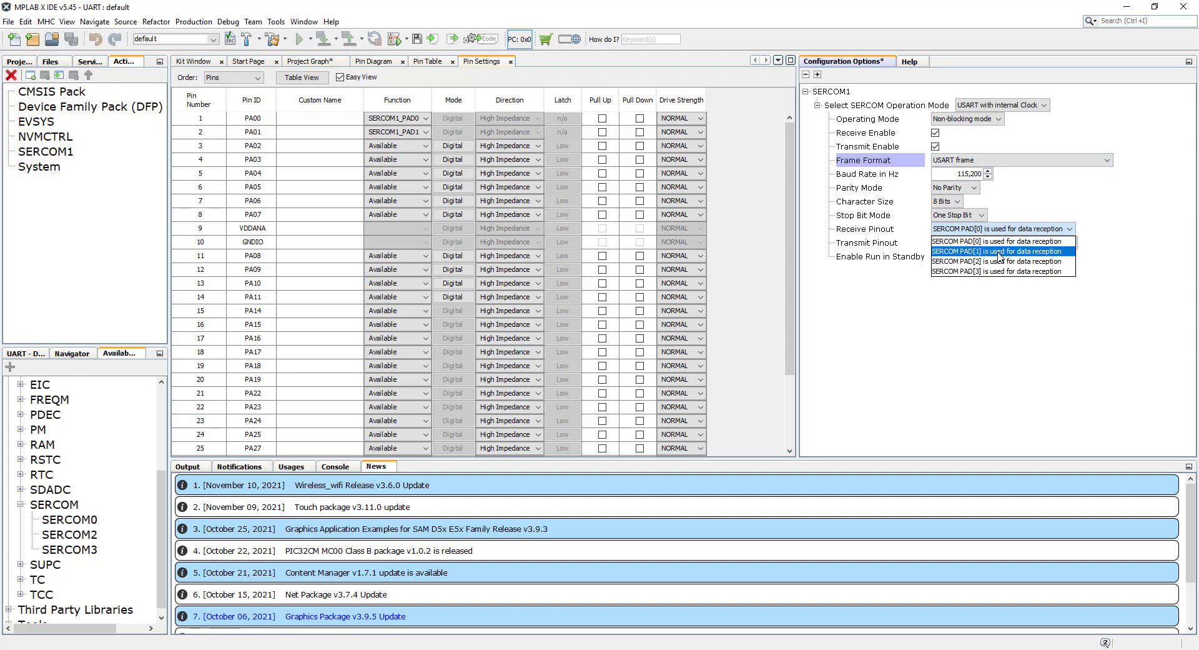
# Set SERCOM1 receive pinout to PAD[1], keeping transmit as PAD[0]=TxD, PAD[1]=XCK.
pyautogui.click(997, 252)
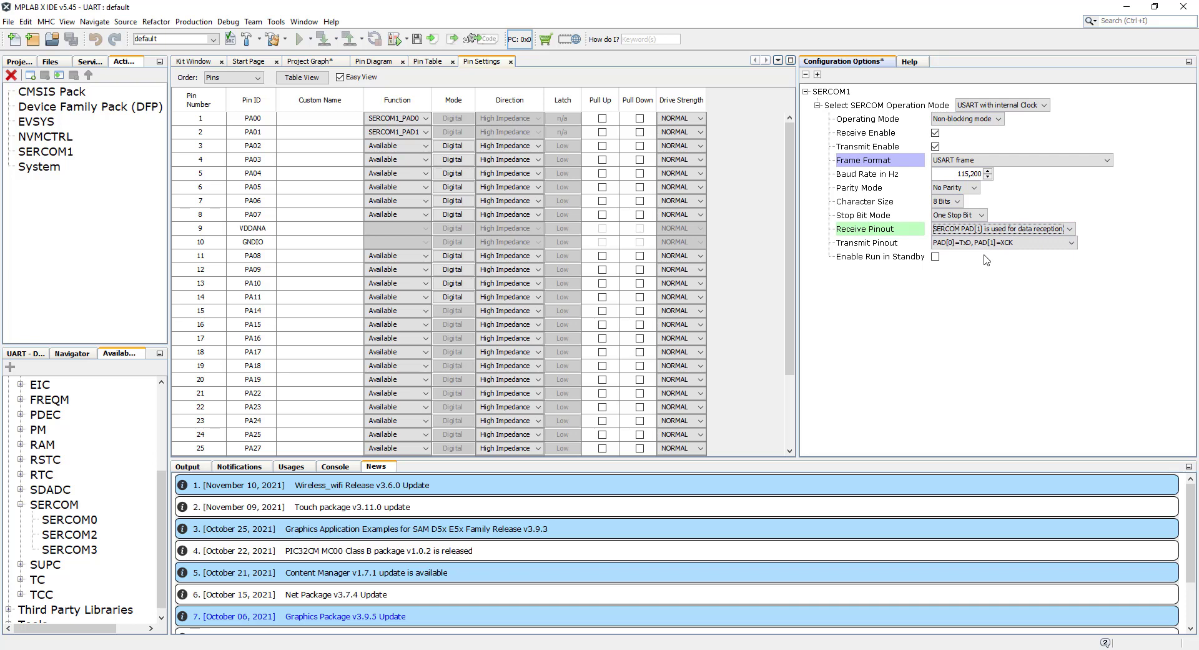
pyautogui.click(1086, 242)
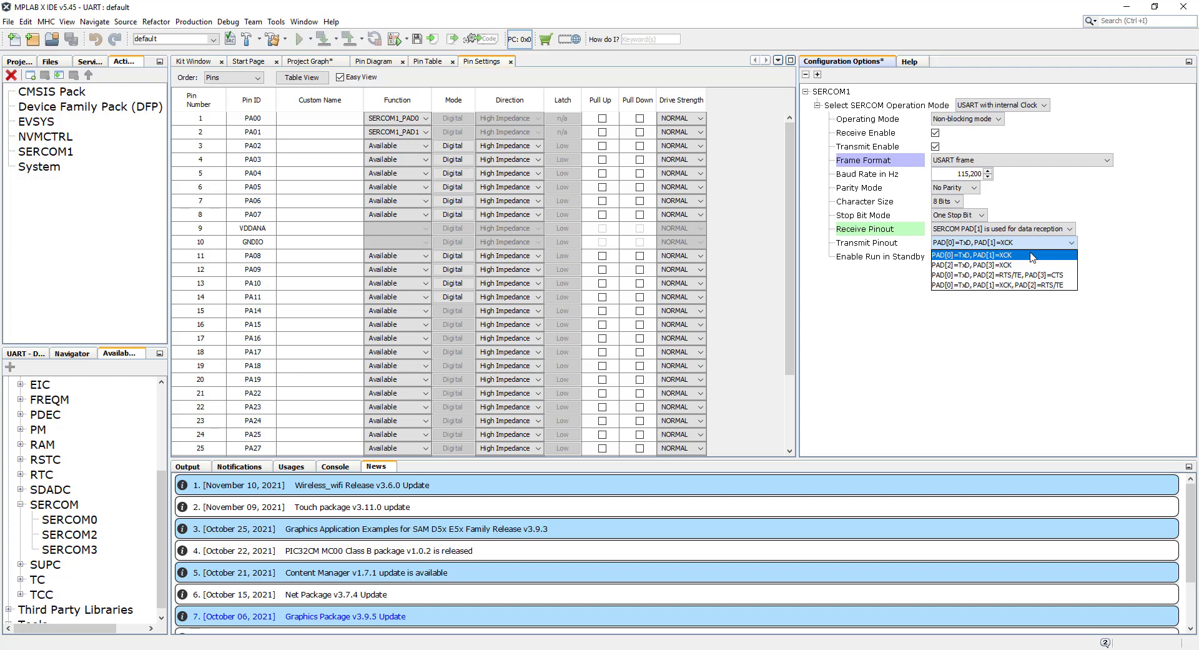
pyautogui.click(976, 255)
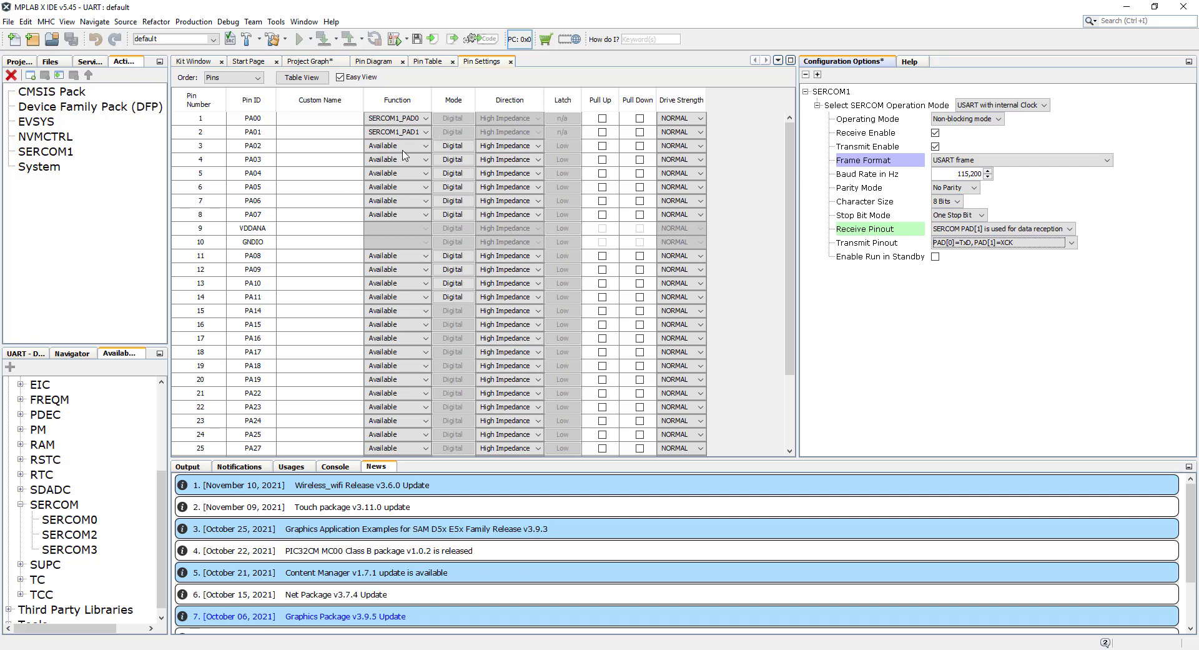
pyautogui.moveTo(407, 171)
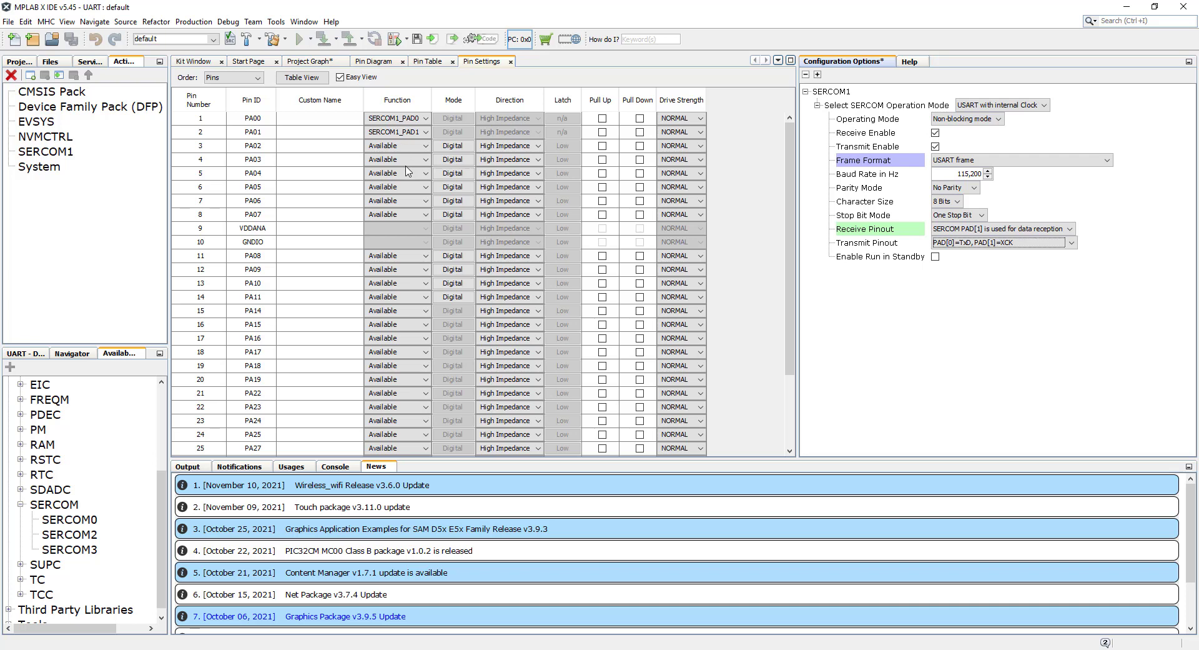
pyautogui.moveTo(390, 368)
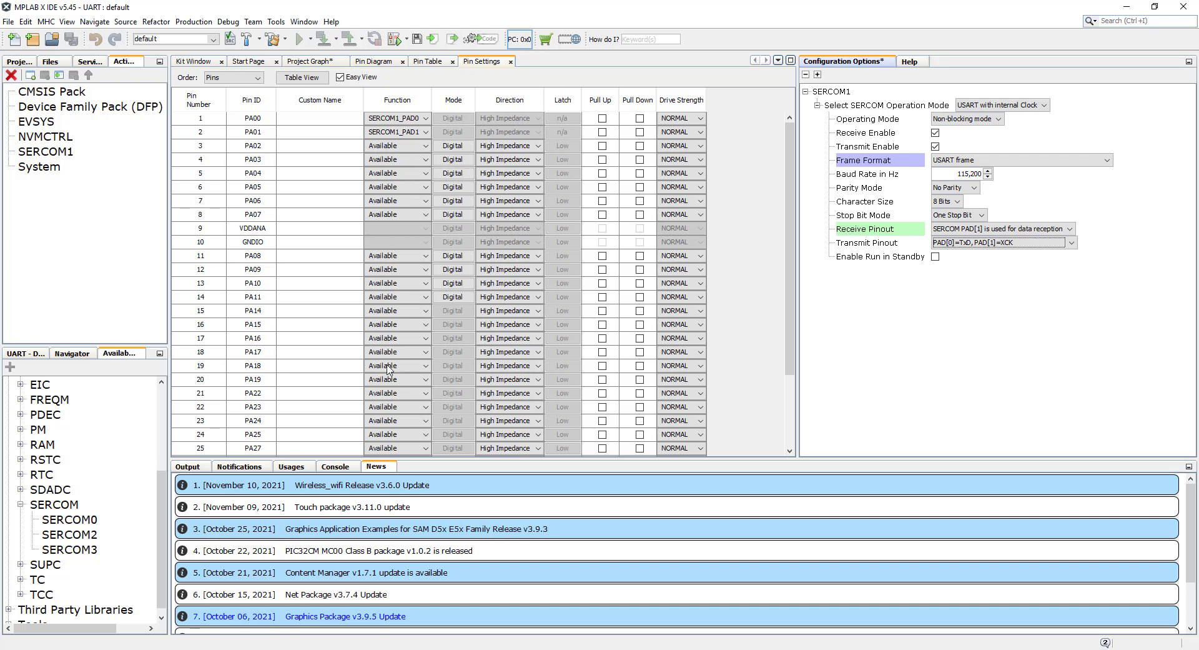
pyautogui.moveTo(290, 414)
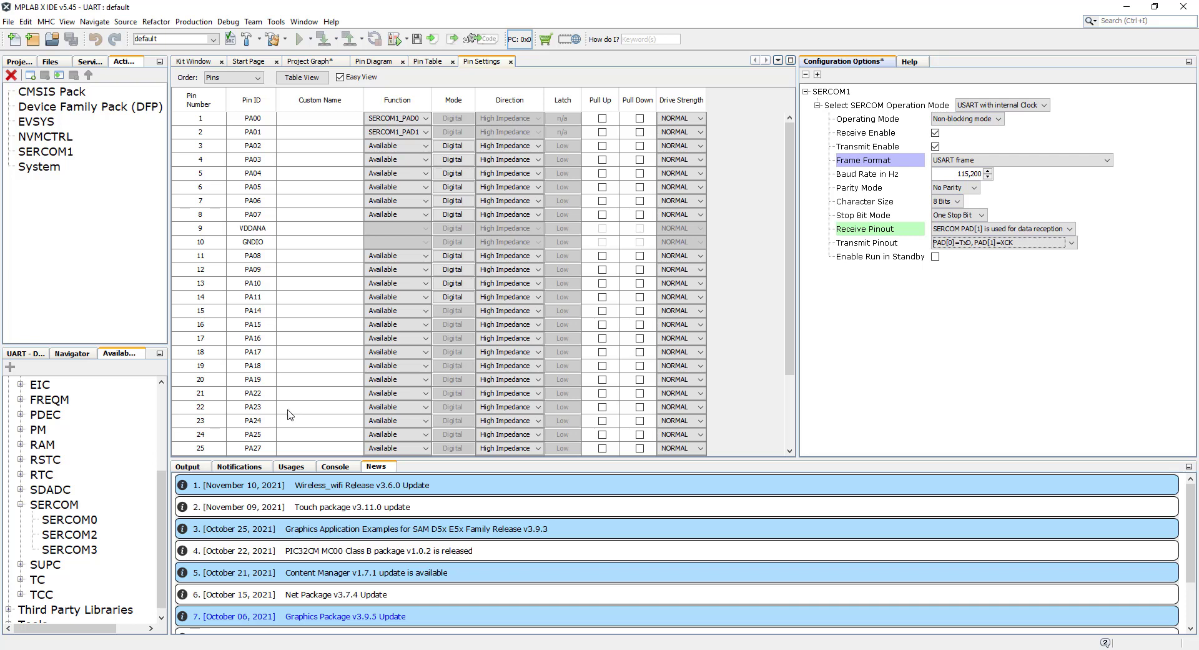
pyautogui.moveTo(280, 356)
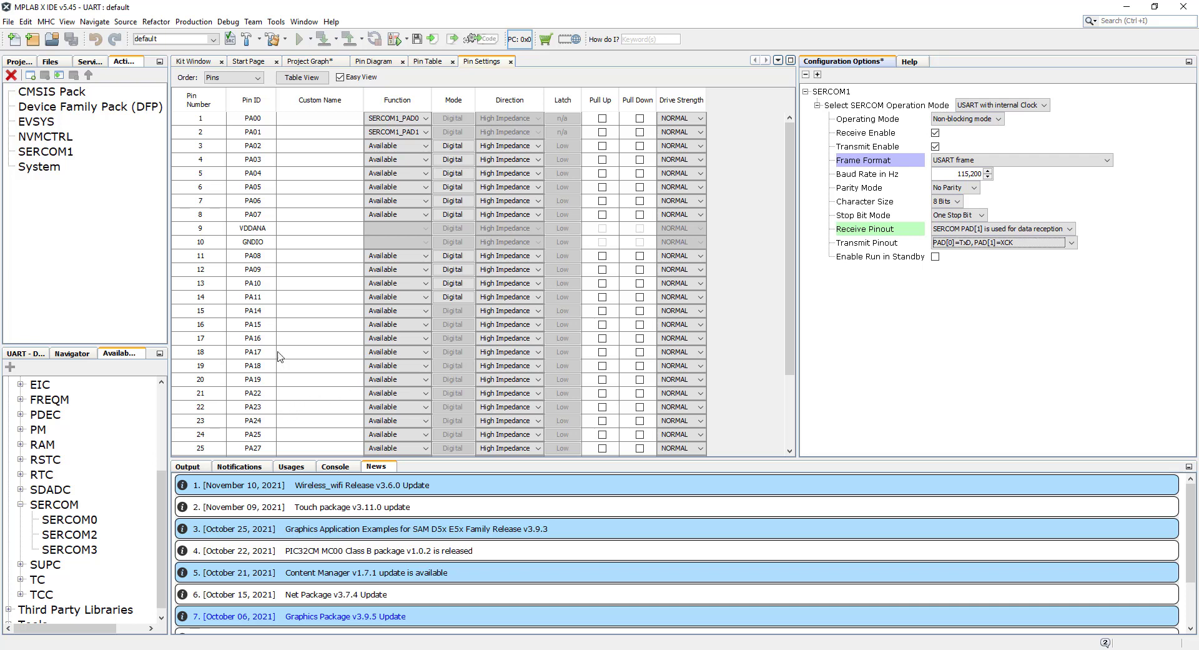
pyautogui.moveTo(367, 355)
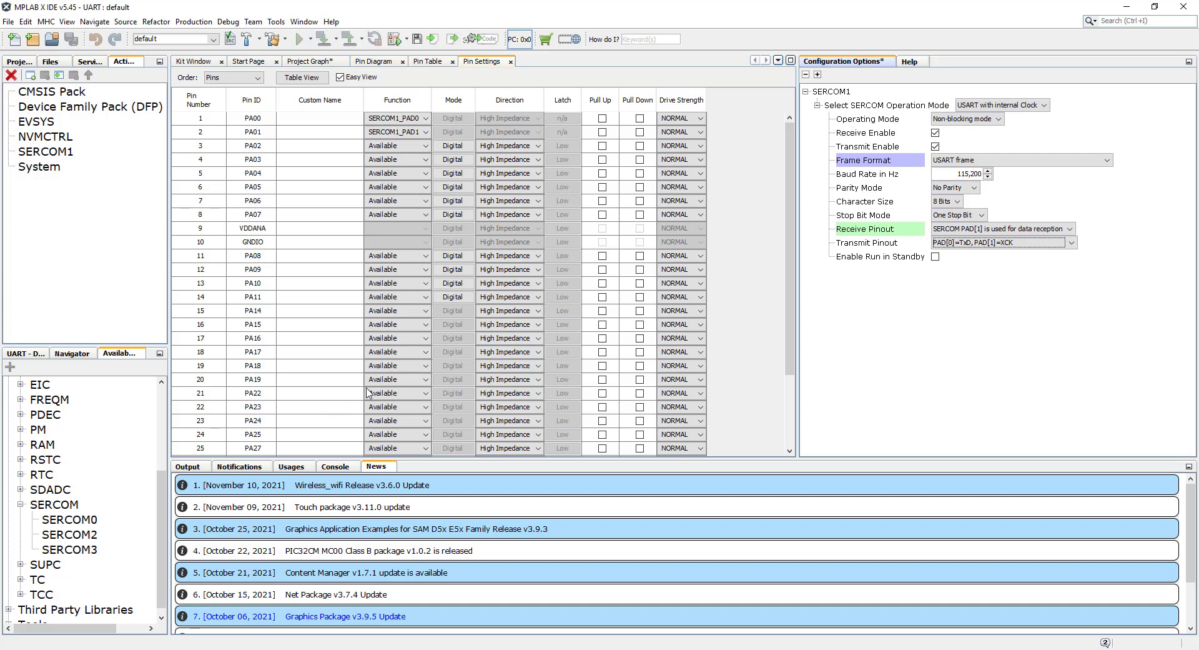
# Make PA22 a GPIO input named SW with pull-up enabled.
pyautogui.click(422, 393)
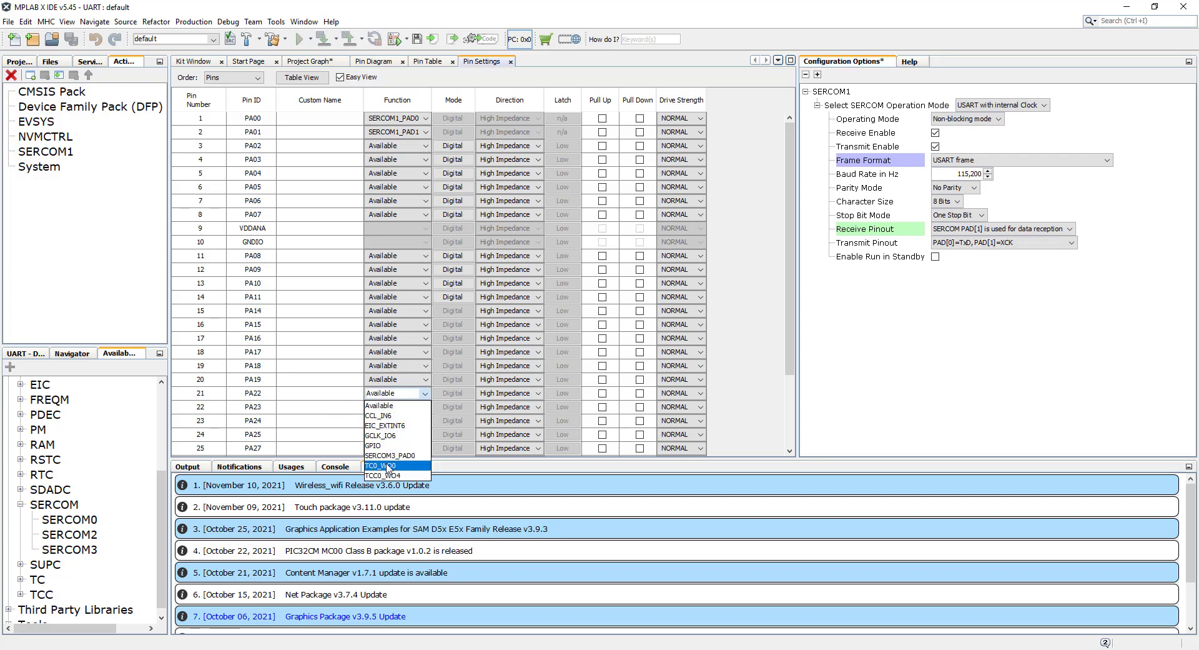
pyautogui.click(376, 445)
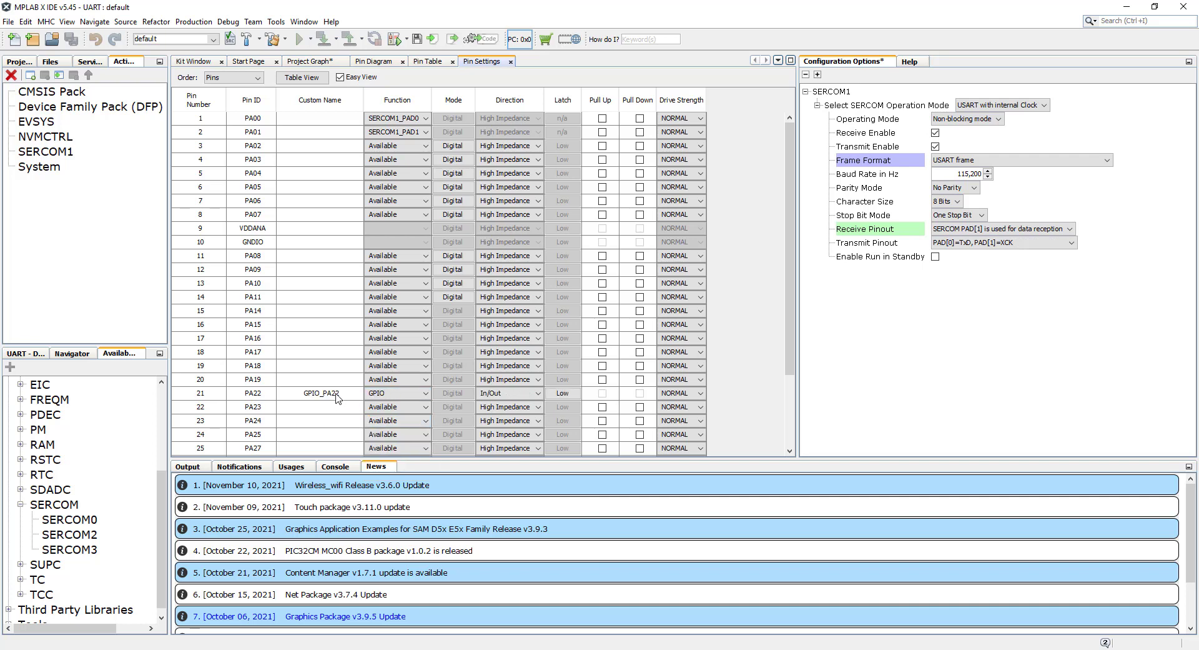
pyautogui.doubleClick(316, 394)
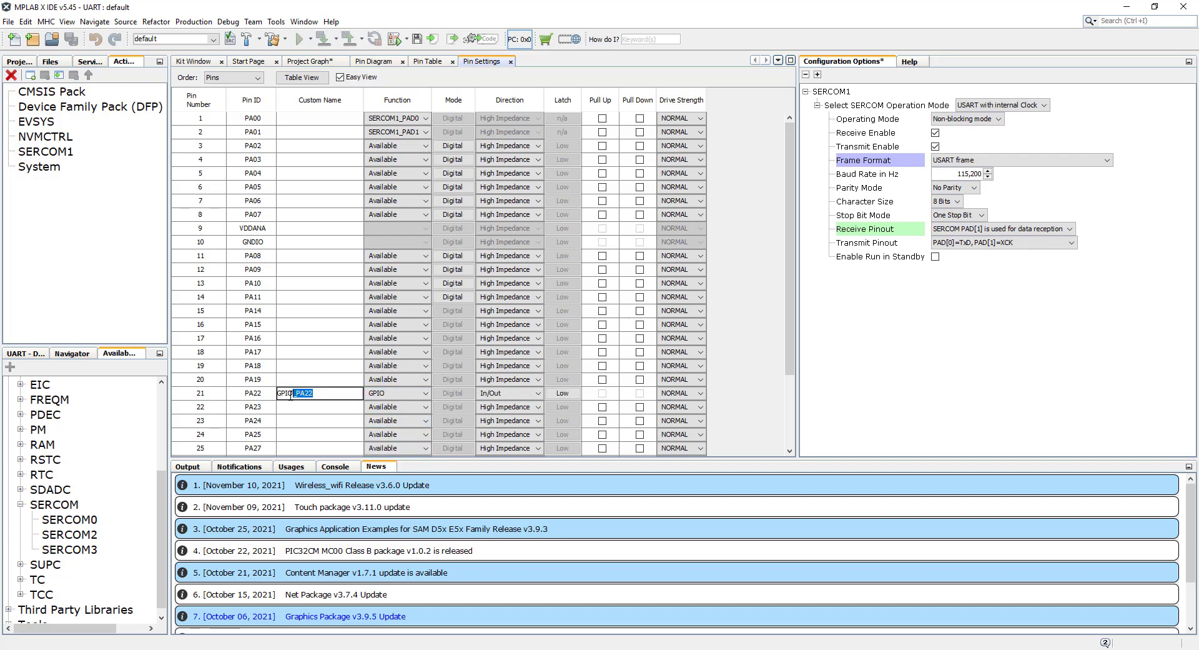
pyautogui.write('SW')
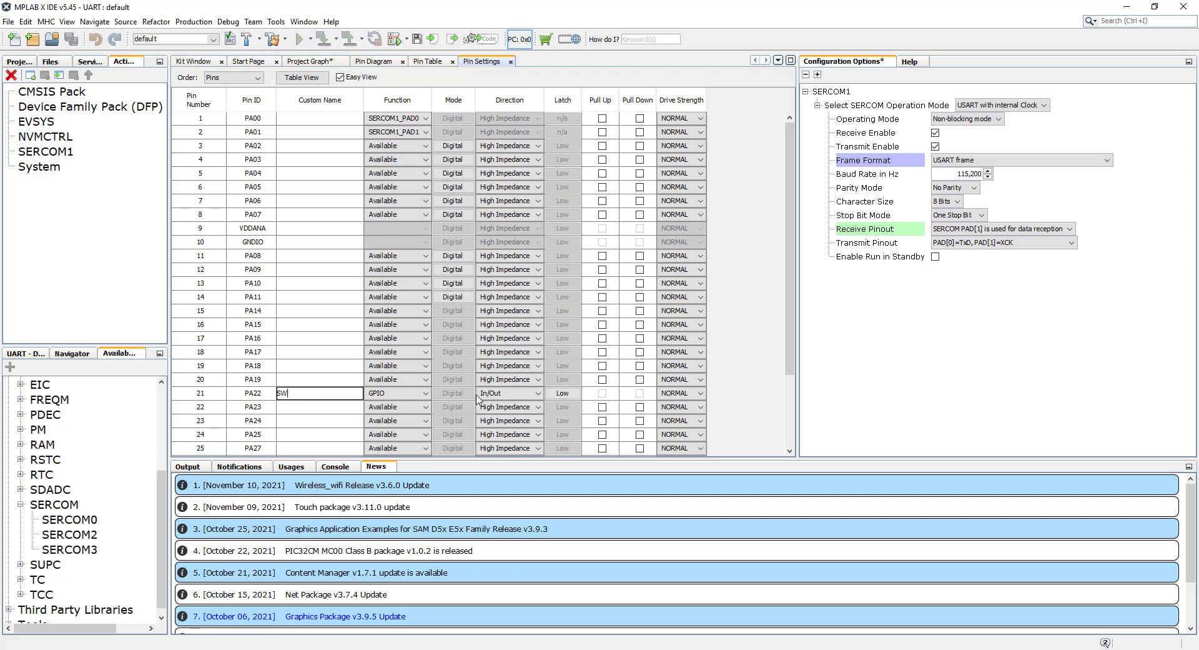
pyautogui.click(534, 393)
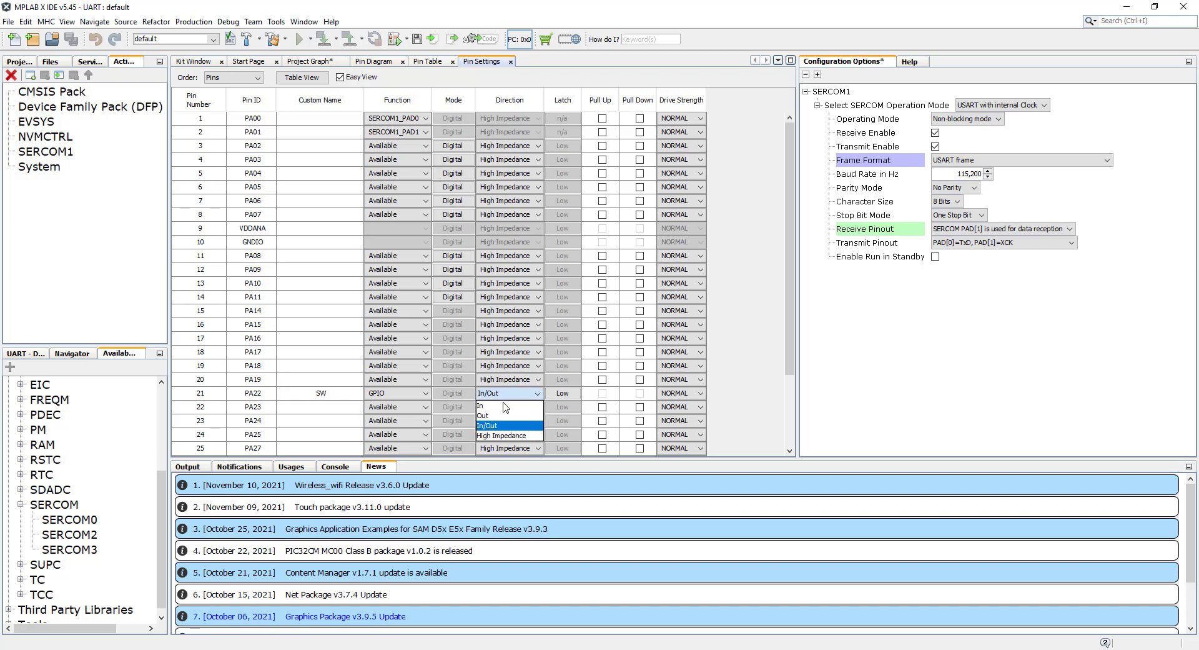
pyautogui.click(479, 406)
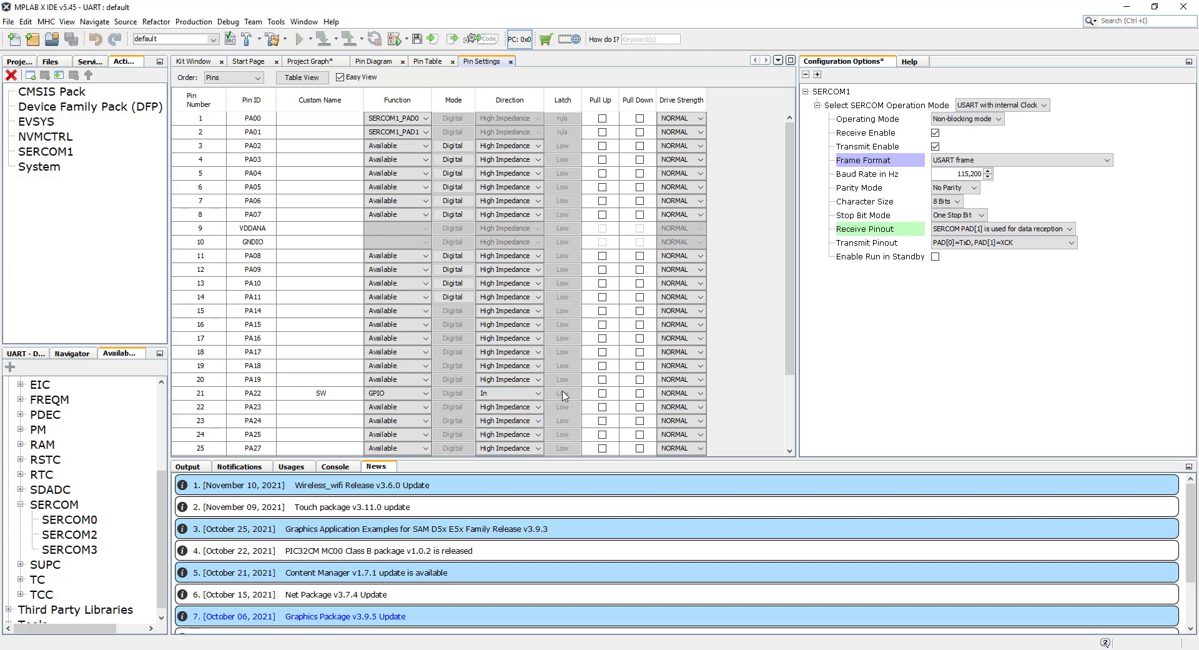
pyautogui.click(600, 393)
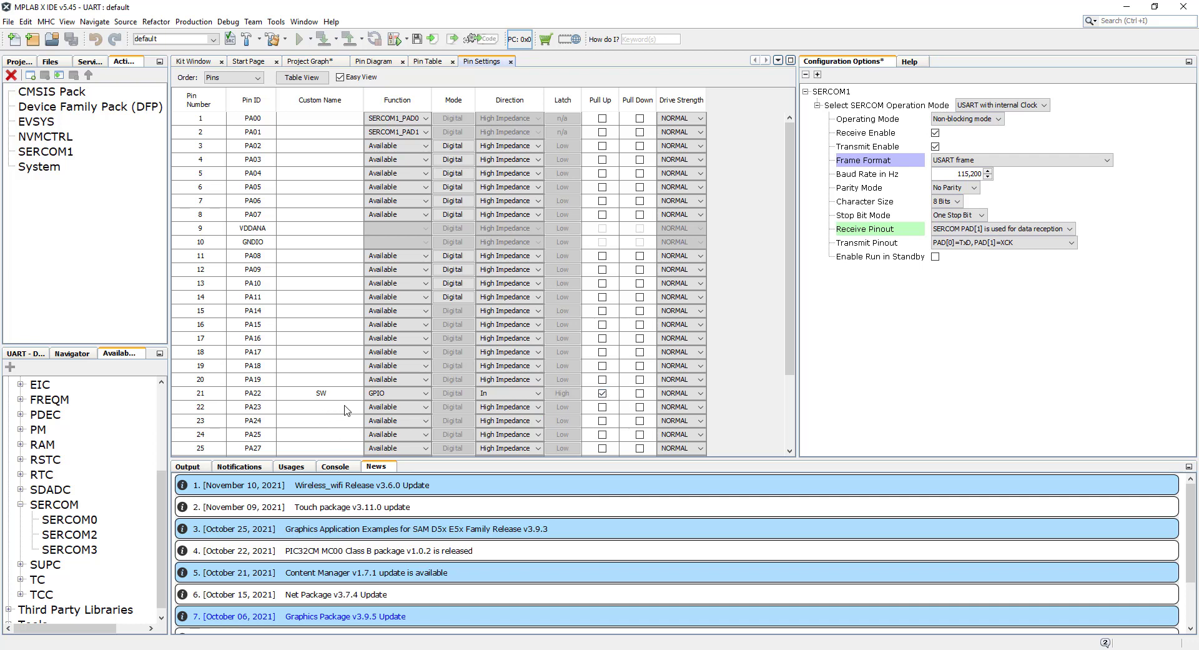
# Make PA23 a GPIO output named YLED and return to the project graph.
pyautogui.click(420, 408)
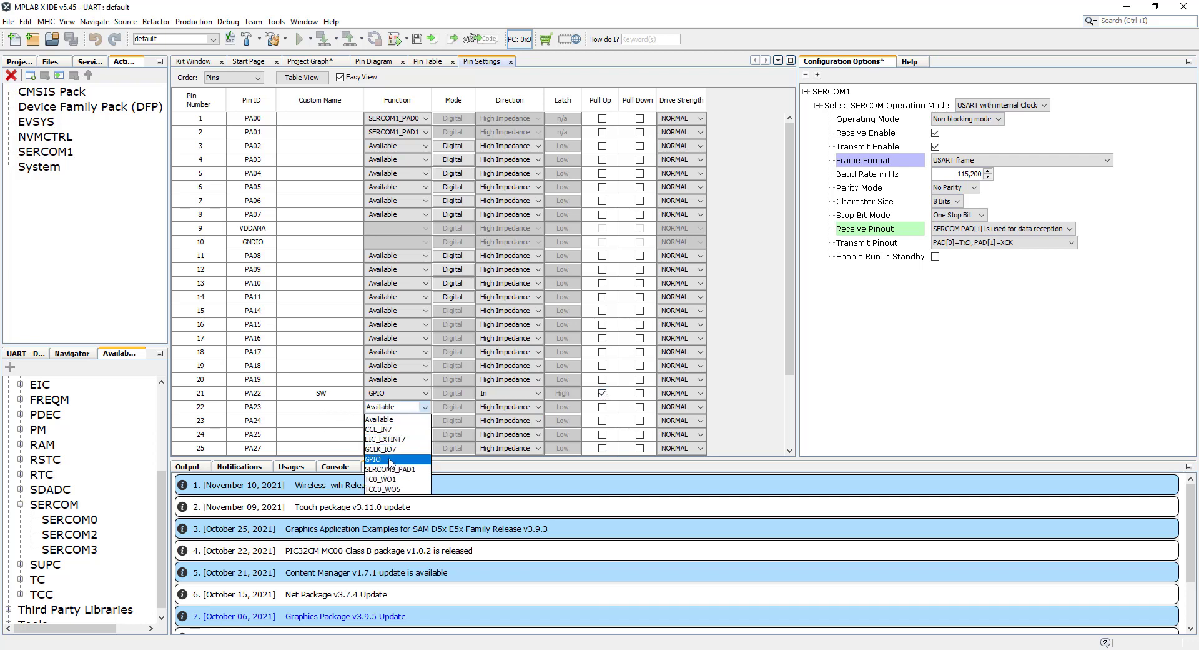
pyautogui.click(375, 459)
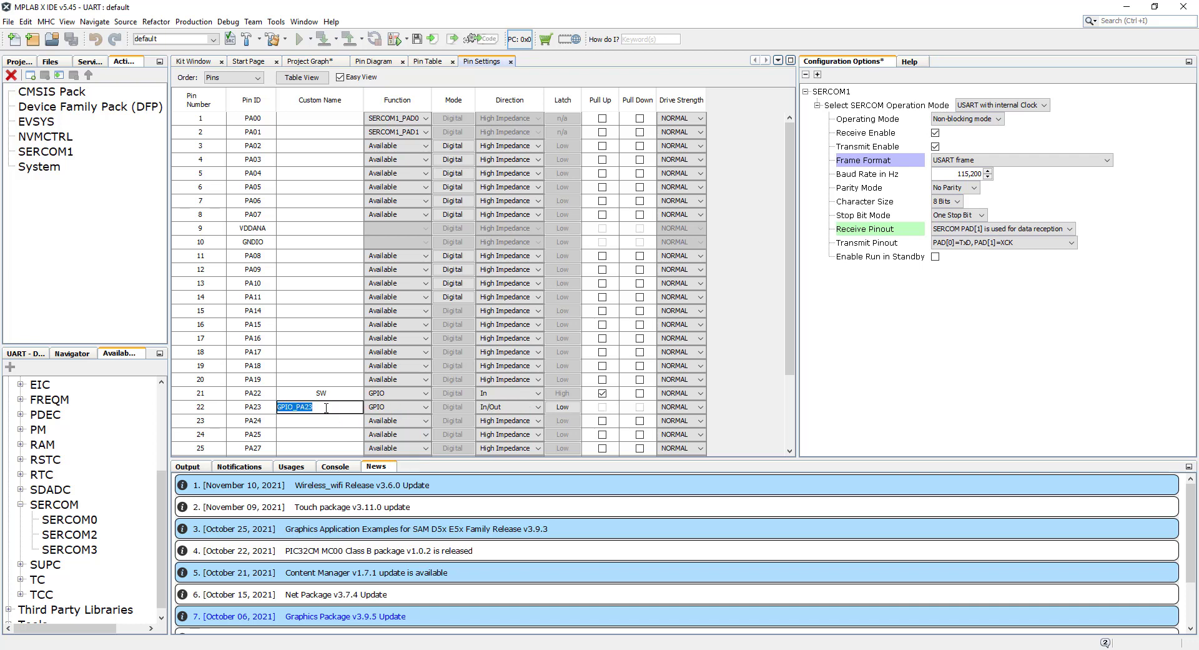
pyautogui.write('YL')
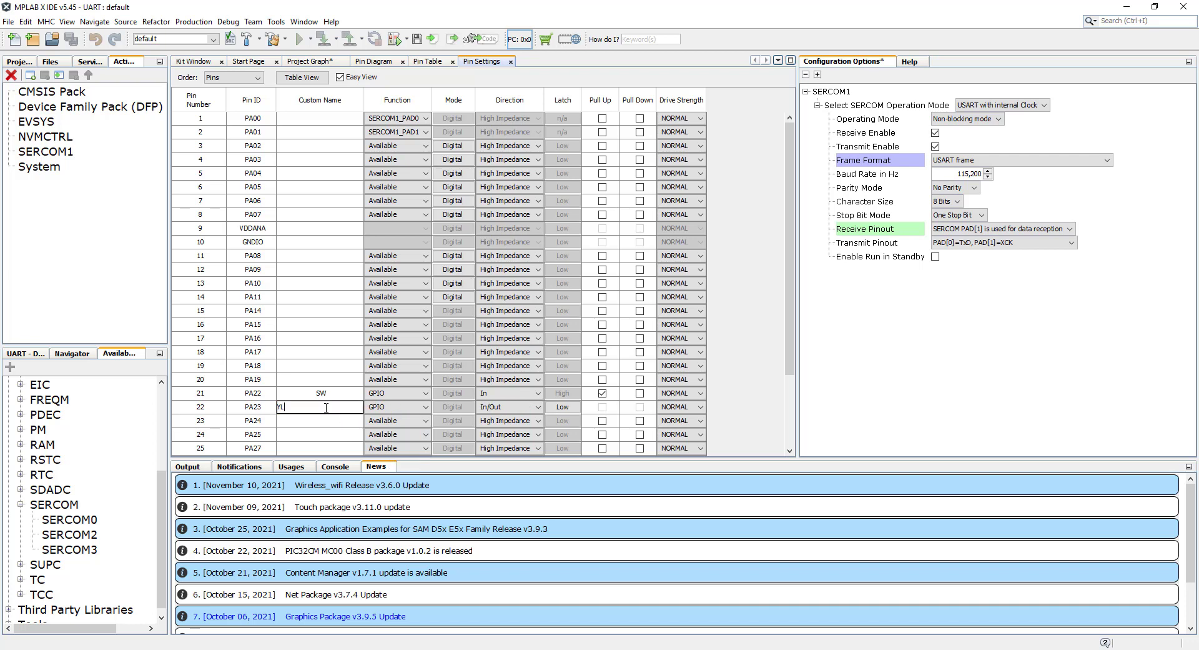
pyautogui.write('ED')
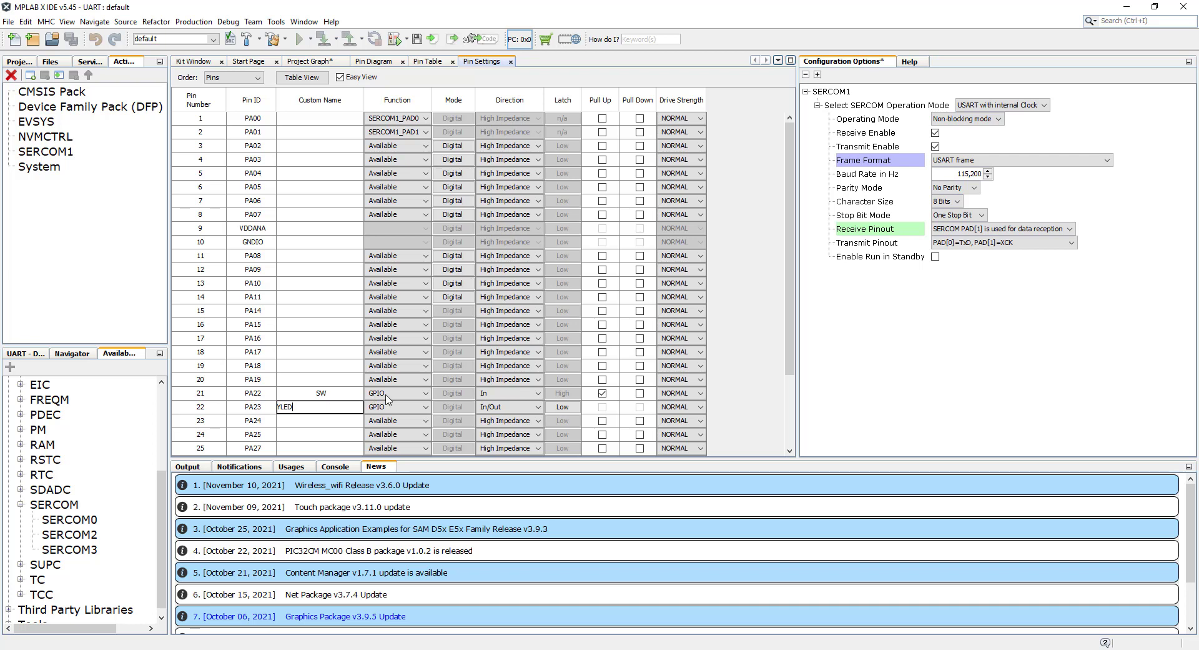
pyautogui.click(535, 407)
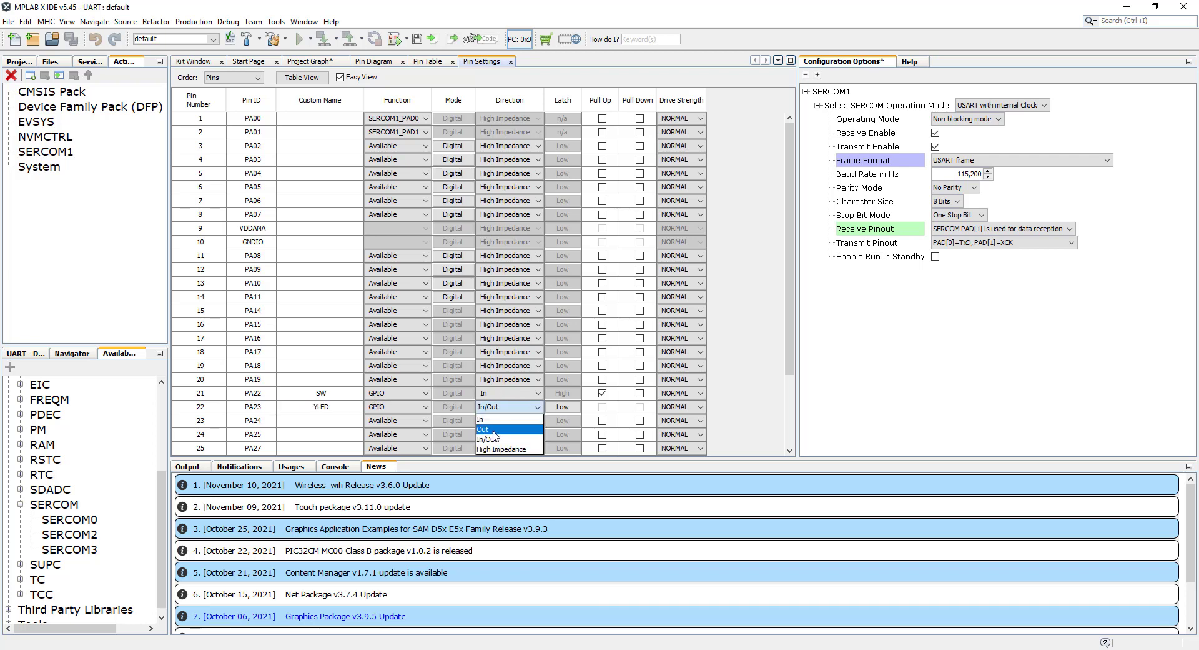
pyautogui.click(482, 430)
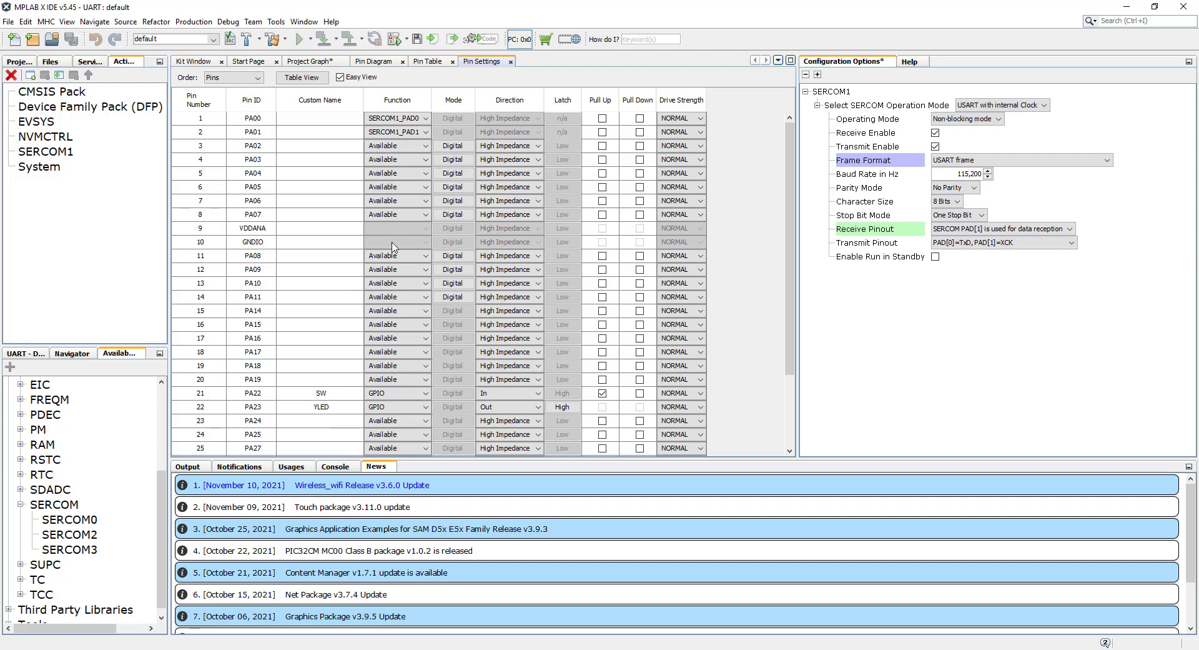
pyautogui.moveTo(601, 201)
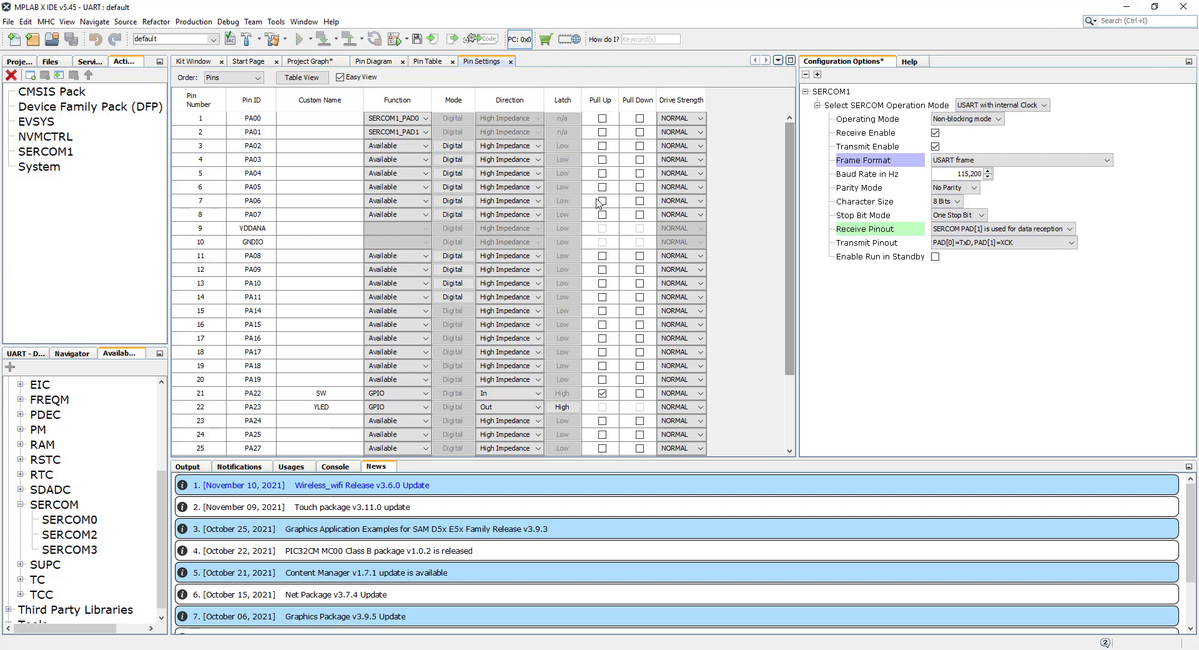
pyautogui.click(312, 62)
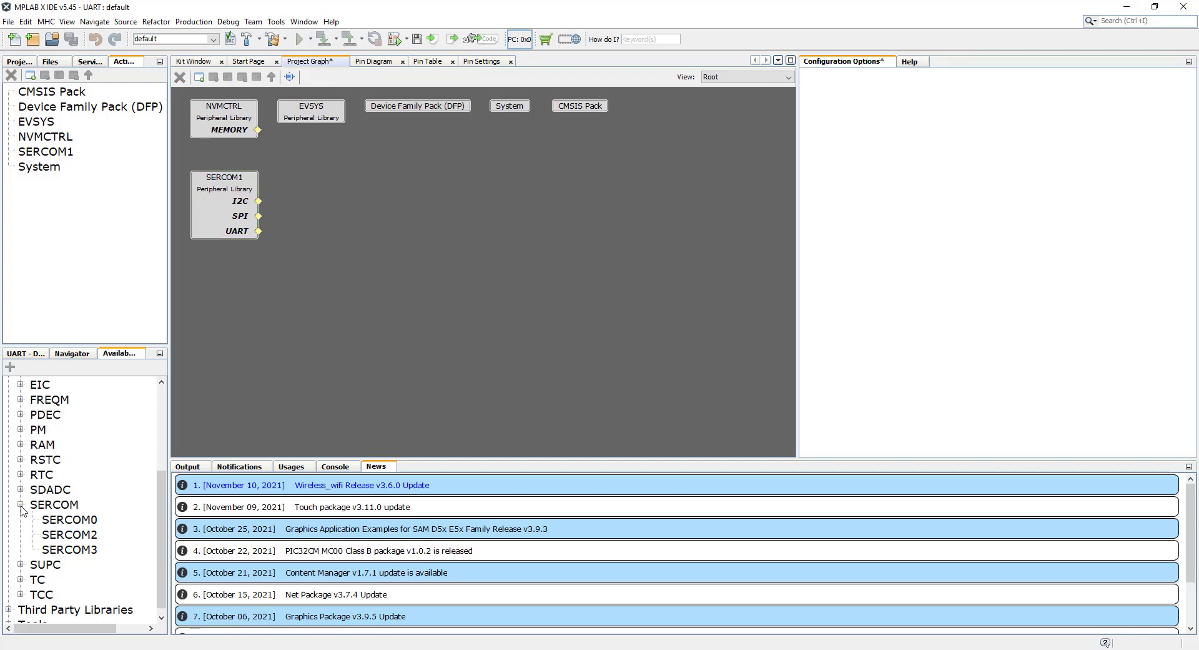
# Expand TC0's timer, period, event and sleep settings and disable the timer period interrupt.
pyautogui.click(23, 505)
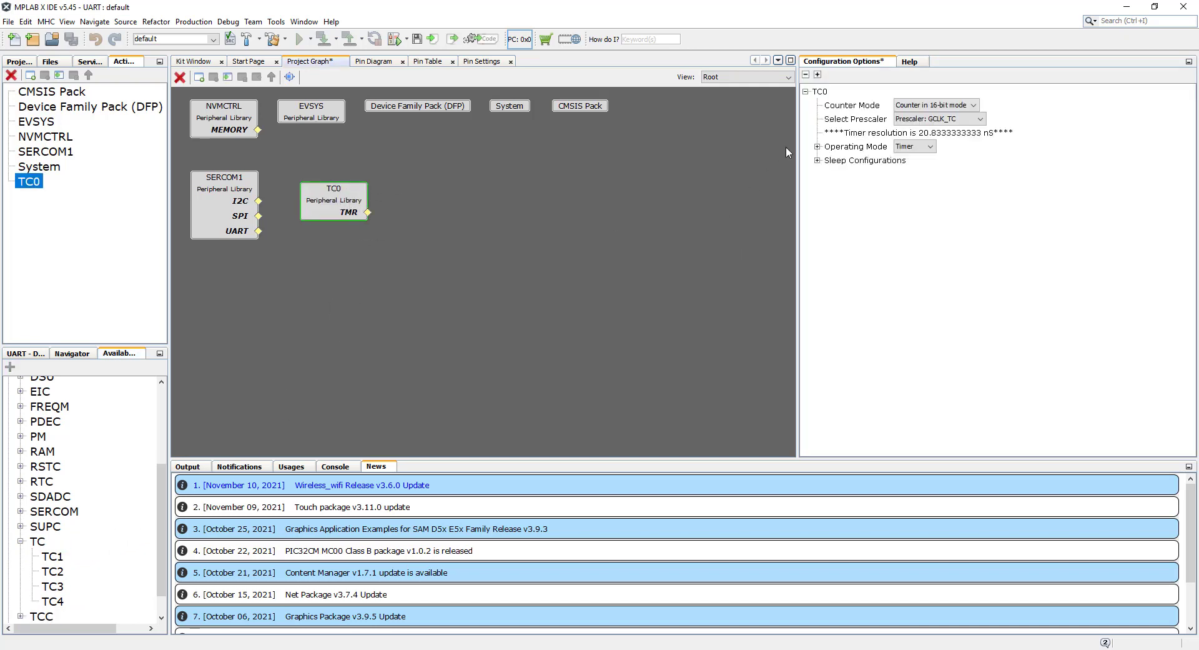
pyautogui.click(817, 146)
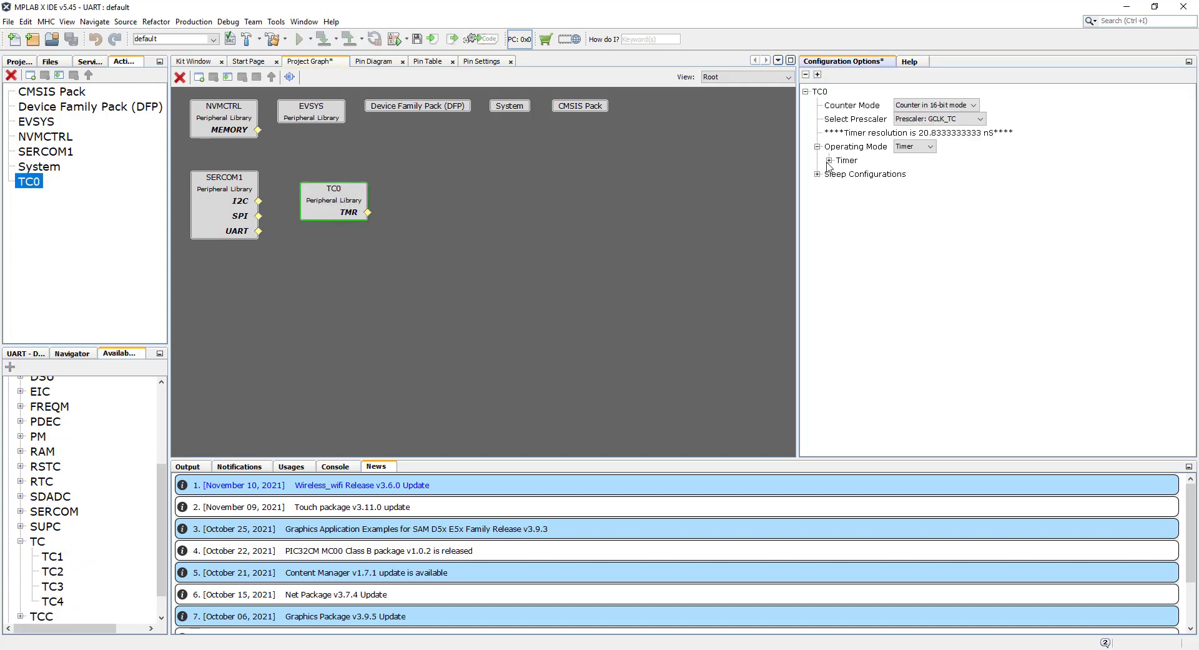
pyautogui.click(824, 161)
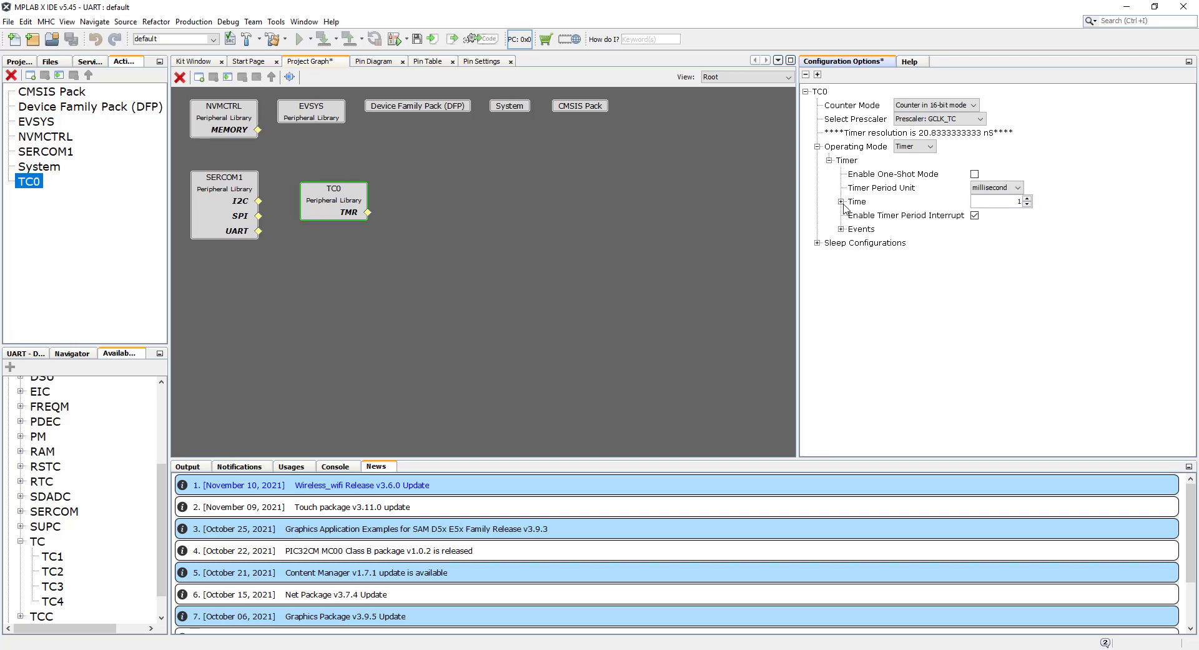
pyautogui.click(842, 201)
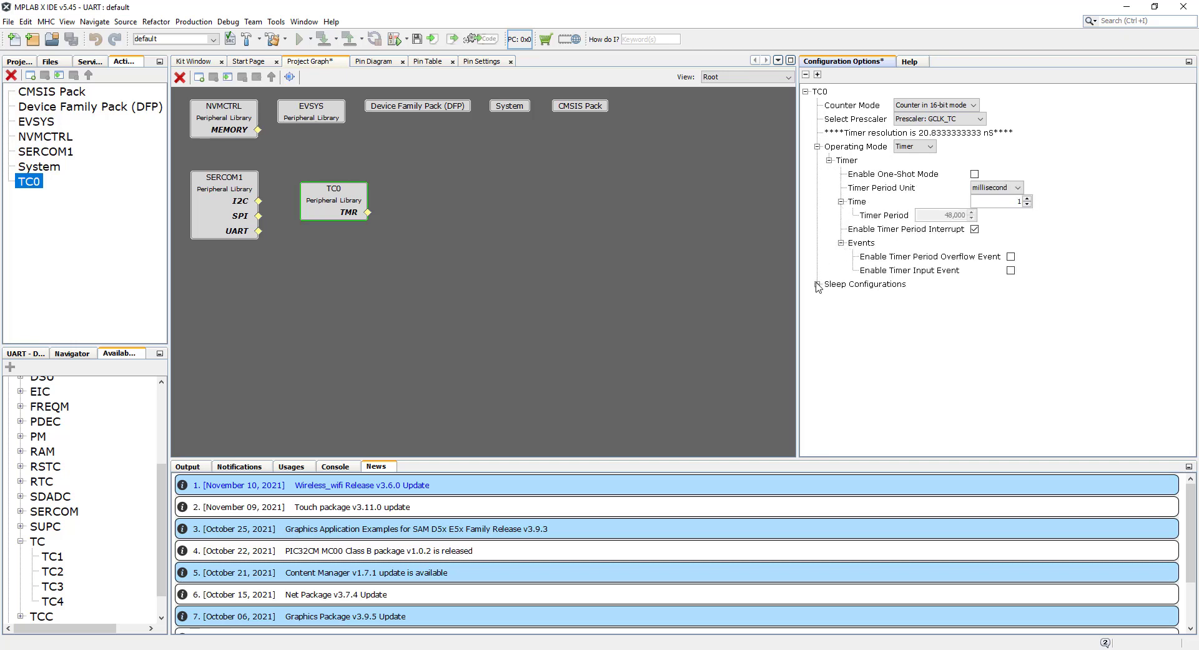
pyautogui.click(817, 284)
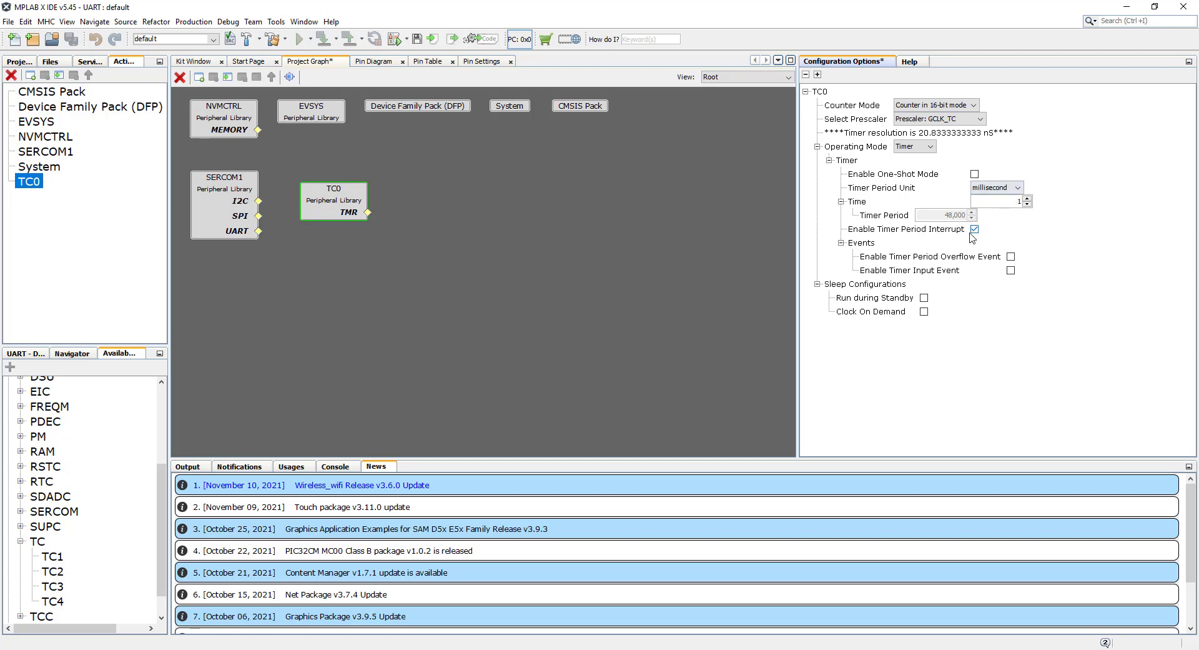
pyautogui.click(974, 229)
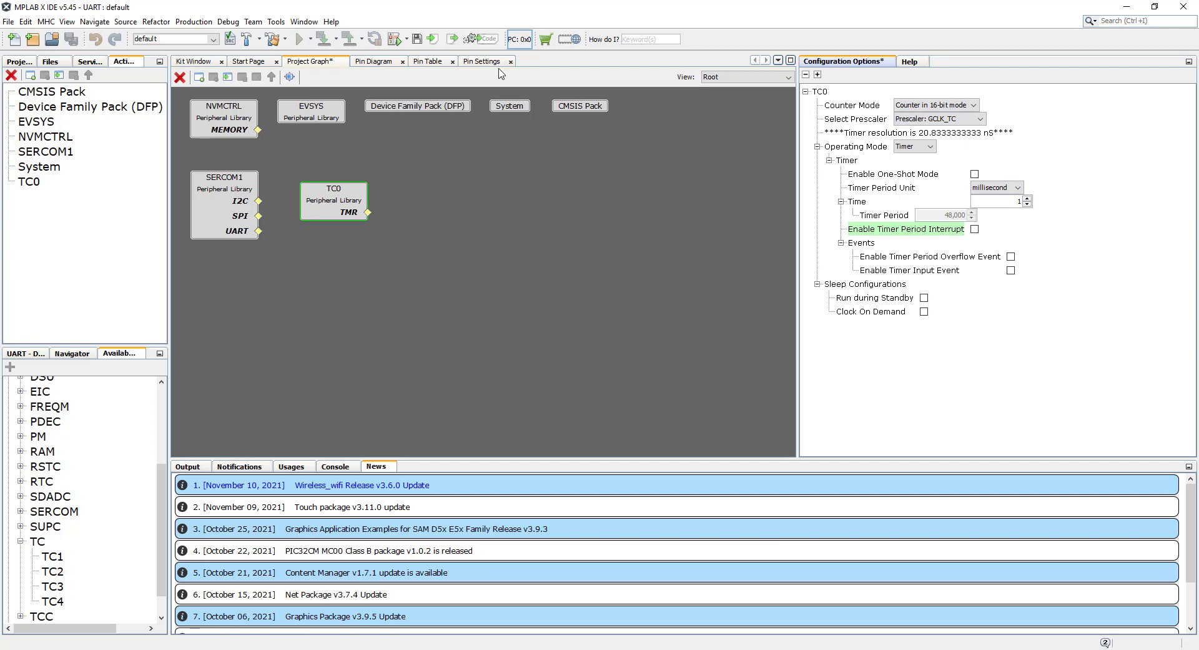
# Generate the UART project code and accept the Project Properties with XC32 v3.01 and PKOB nano.
pyautogui.click(482, 39)
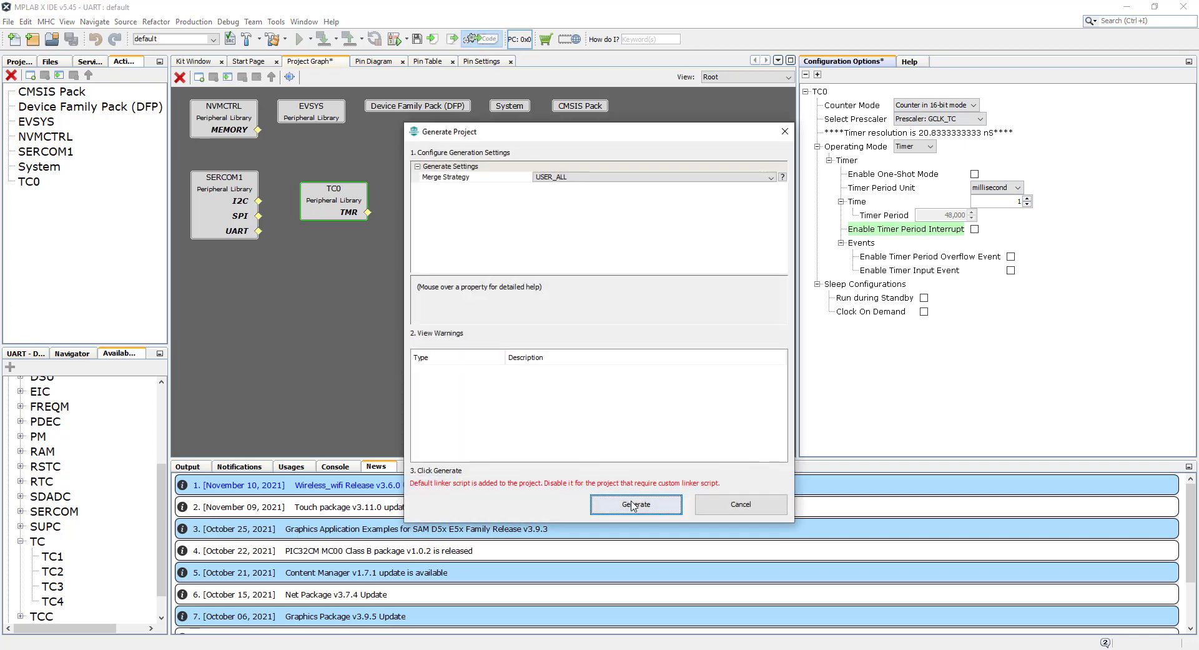
pyautogui.click(636, 504)
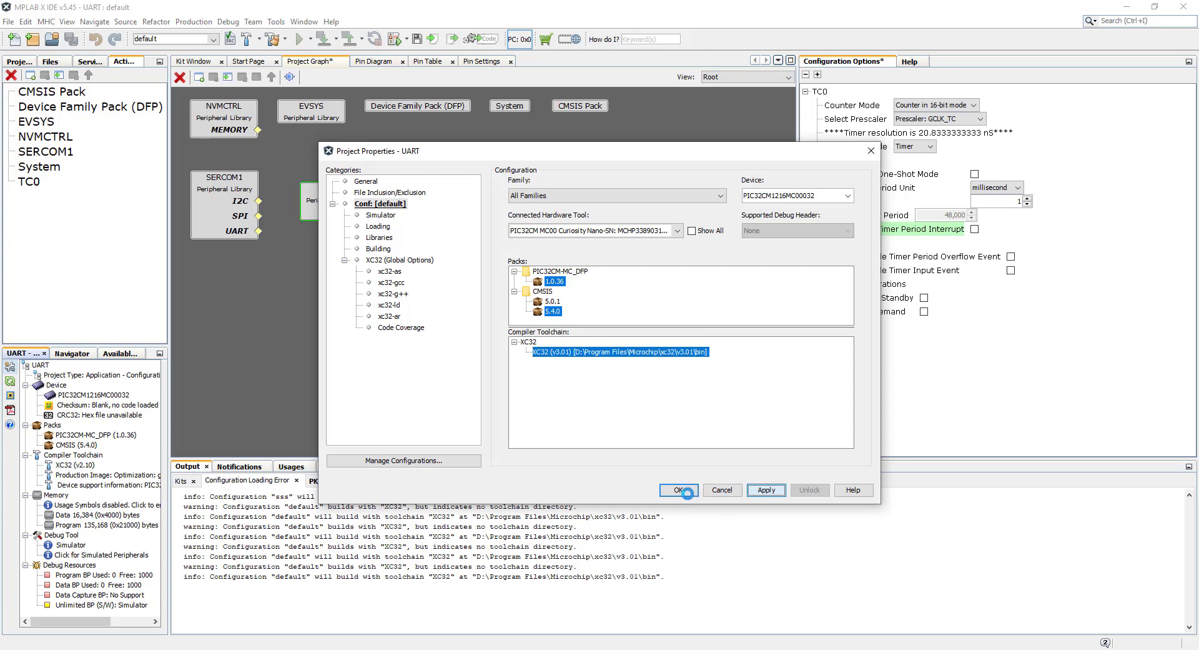
pyautogui.click(679, 490)
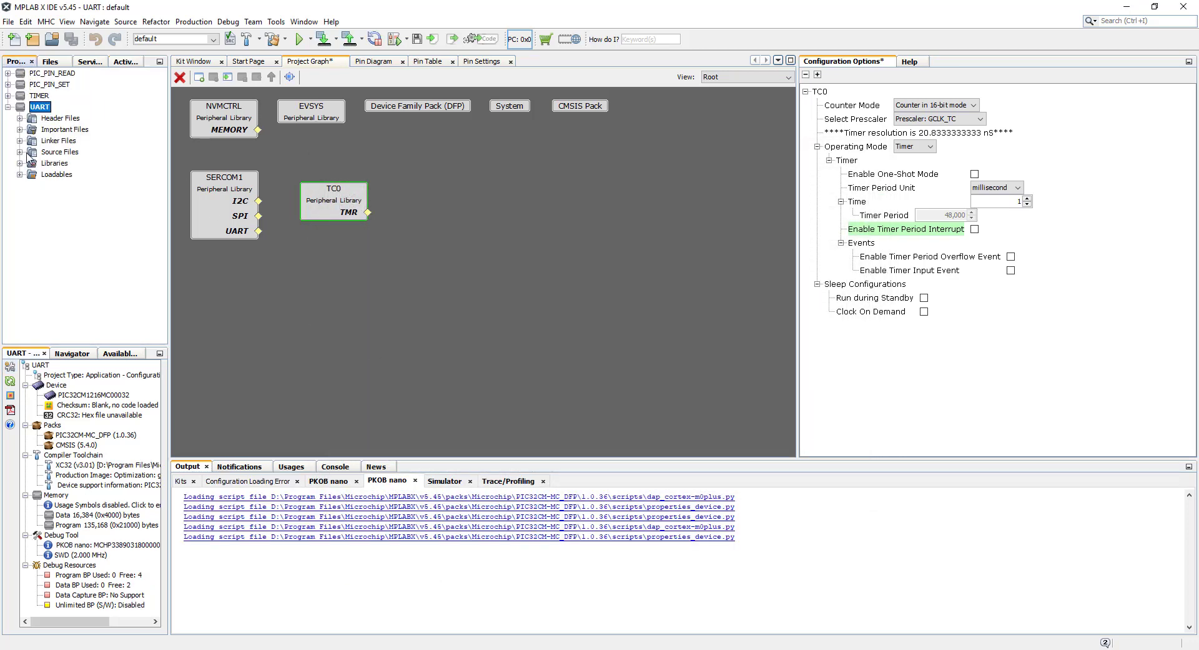
# Open main.c from UART > Source Files in the editor.
pyautogui.click(22, 152)
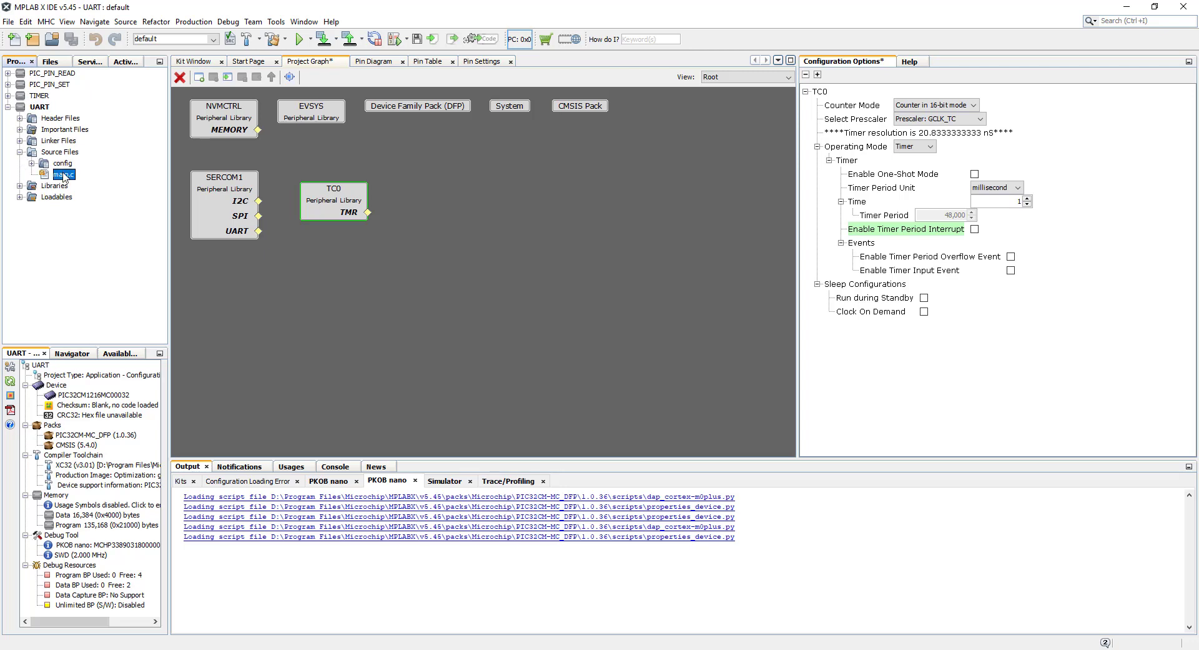
pyautogui.doubleClick(58, 175)
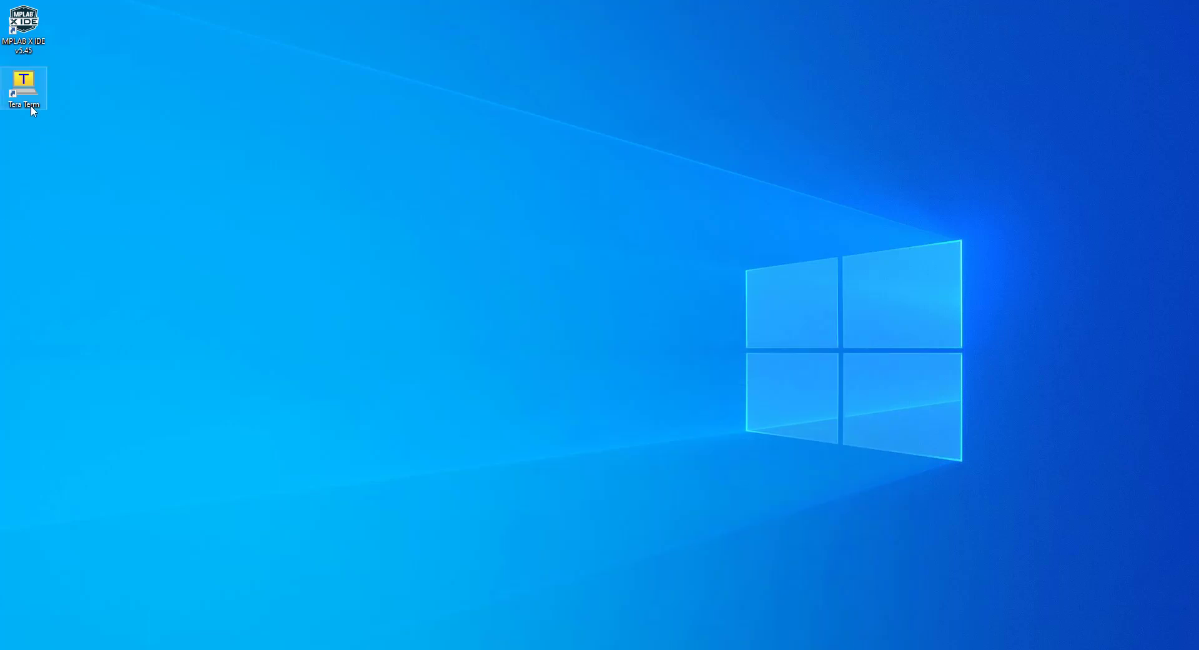
# Launch Tera Term and connect over serial to COM3: Curiosity Virtual COM Port.
pyautogui.doubleClick(22, 80)
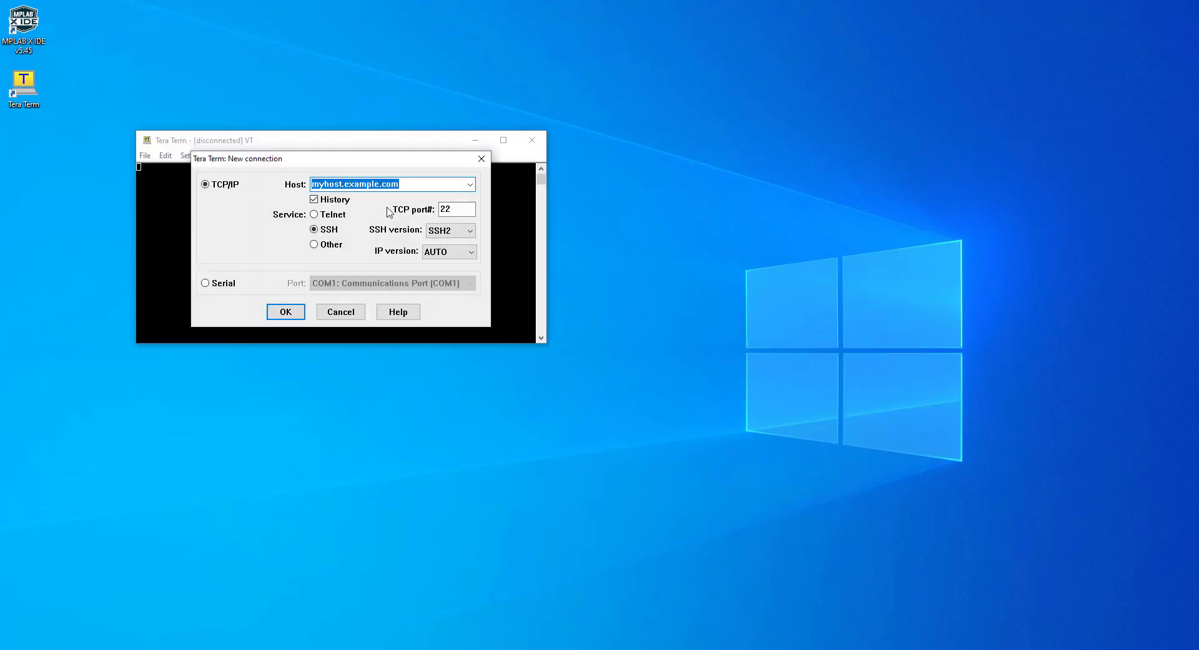
pyautogui.moveTo(300, 259)
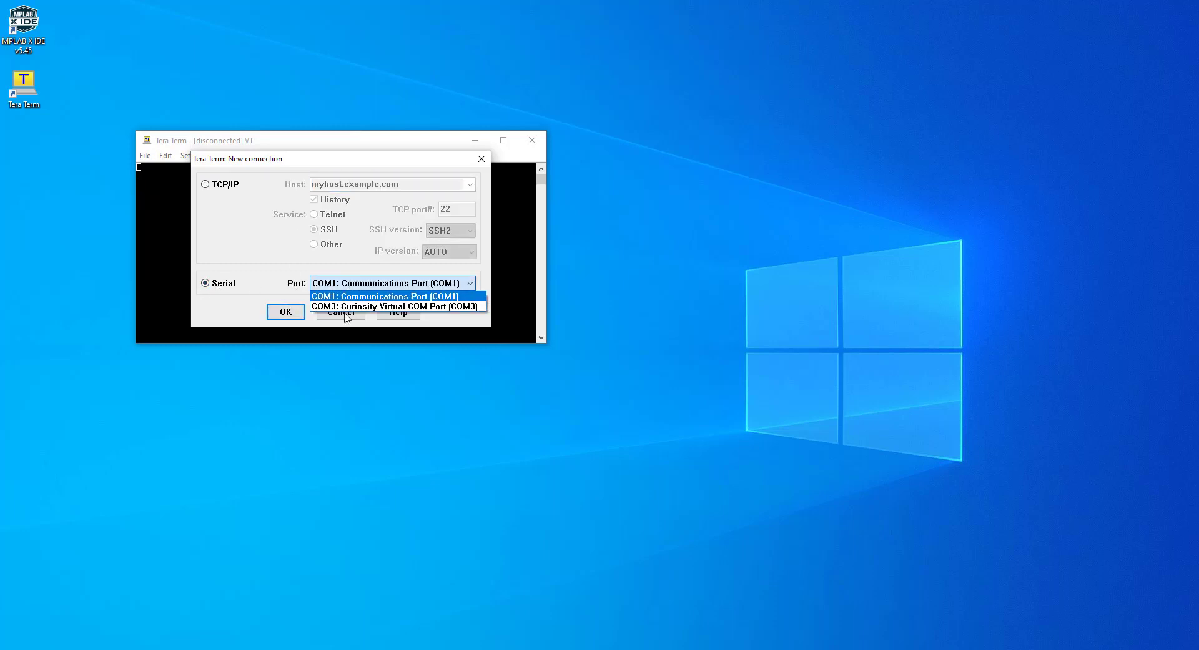
pyautogui.click(395, 306)
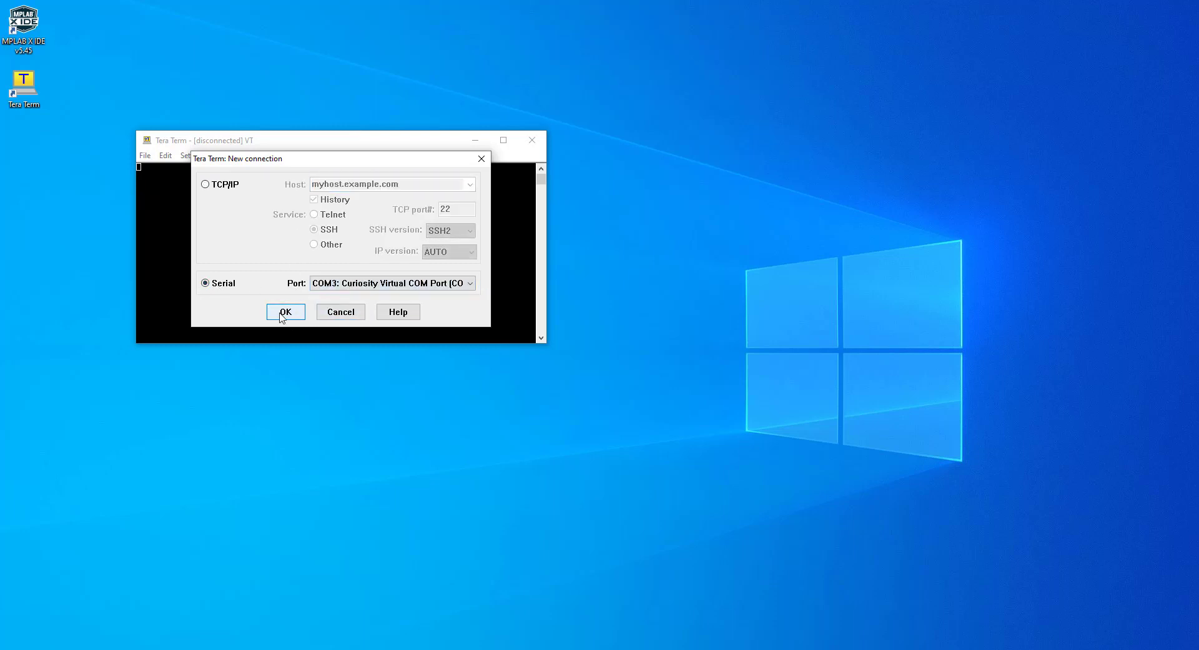
pyautogui.click(285, 312)
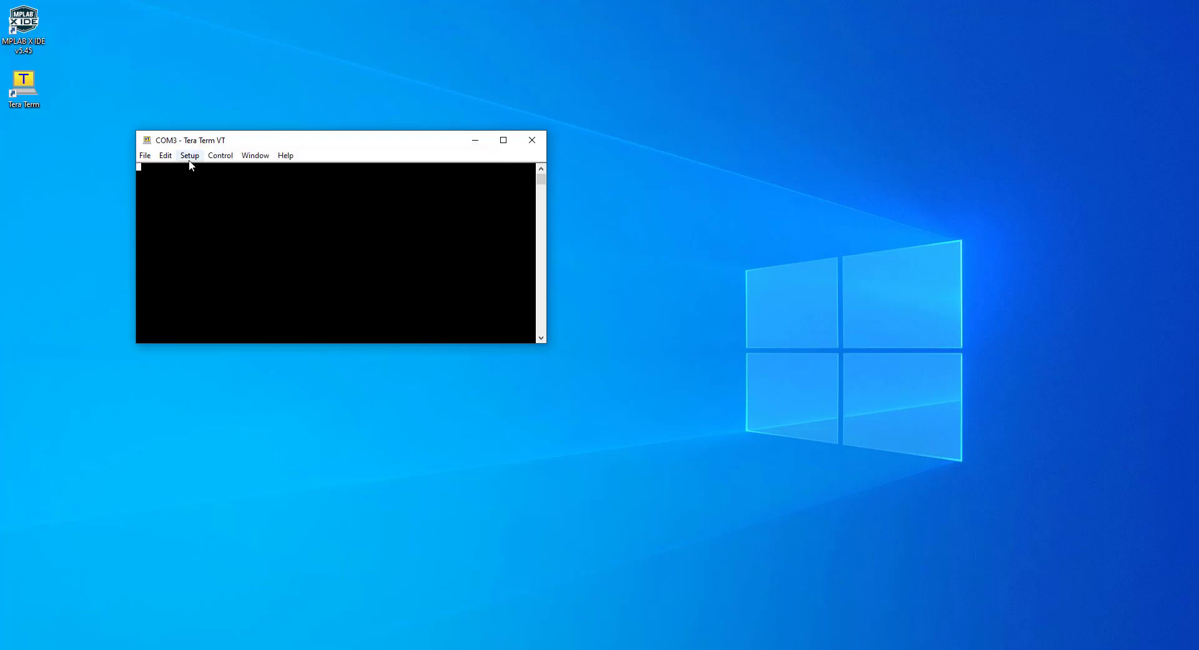
# Set the COM3 serial port speed to 115200 baud and apply the new setting.
pyautogui.click(190, 155)
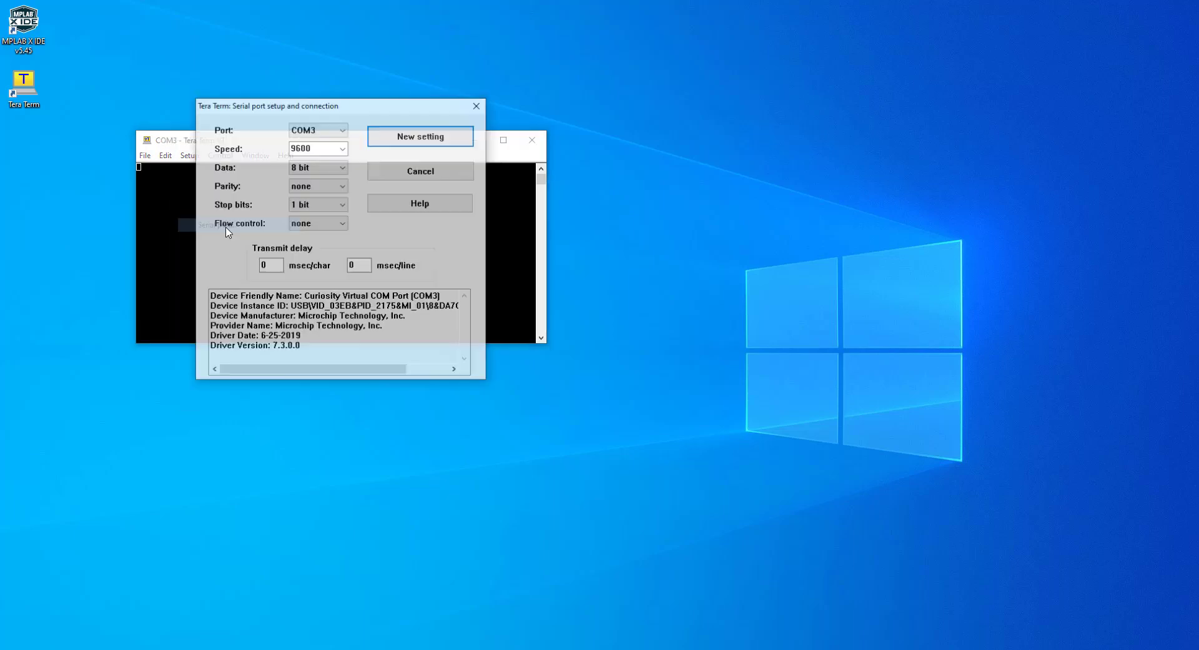
pyautogui.click(339, 149)
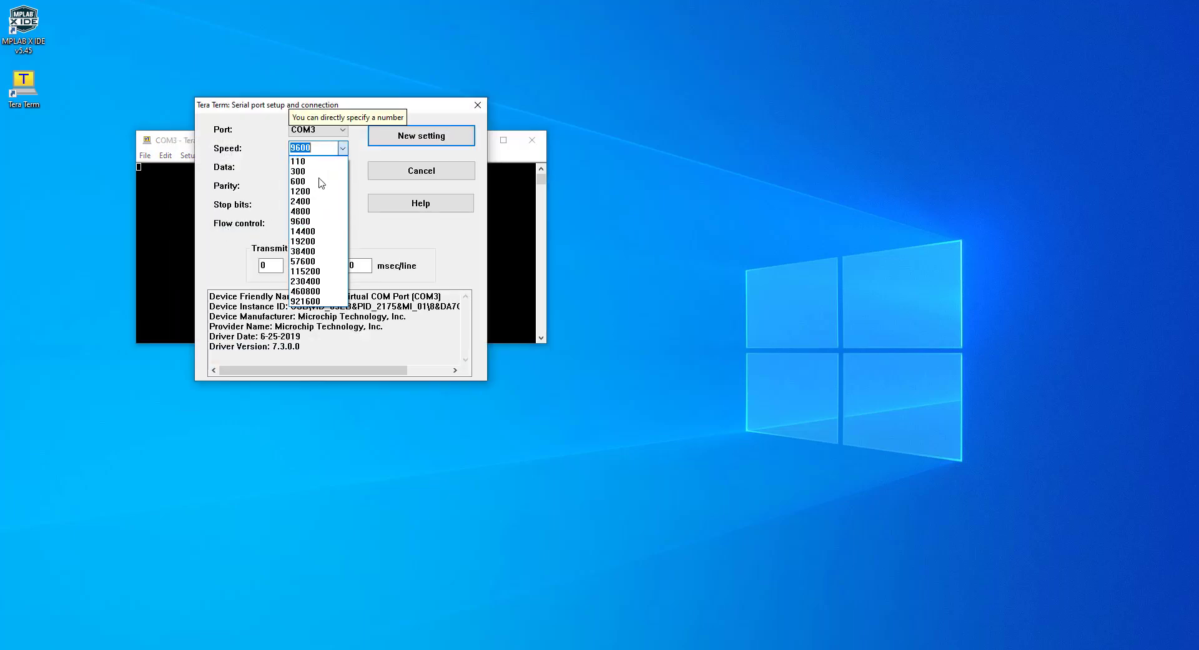
pyautogui.click(306, 271)
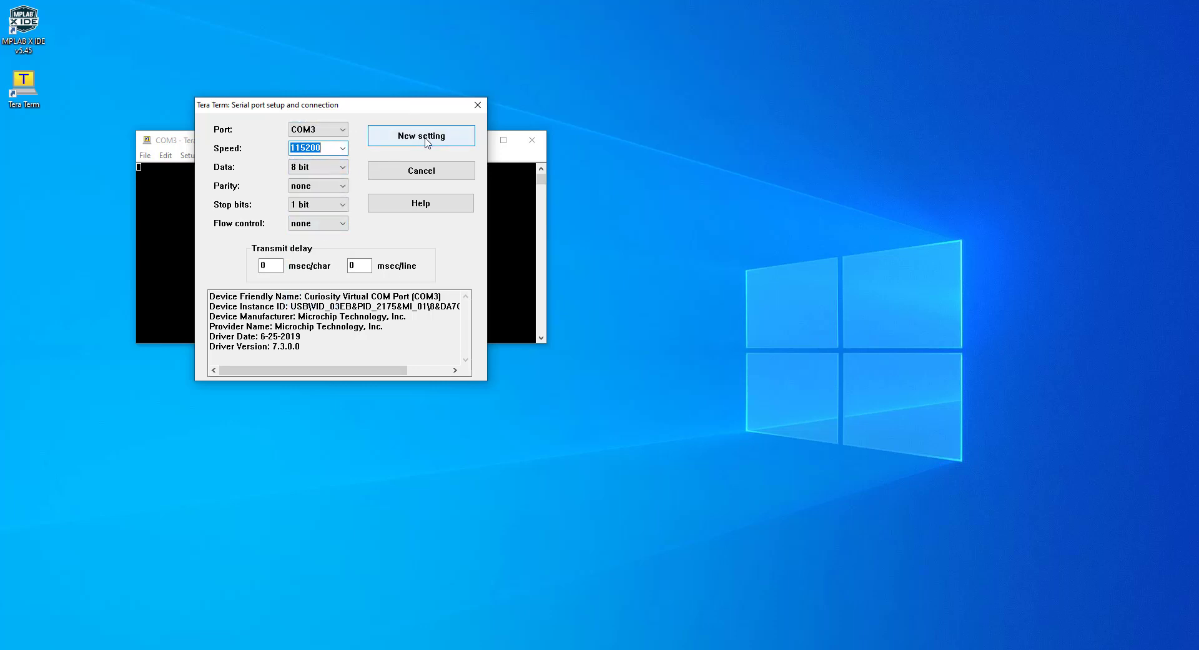
pyautogui.click(421, 136)
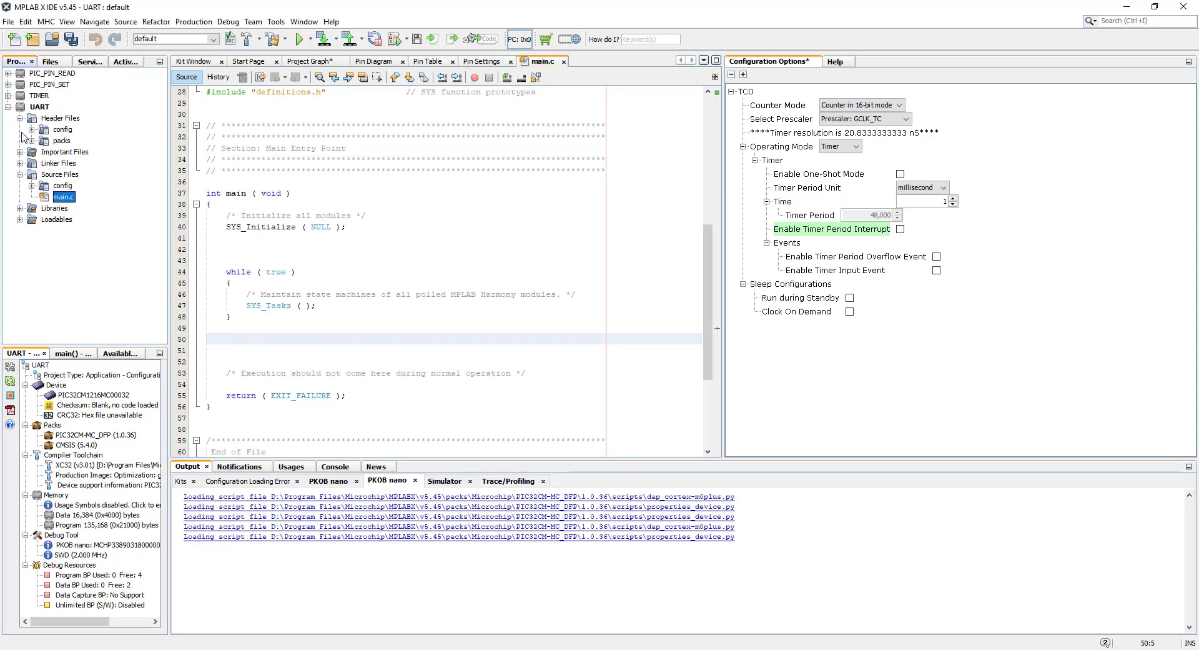
# Expand Header Files > config > default > peripheral > sercom > uart to reach plib_sercom1_usart.h.
pyautogui.click(34, 129)
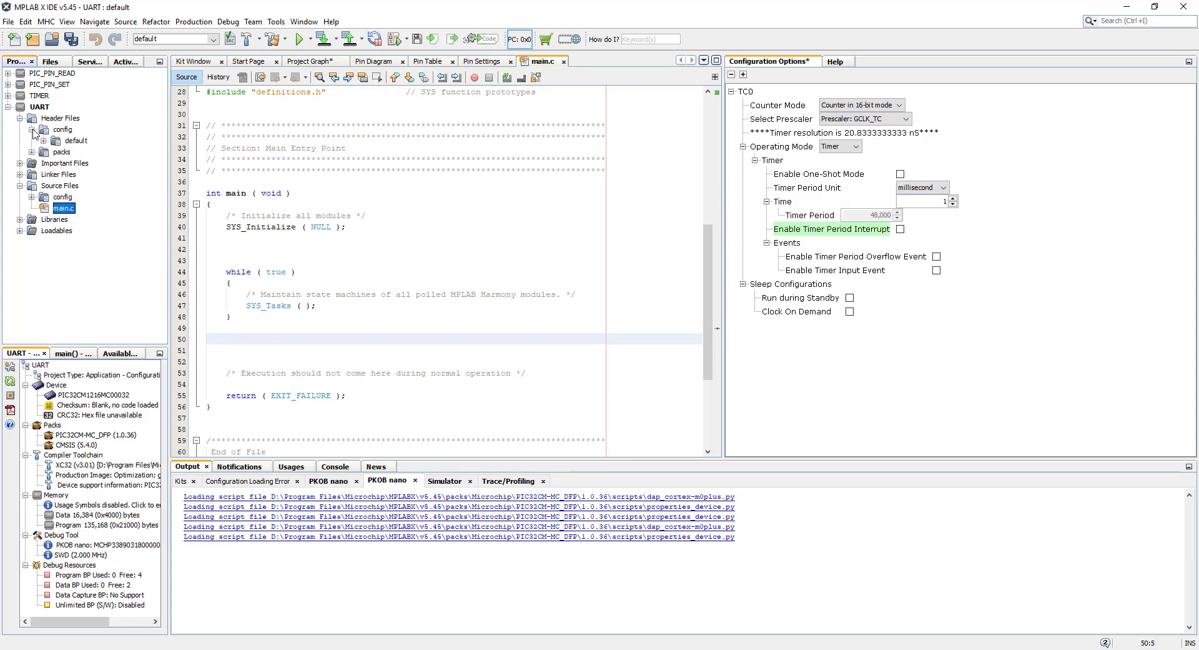
pyautogui.click(54, 141)
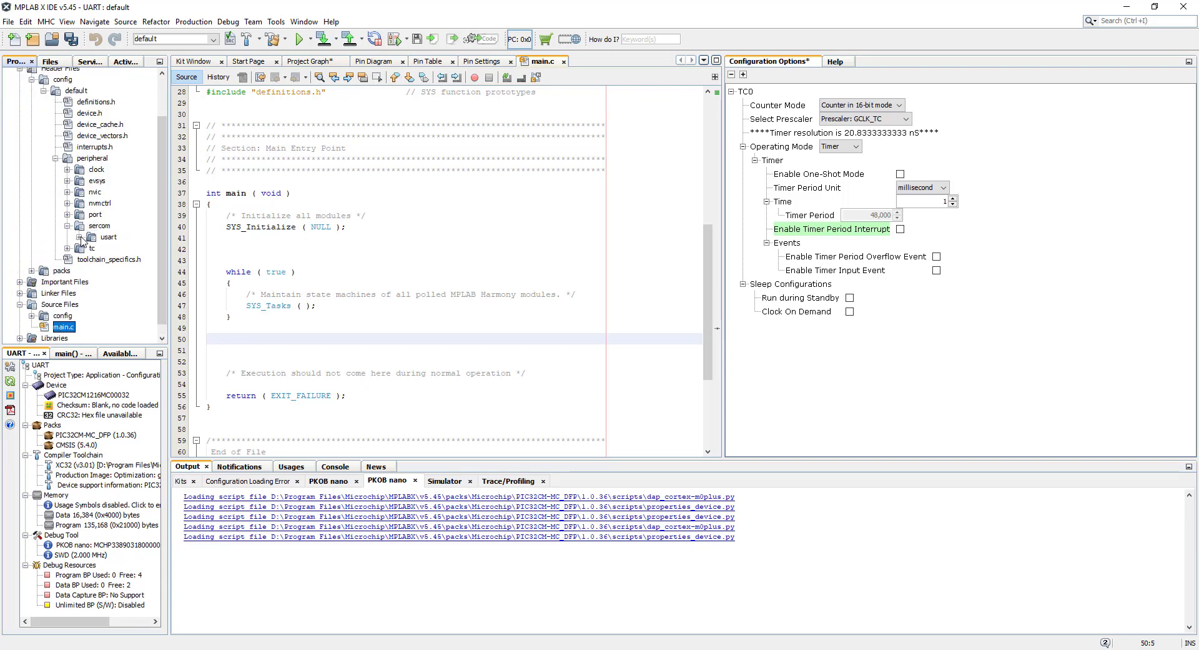
pyautogui.click(78, 237)
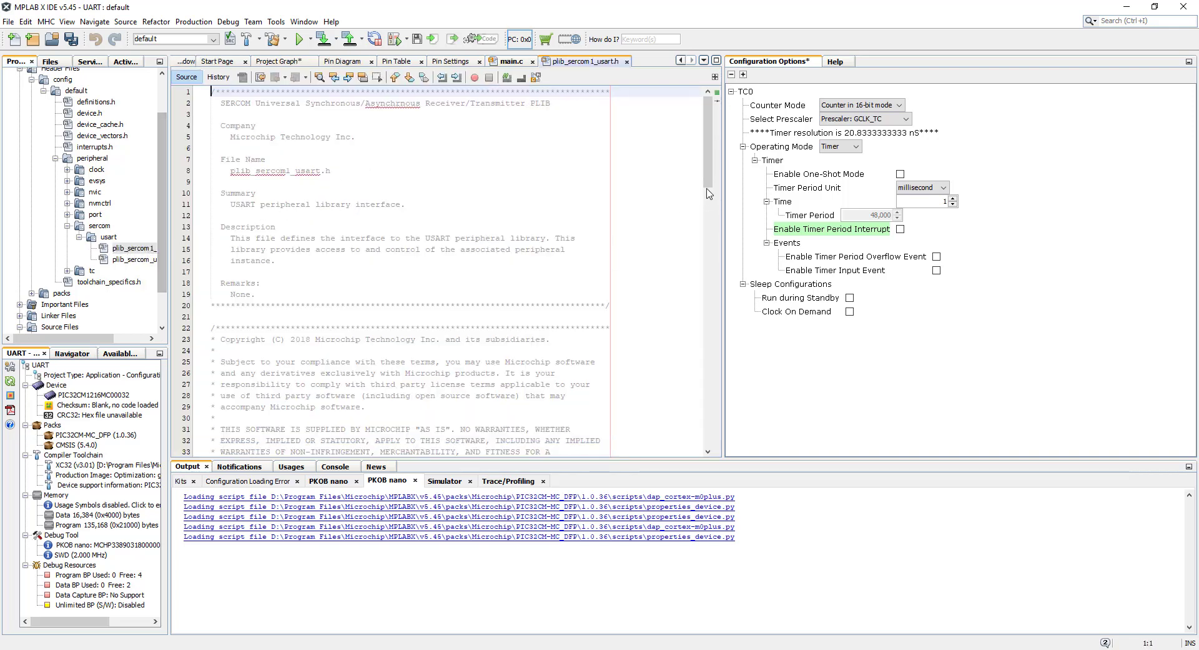
pyautogui.scroll(-3)
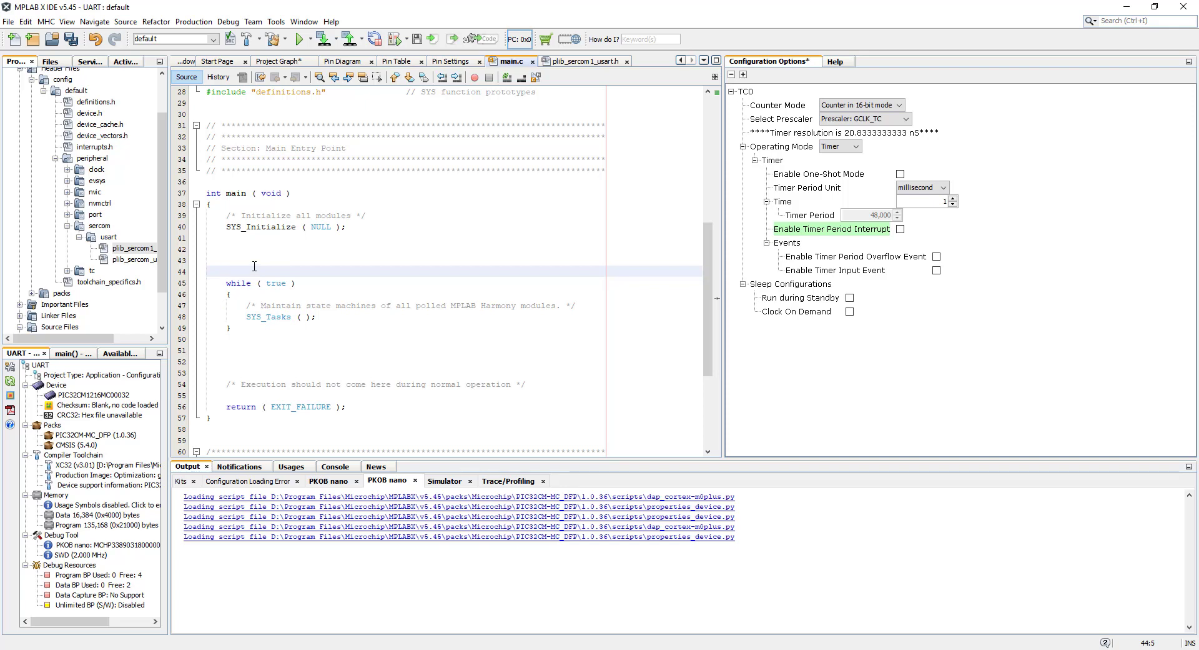
# Add SERCOM1_USART_Write( void *buffer, const size_t size ); after SYS_Initialize in main.c.
pyautogui.write('SERCOM1_USART_Write( void *buffer, const size_t size );')
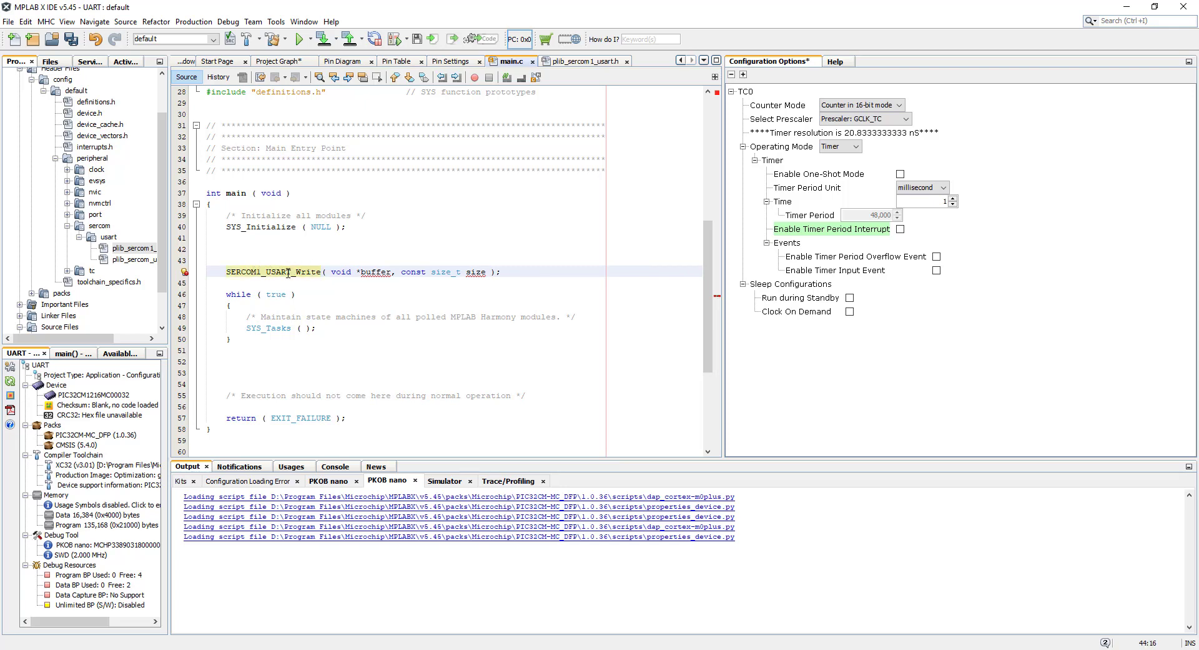
pyautogui.moveTo(313, 260)
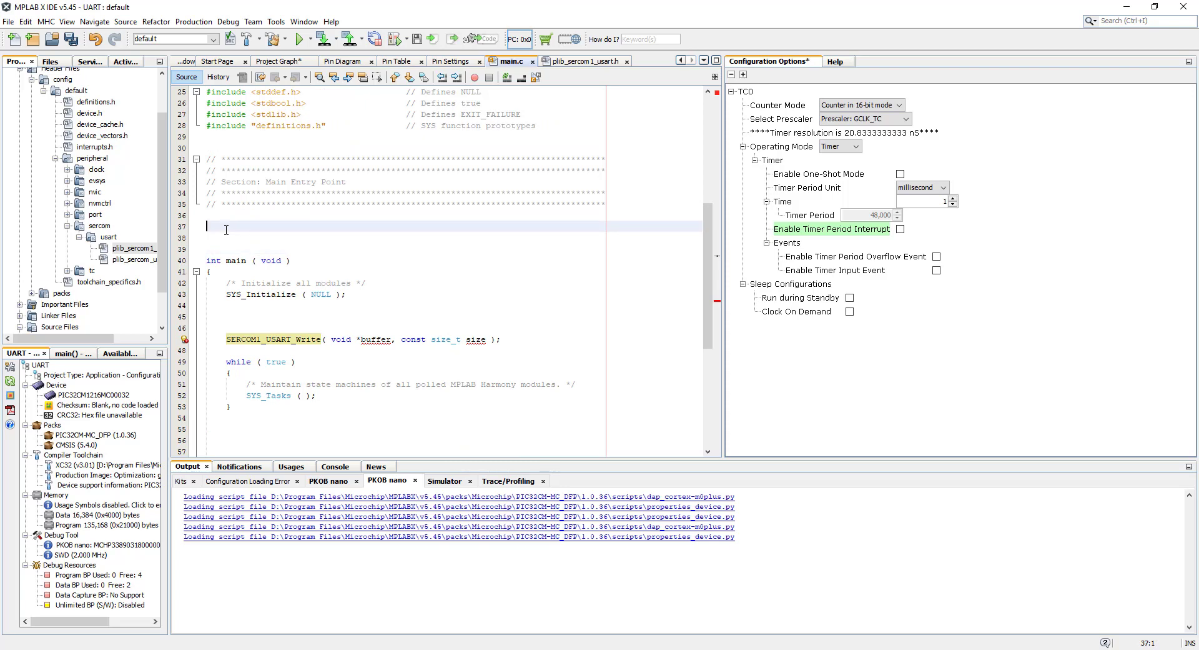
# Declare uint8_t SERCOM1buffer[100] = "Hello Everyone !!!" above main and select the write call's buffer placeholder.
pyautogui.write('u')
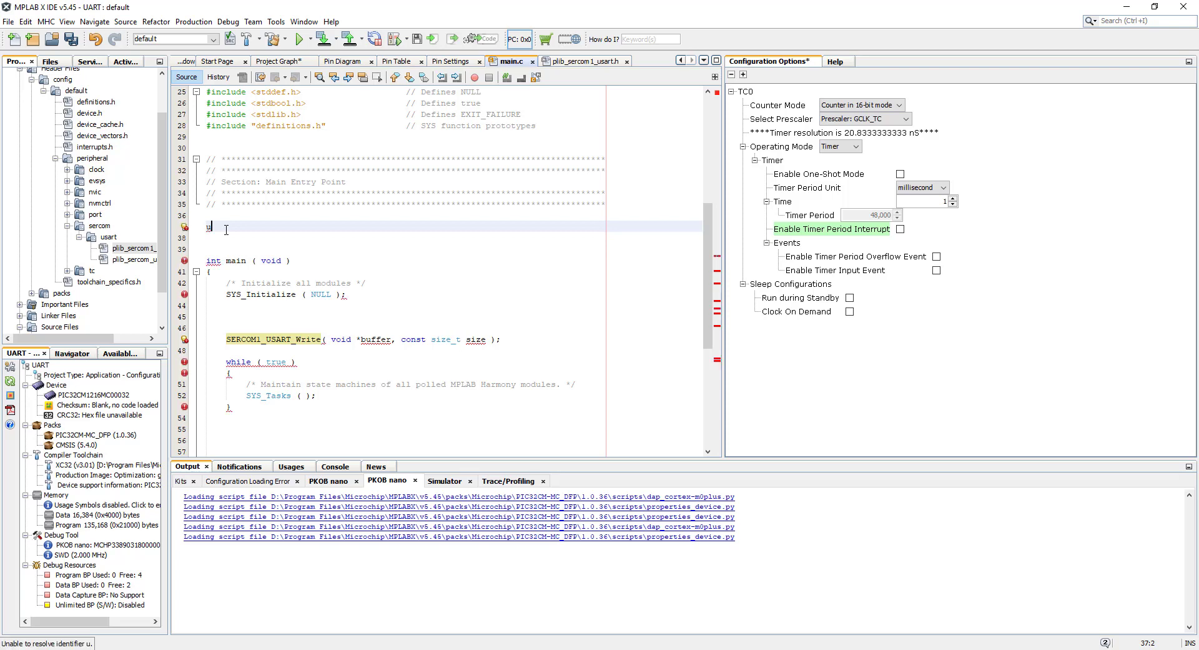
pyautogui.write('uint8')
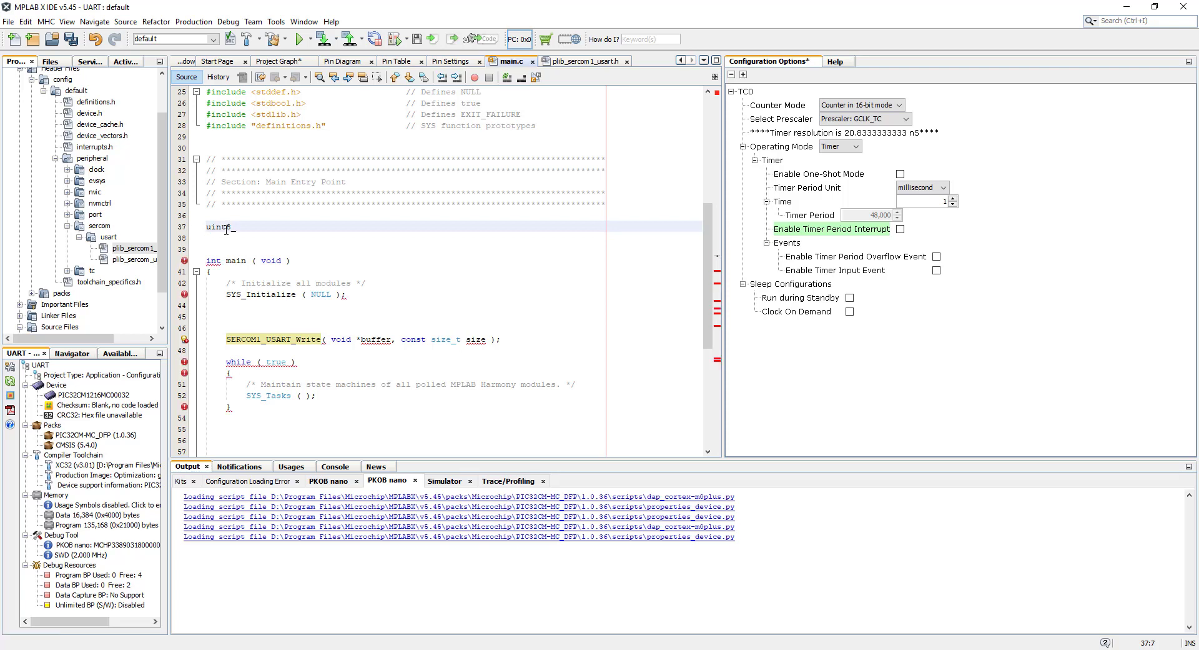
pyautogui.write('_t')
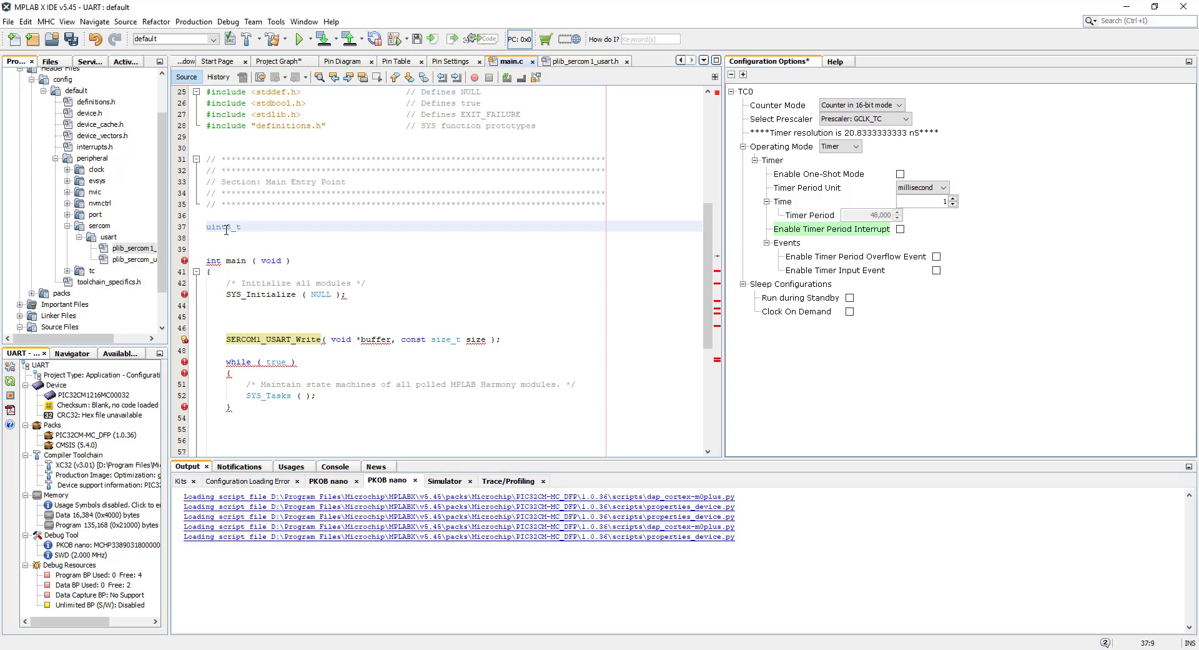
pyautogui.write('SERCOM1')
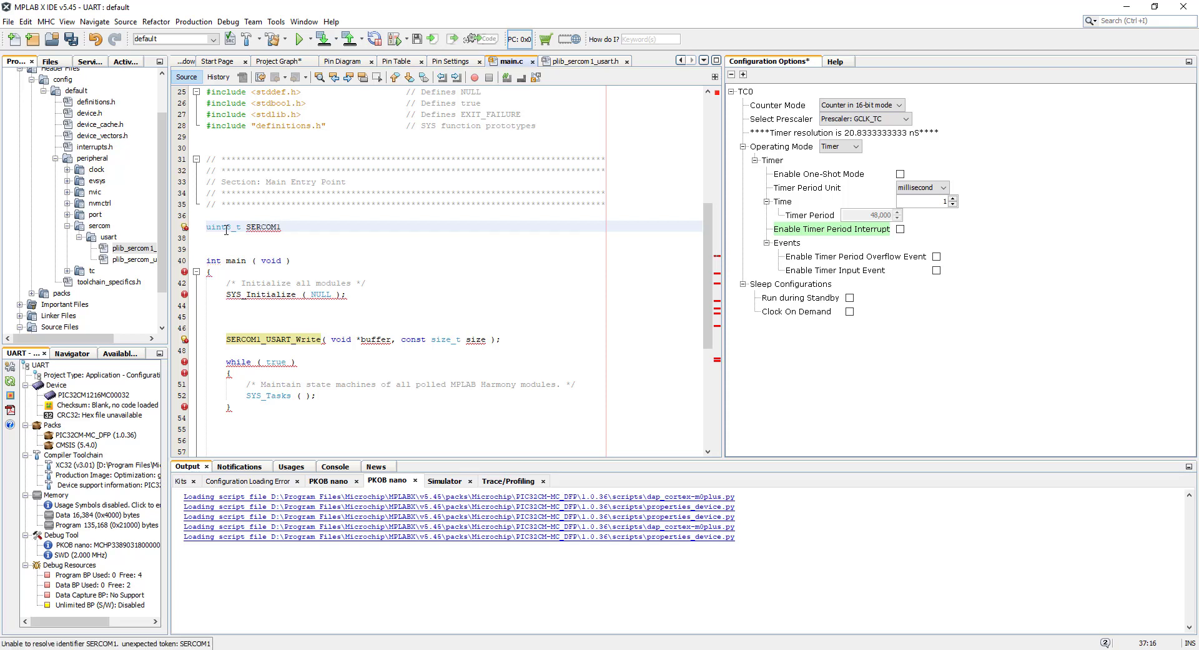
pyautogui.write('buffe')
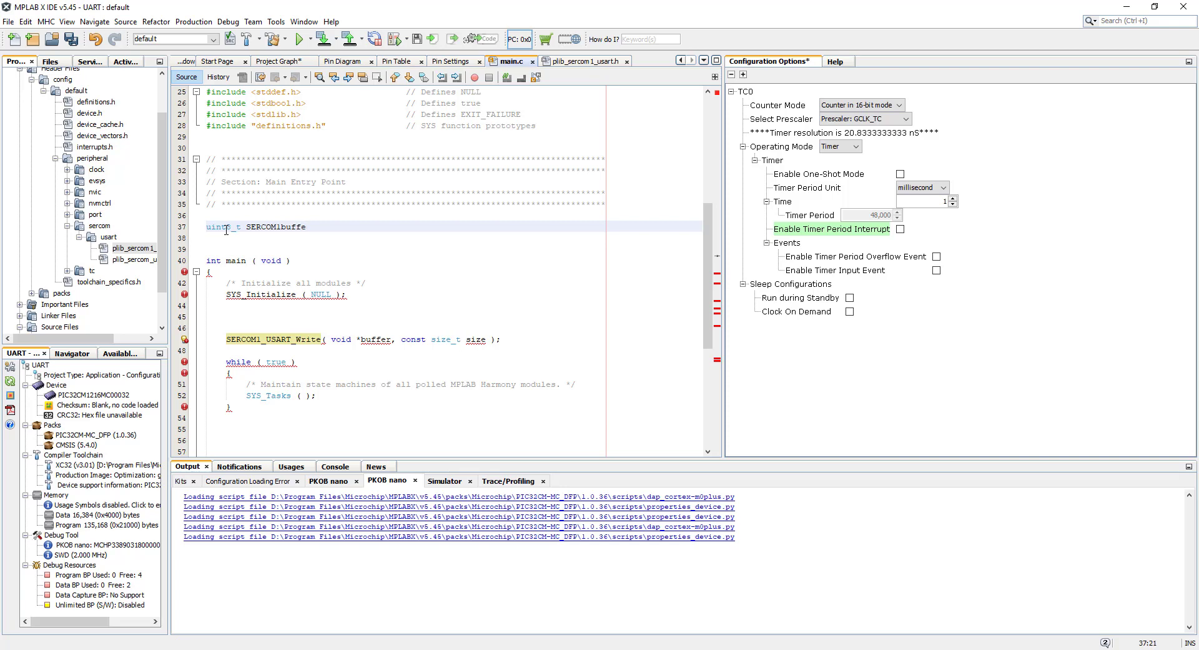
pyautogui.write('8')
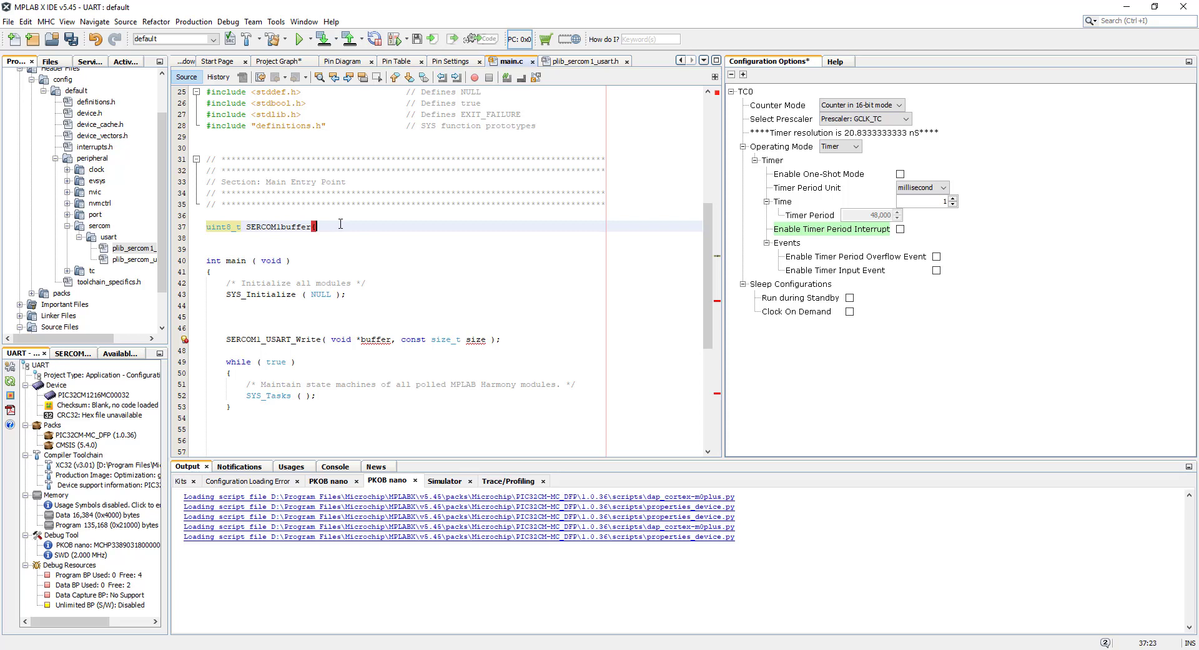
pyautogui.write('[')
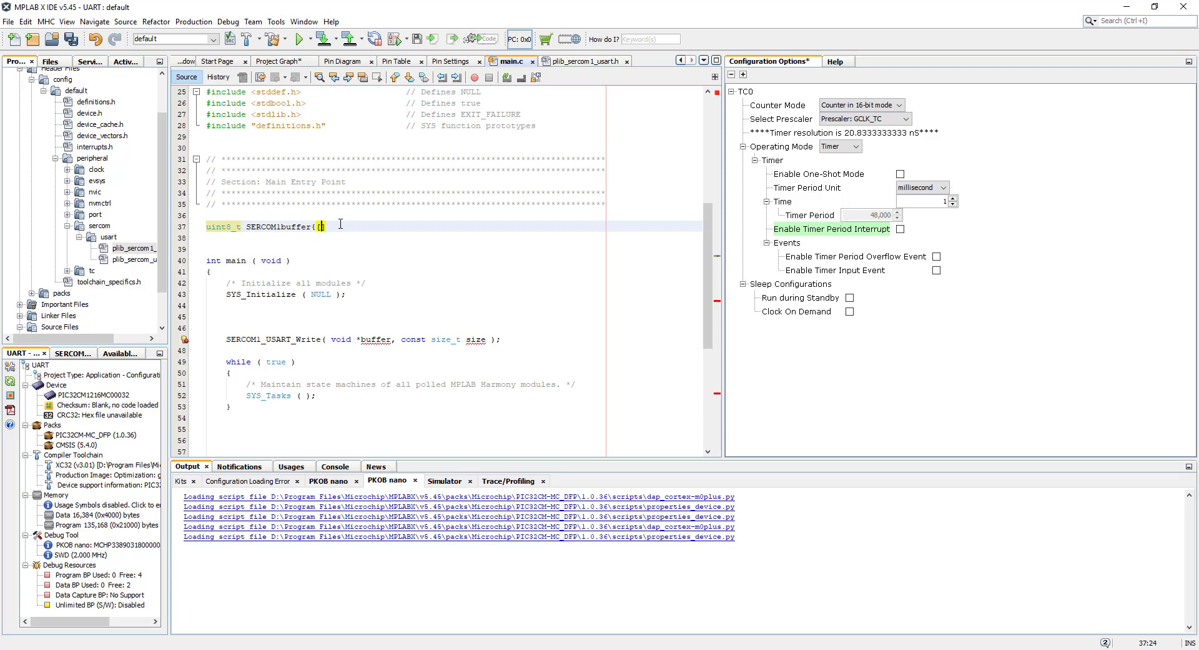
pyautogui.write('100')
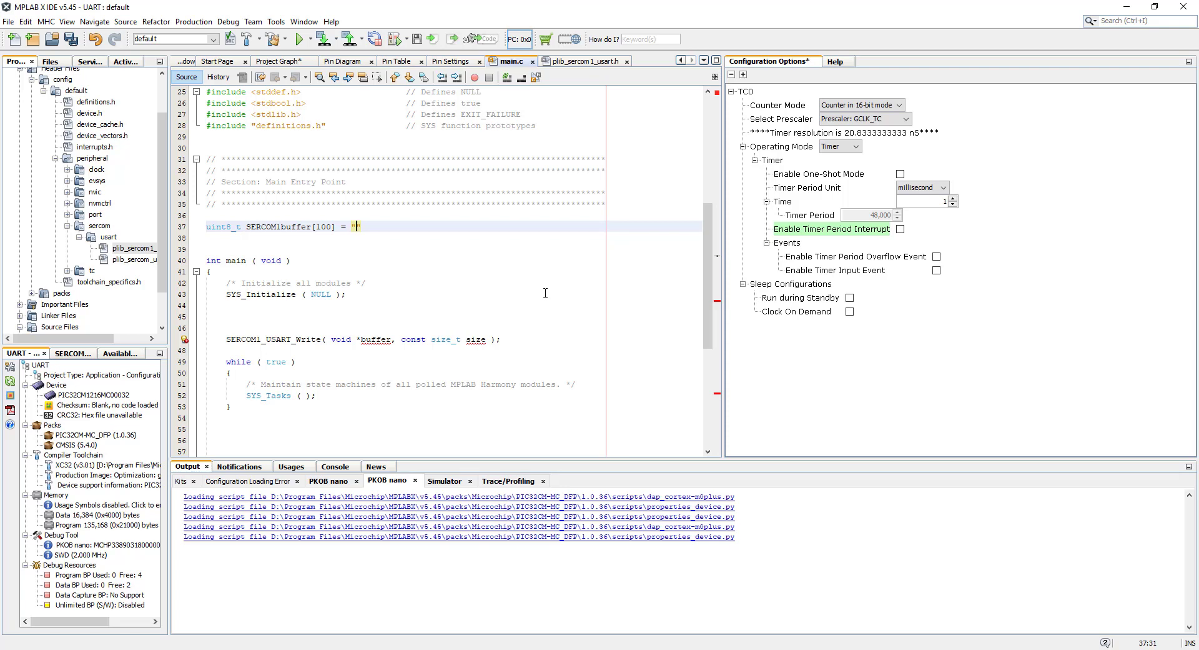
pyautogui.write('"He')
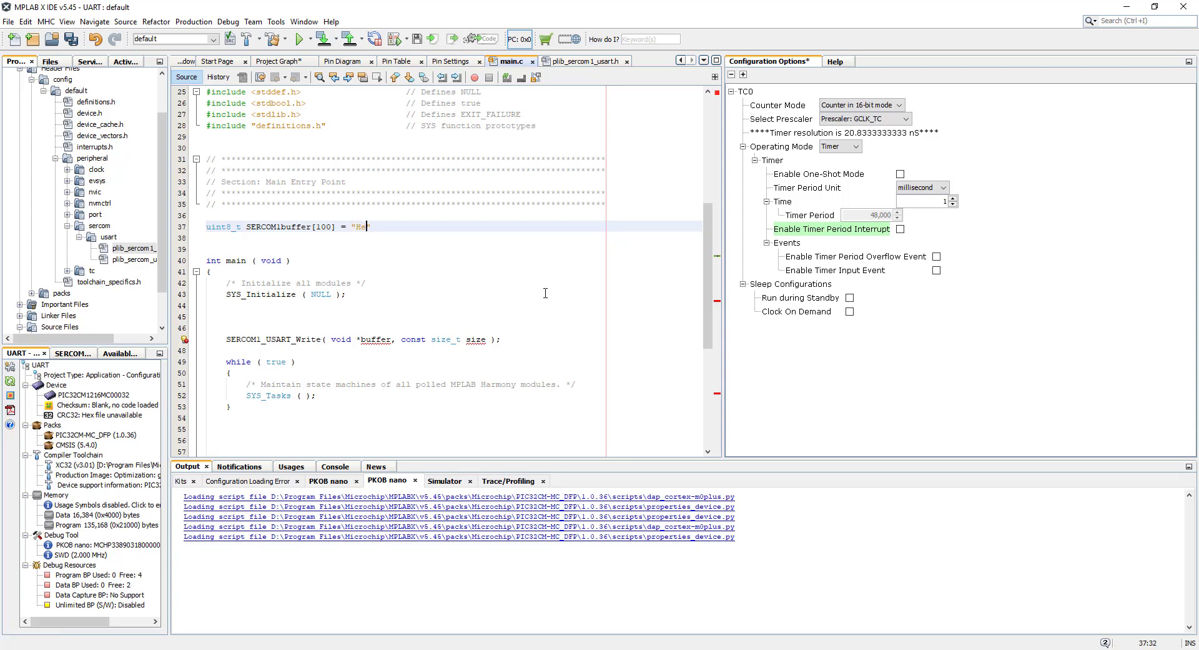
pyautogui.write('llo Ev')
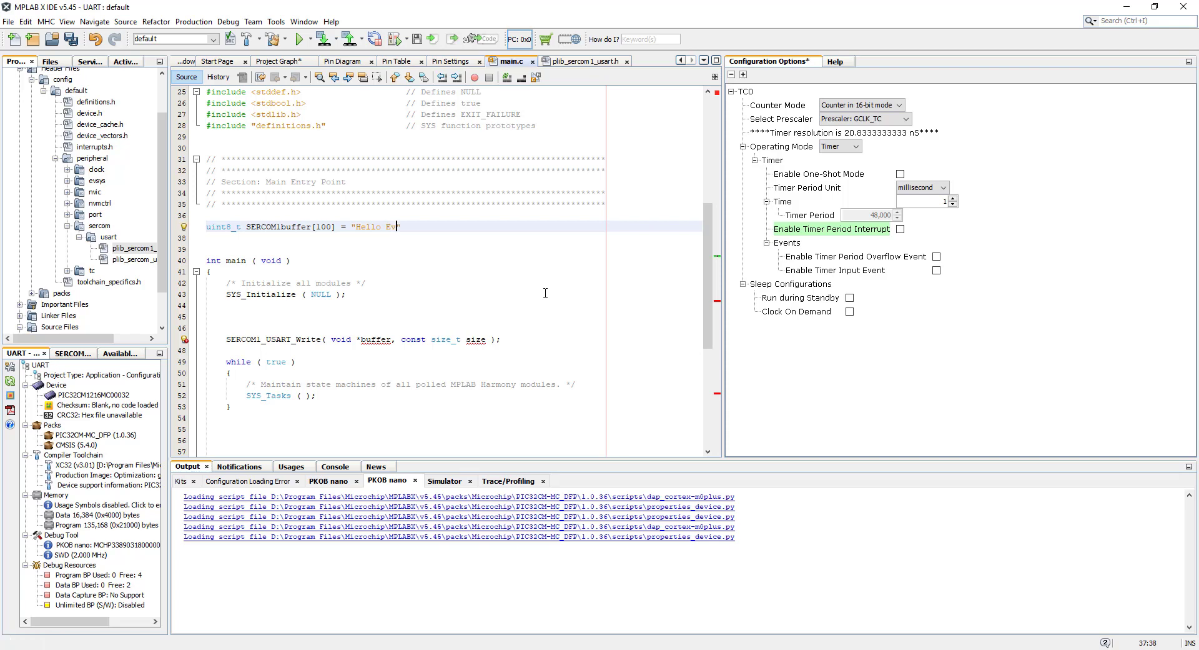
pyautogui.write('ryone !')
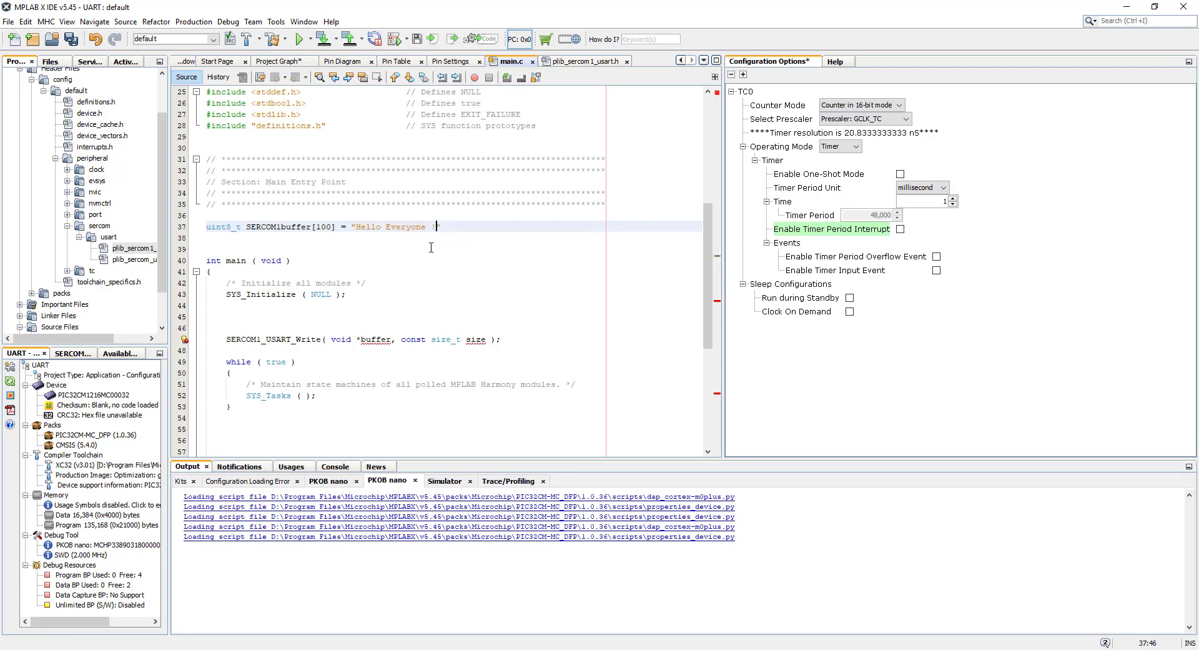
pyautogui.write('!!!')
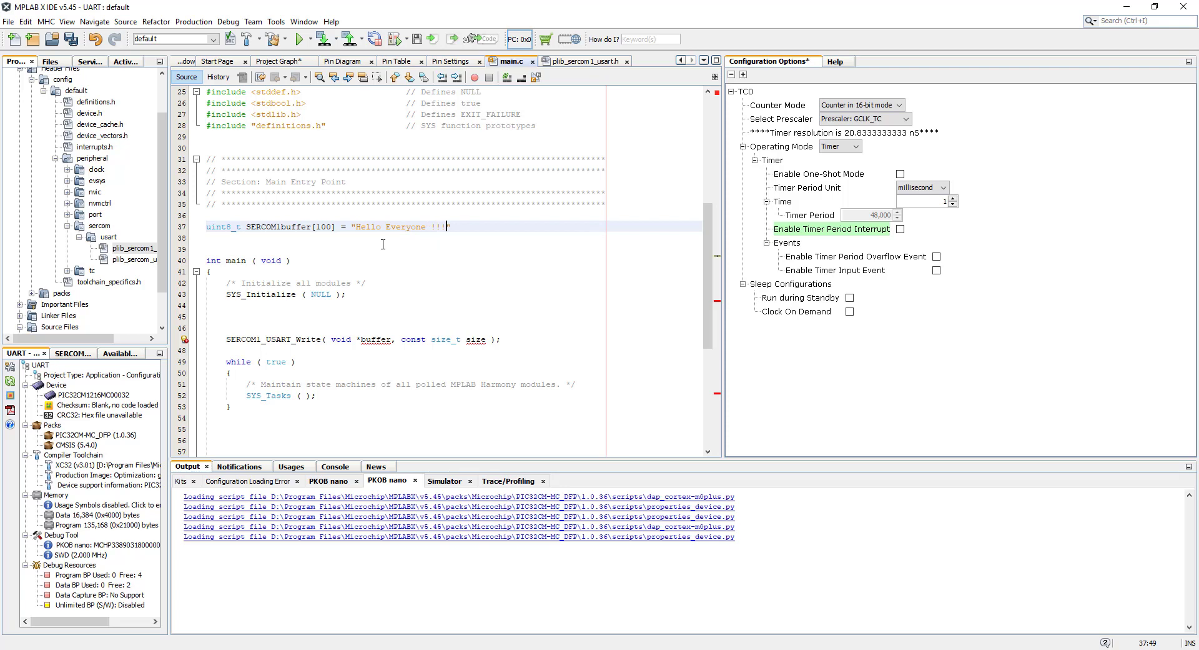
pyautogui.doubleClick(400, 228)
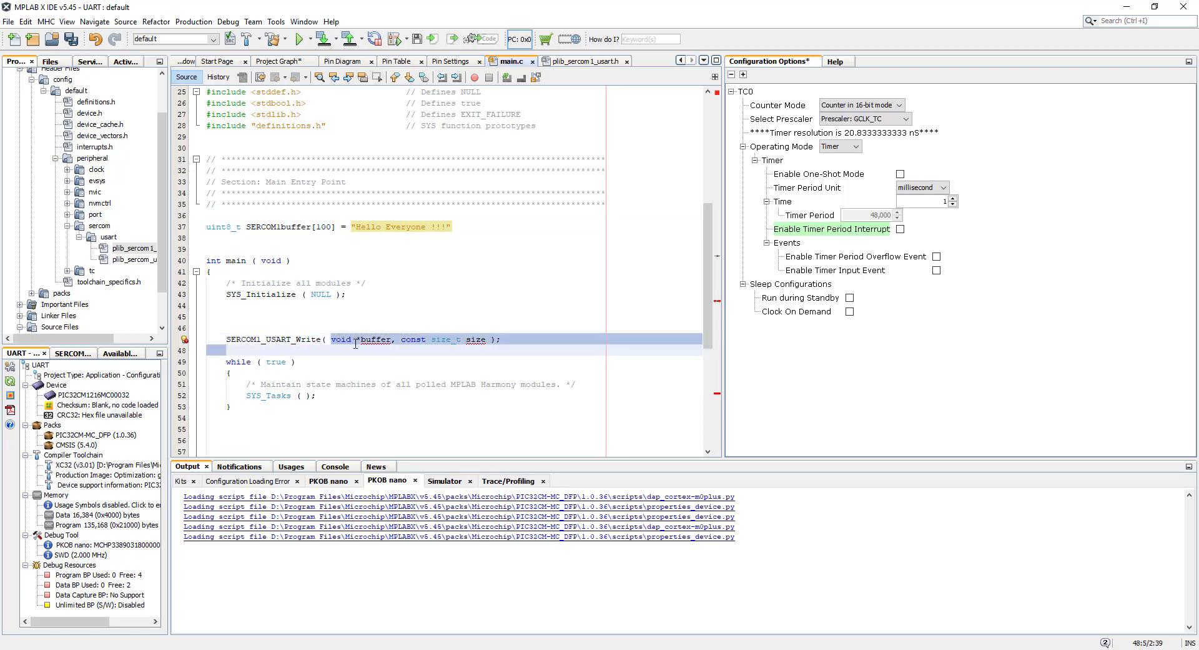
# Make the call SERCOM1_USART_Write(&SERCOM1buffer, sizeof(SERCOM1buffer)) and terminate the declaration.
pyautogui.doubleClick(375, 340)
pyautogui.write('&')
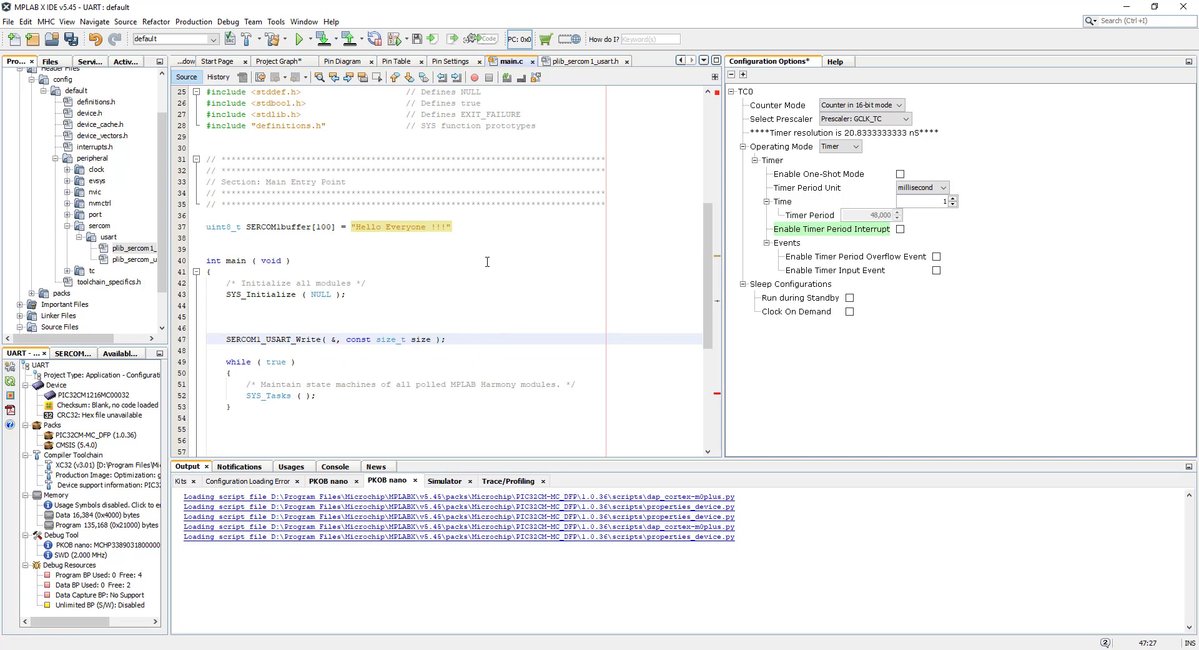
pyautogui.write('u')
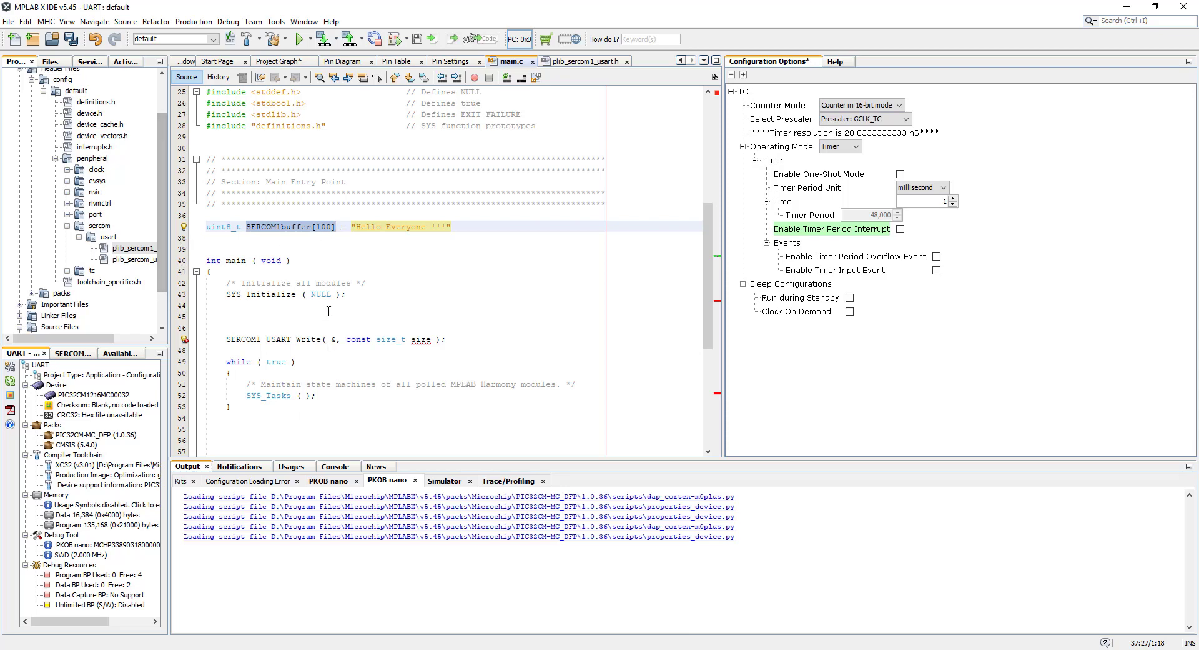
pyautogui.write('&SERCOM1buffer[100]')
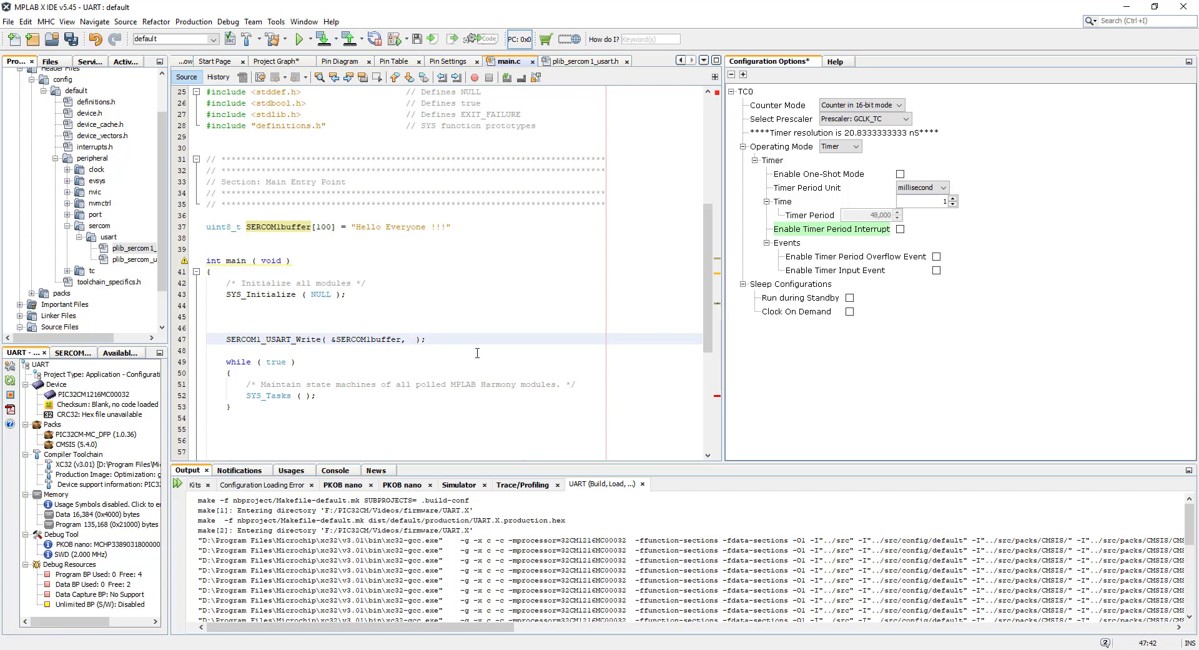
pyautogui.write('sizeof')
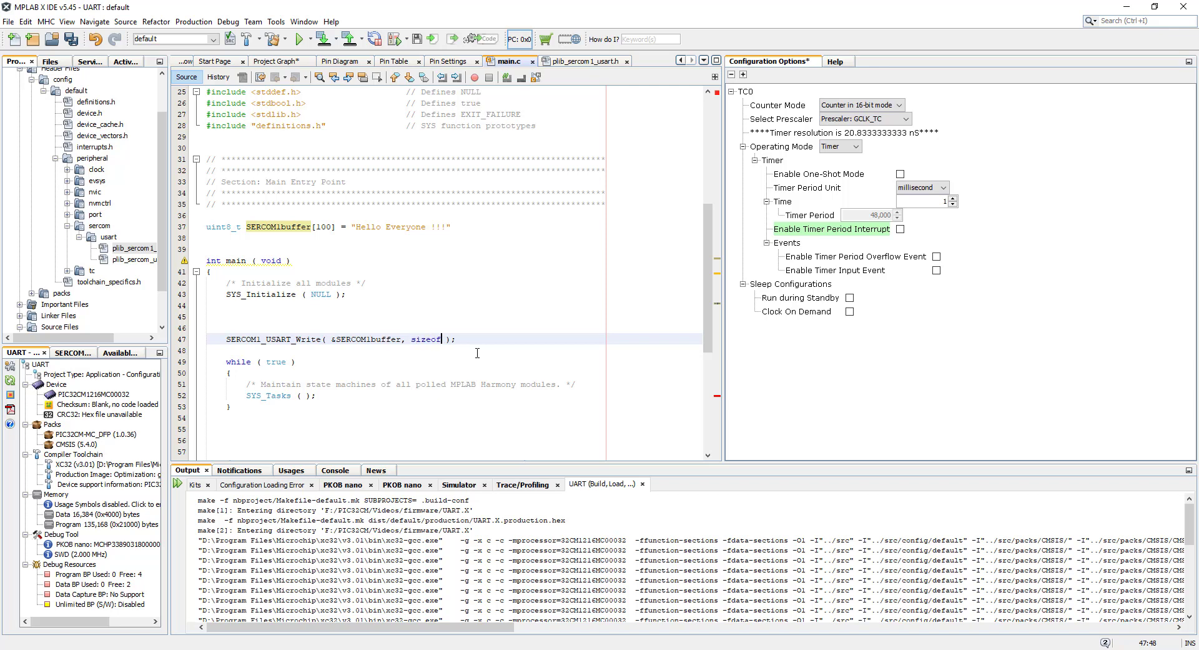
pyautogui.write('(')
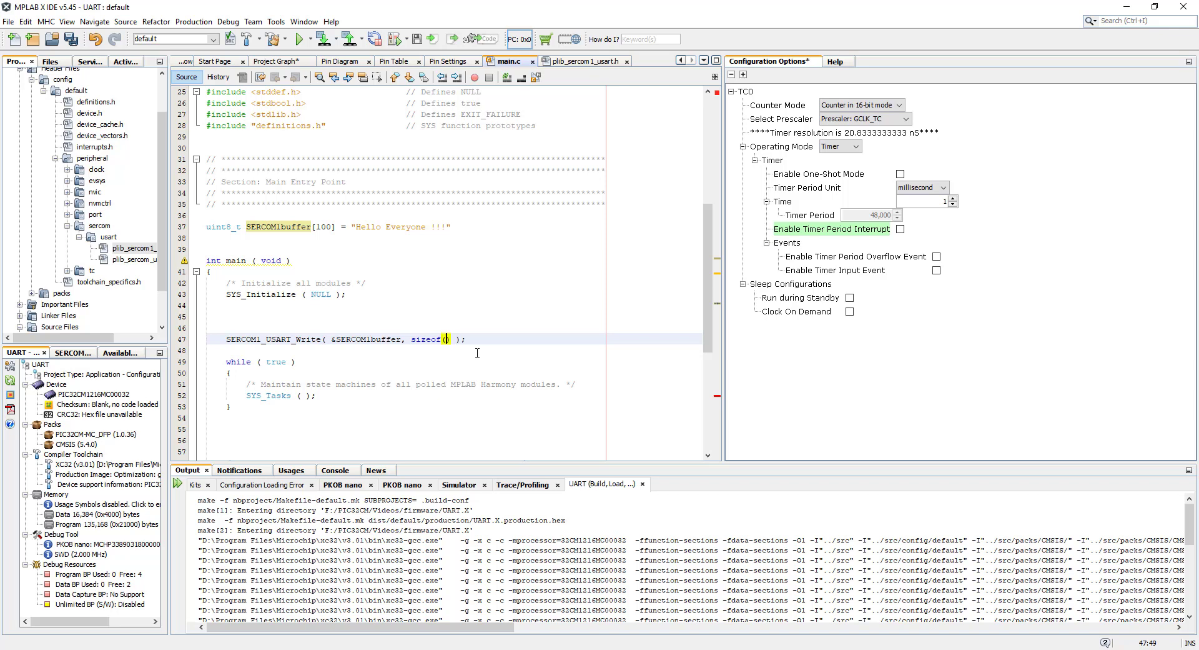
pyautogui.write('SERCOM1buffer[100]')
pyautogui.click(453, 226)
pyautogui.write(';')
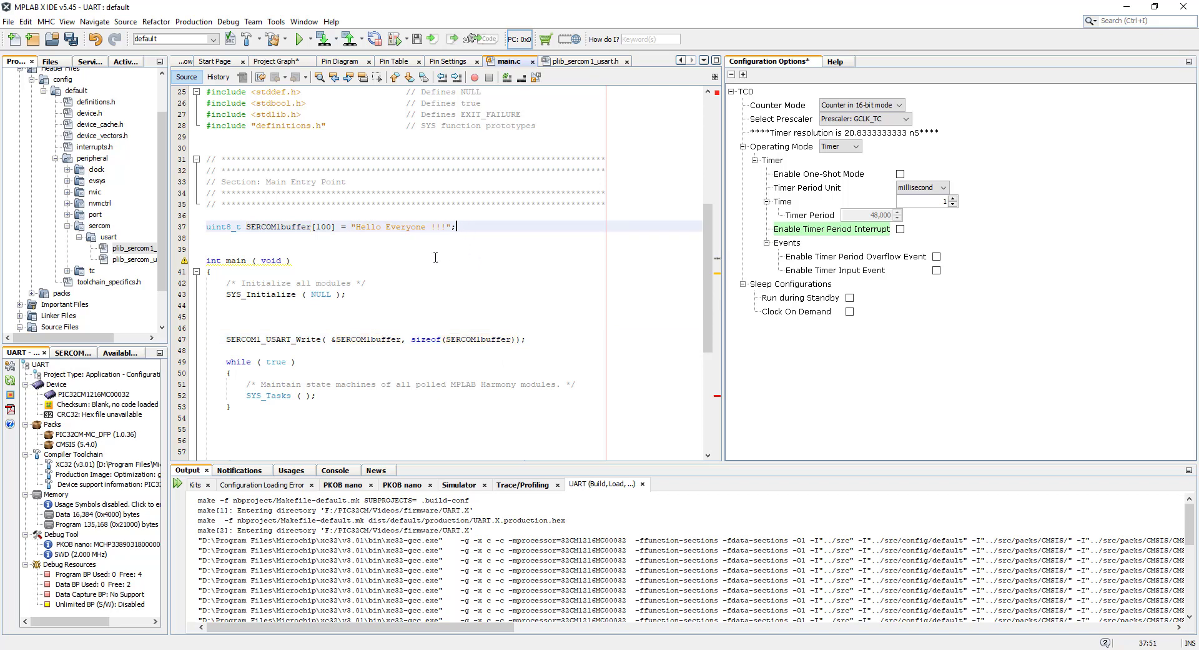
pyautogui.click(526, 340)
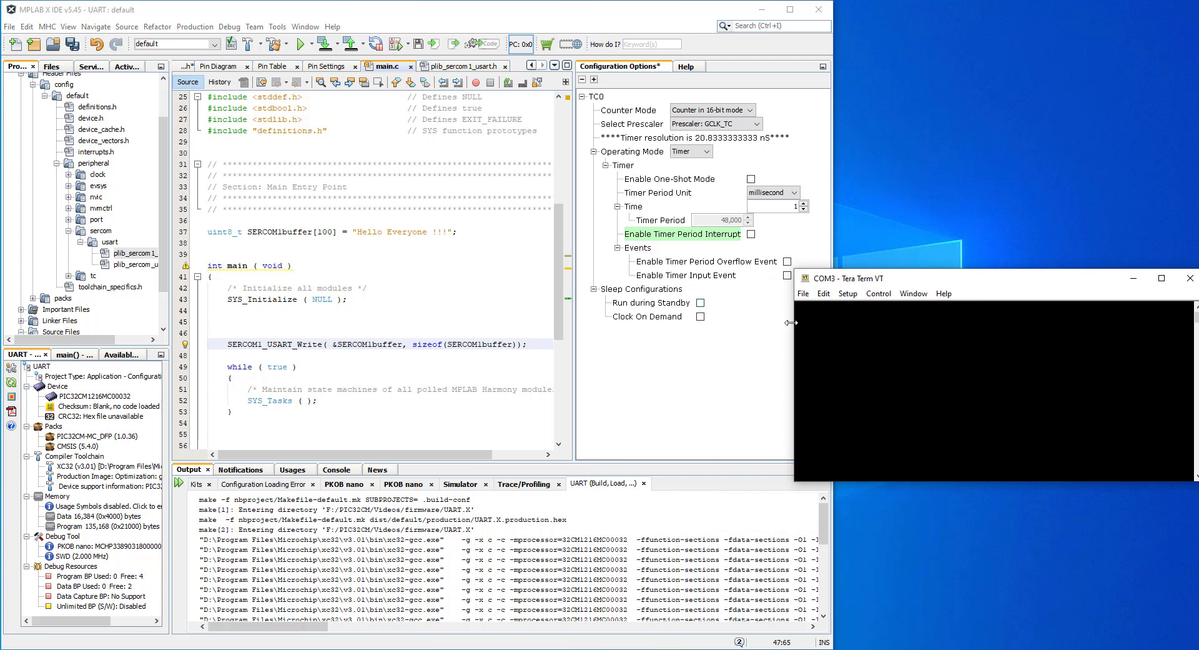
# Move Tera Term aside and Make and Program Device so the terminal shows Hello Everyone !!!
pyautogui.moveTo(795, 323); pyautogui.dragTo(828, 313)
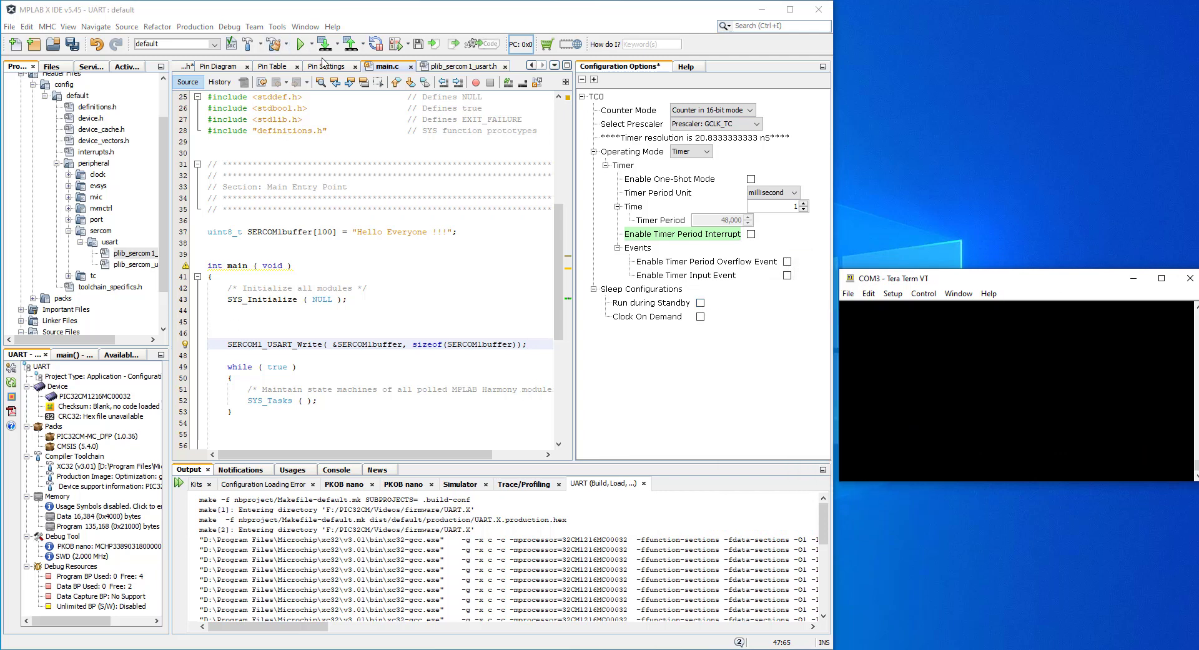
pyautogui.click(303, 44)
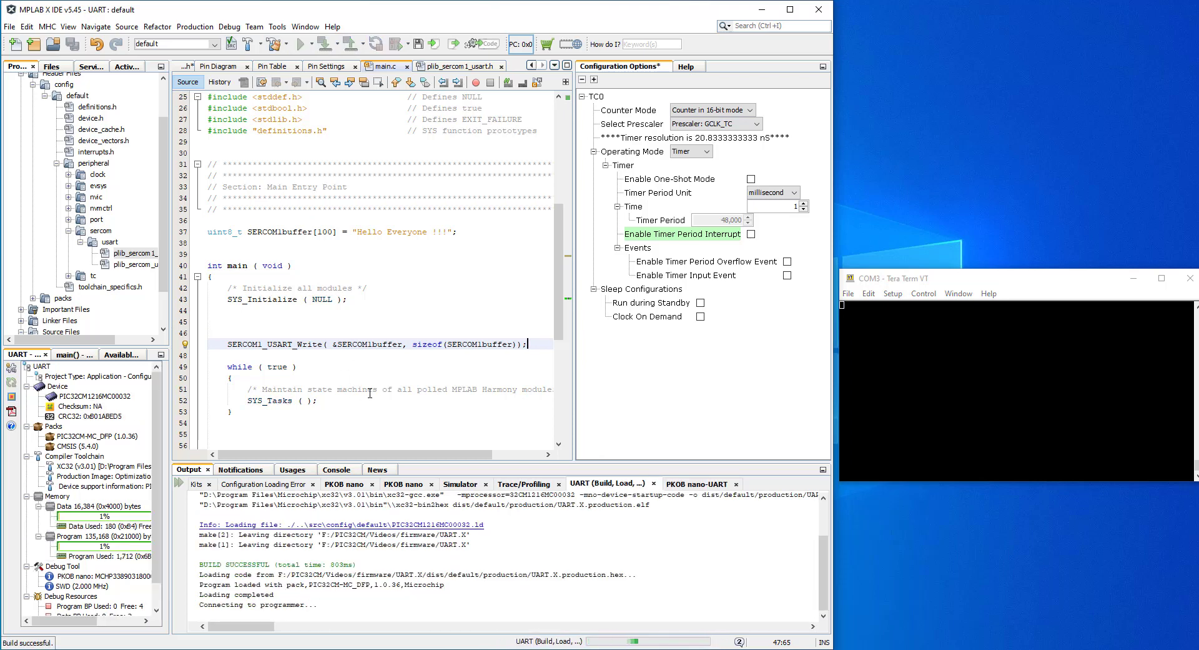
pyautogui.click(697, 484)
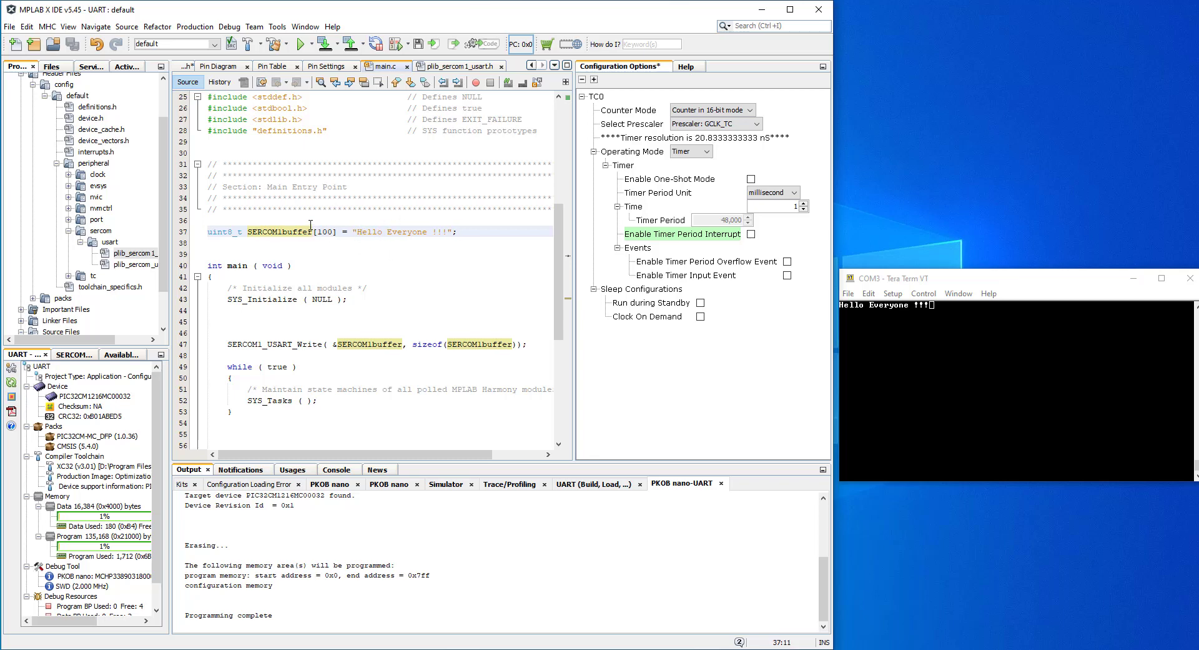
pyautogui.moveTo(356, 244)
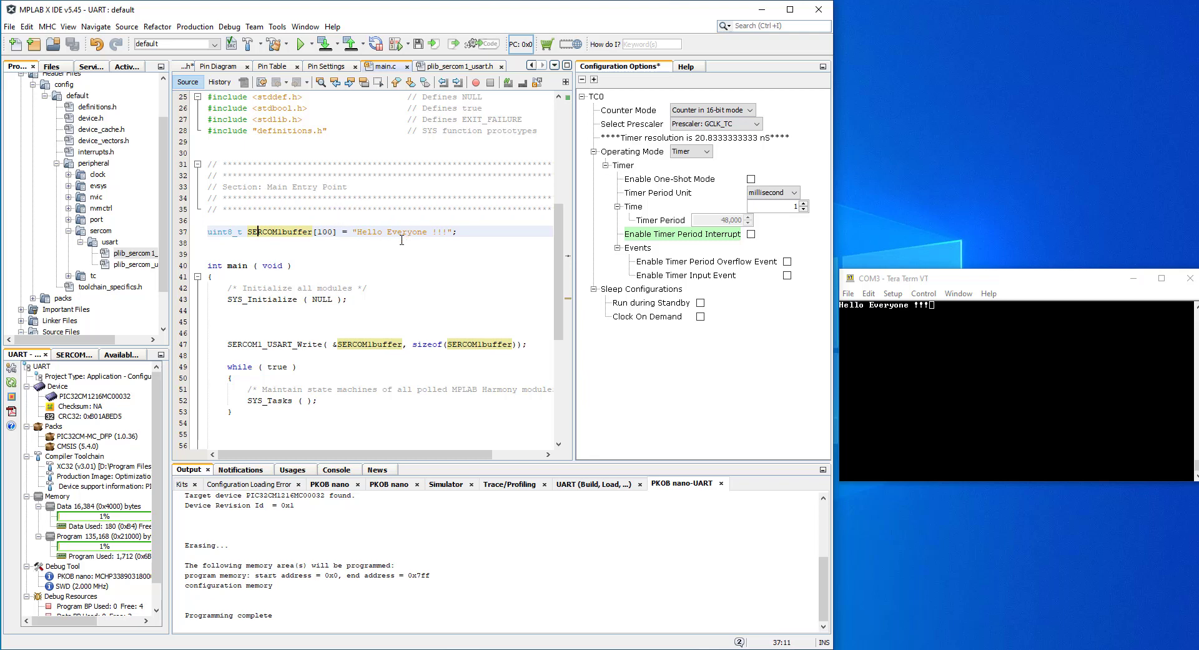
pyautogui.moveTo(401, 237)
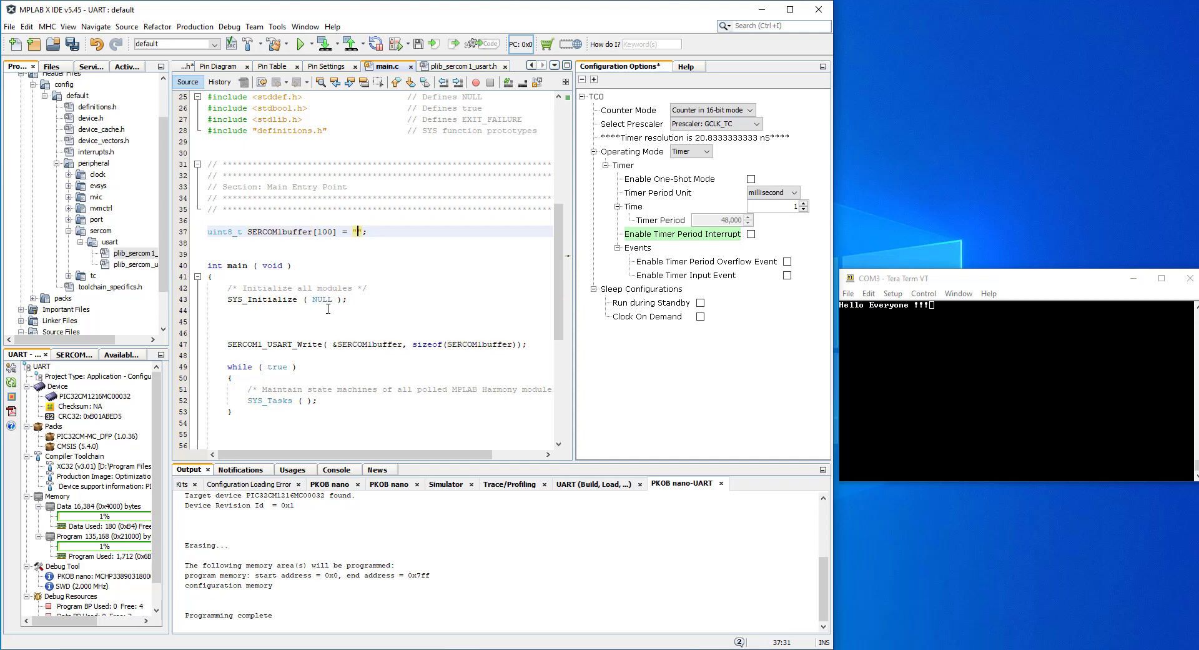
# Begin the delayms function on the blank line before the write call in main.c.
pyautogui.scroll(-3)
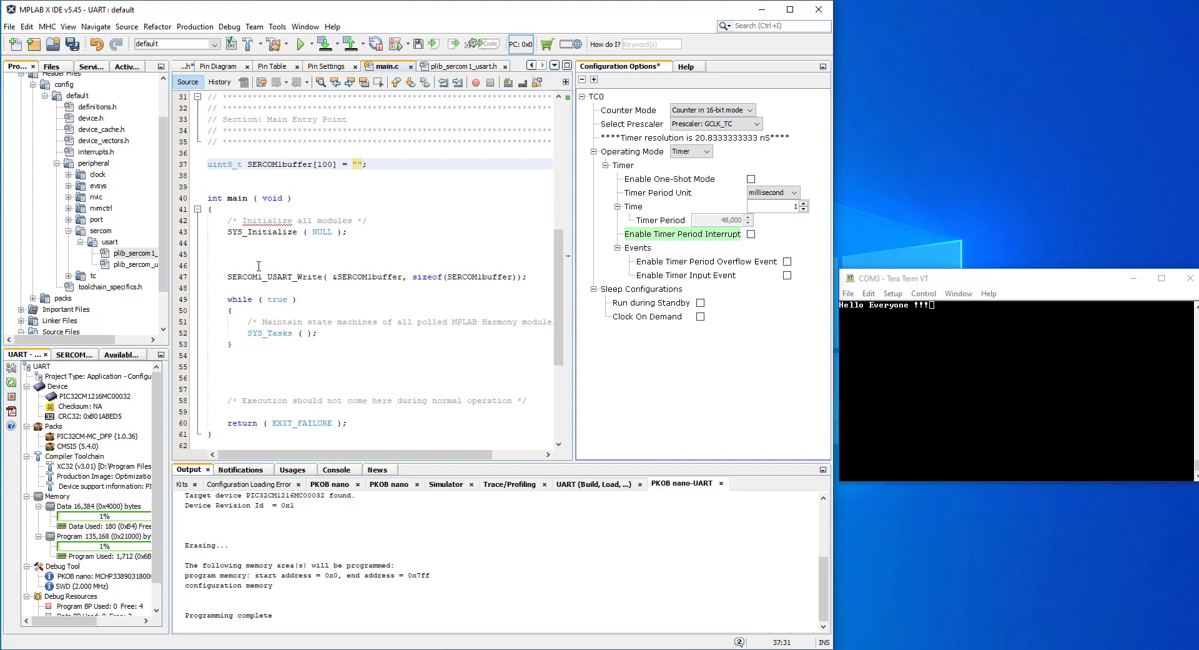
pyautogui.click(252, 254)
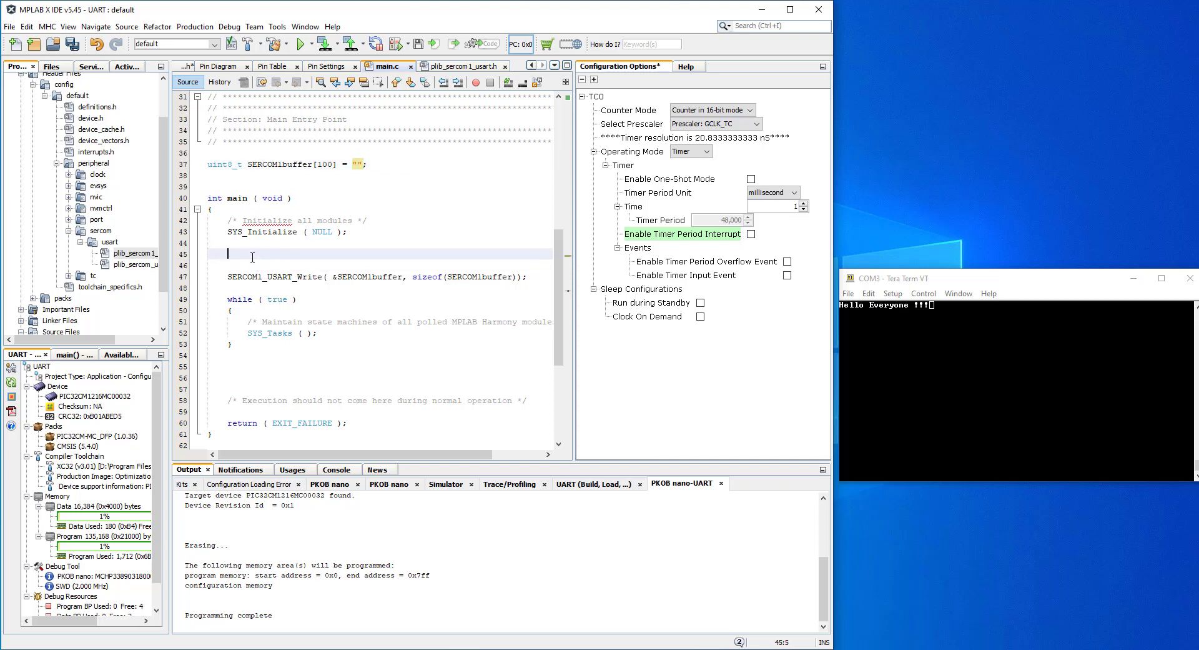
pyautogui.write('sprintf')
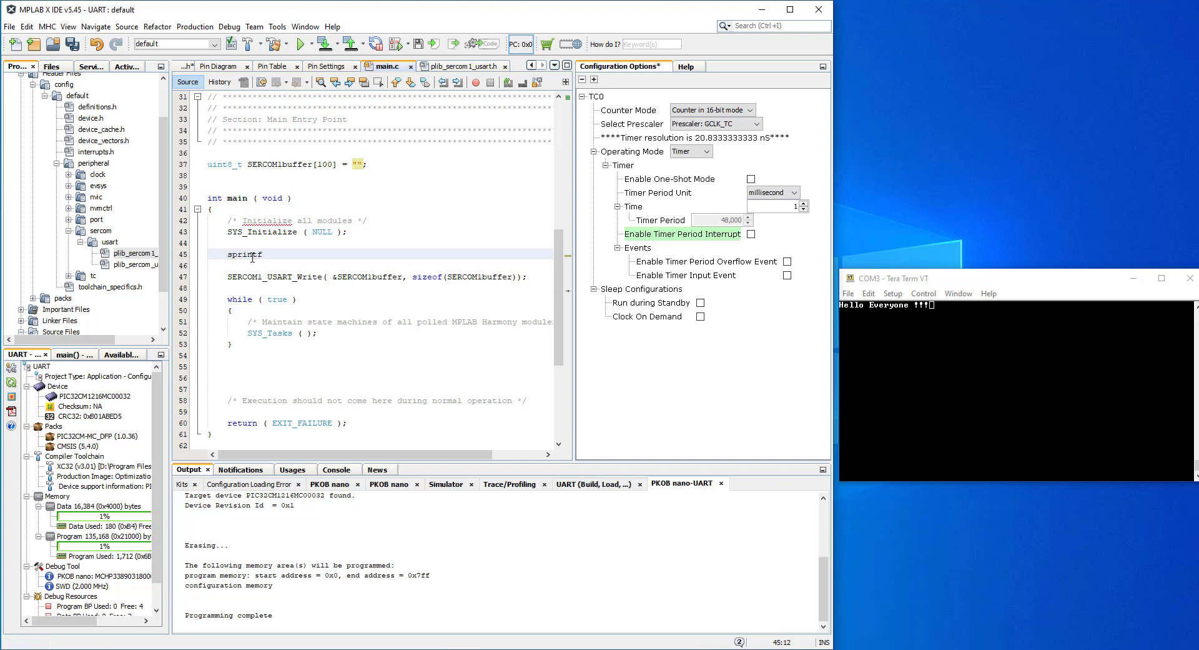
pyautogui.write('()')
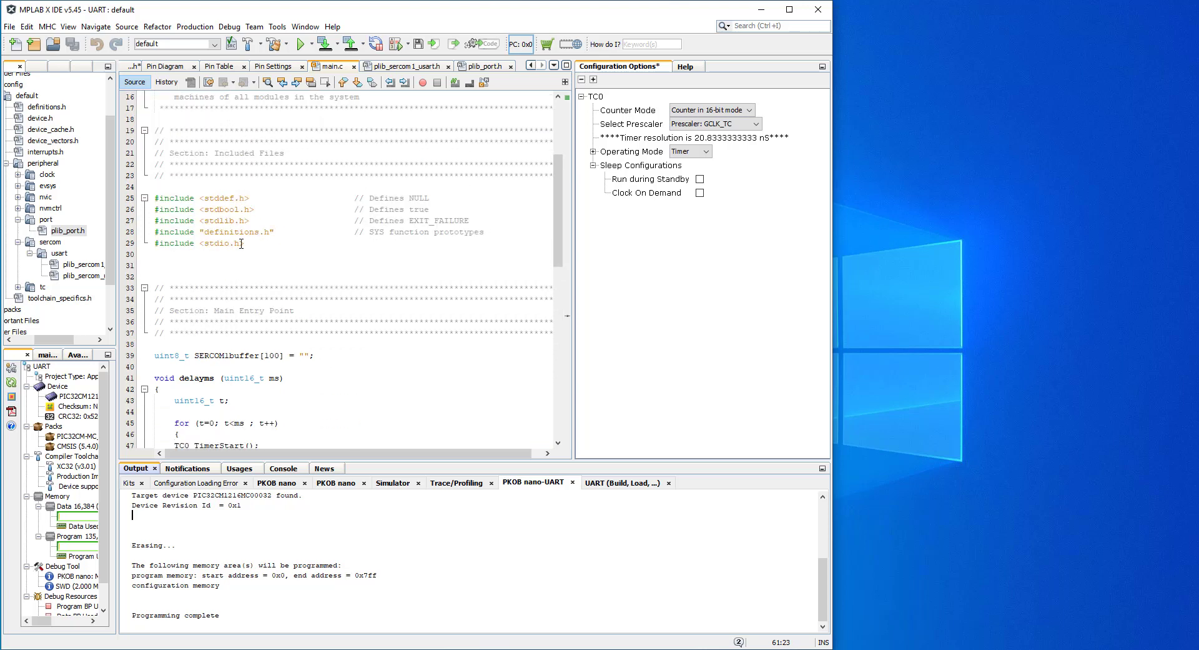
pyautogui.tripleClick(193, 243)
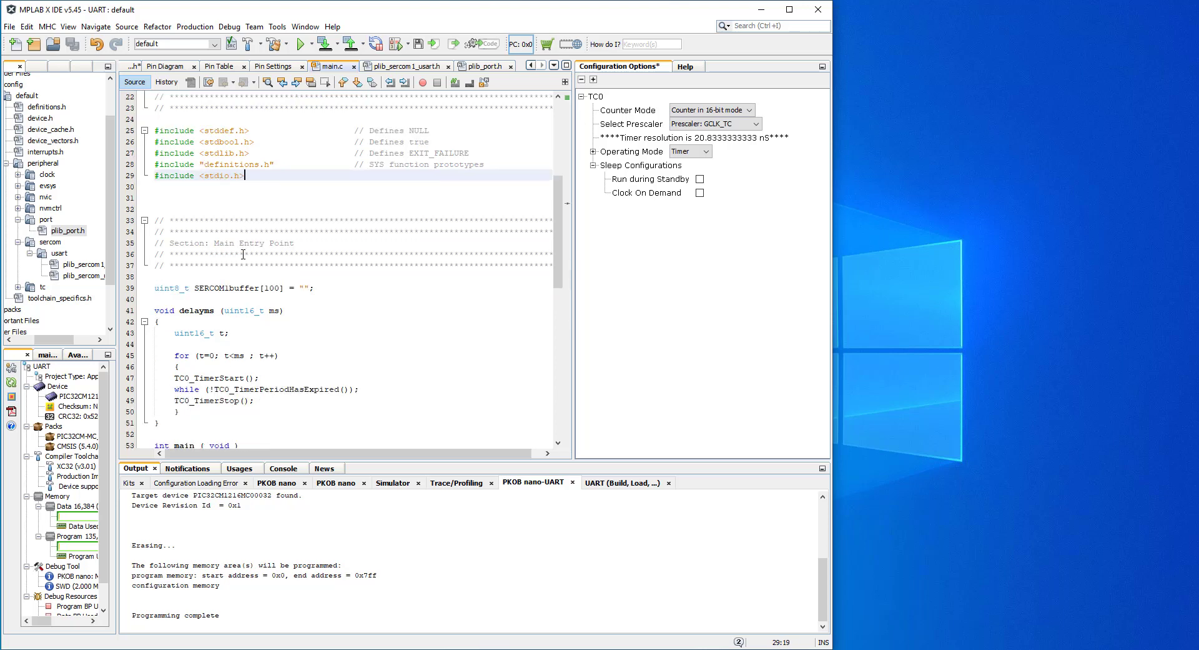
pyautogui.scroll(-3)
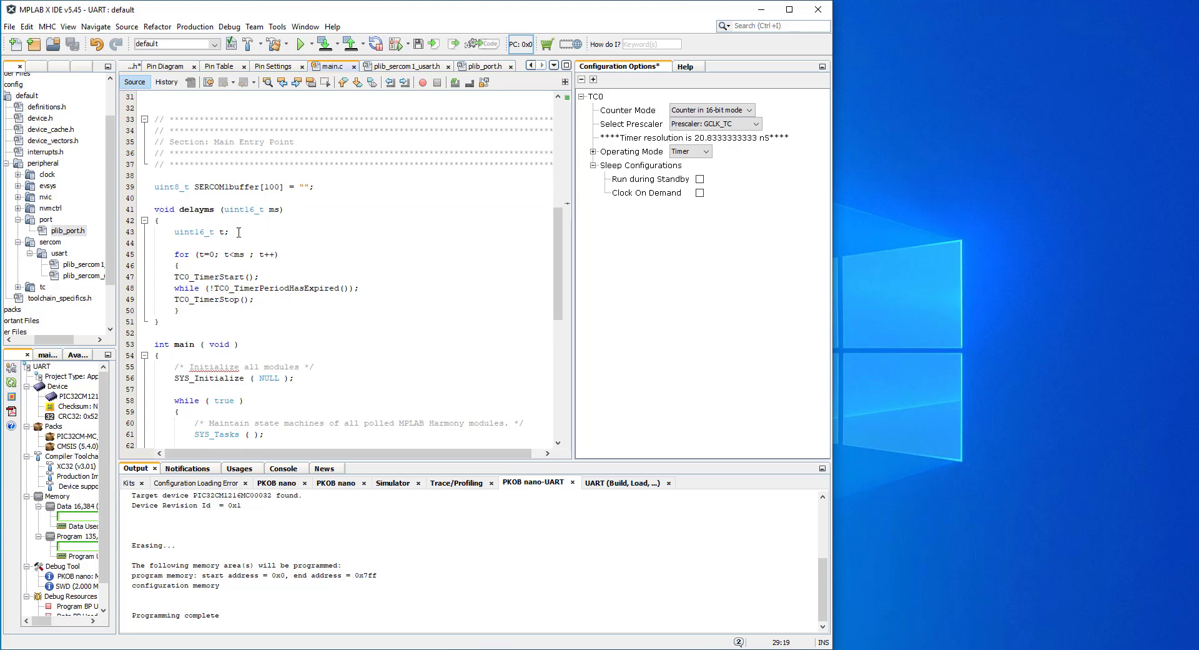
pyautogui.scroll(-3)
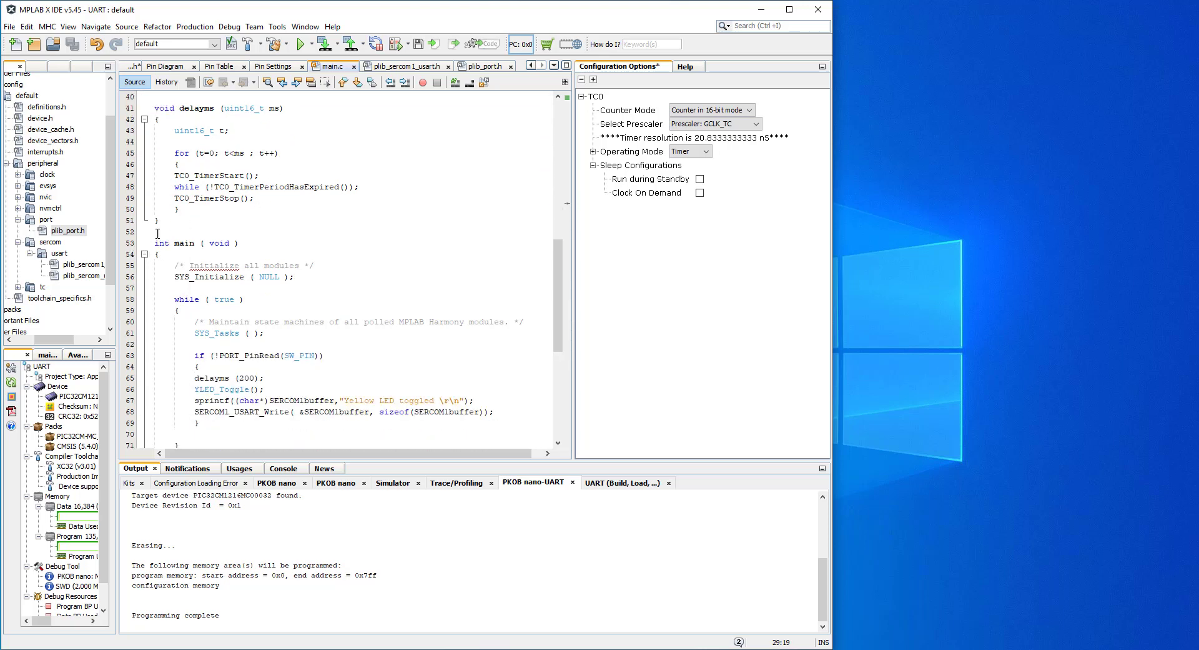
pyautogui.scroll(-3)
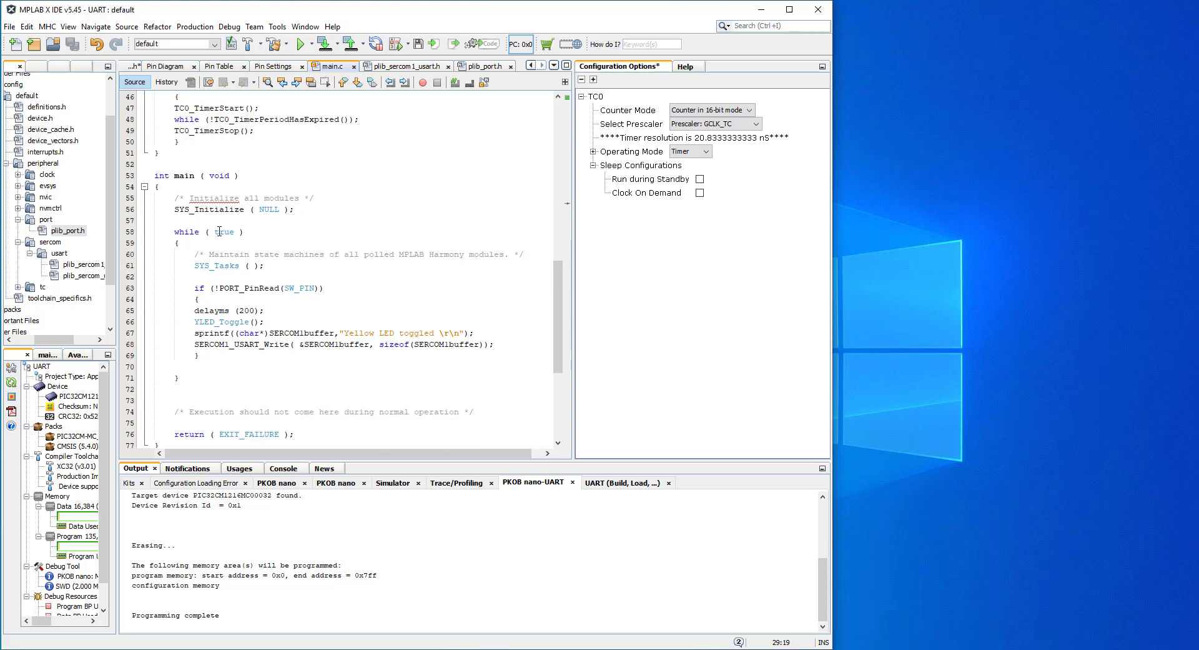